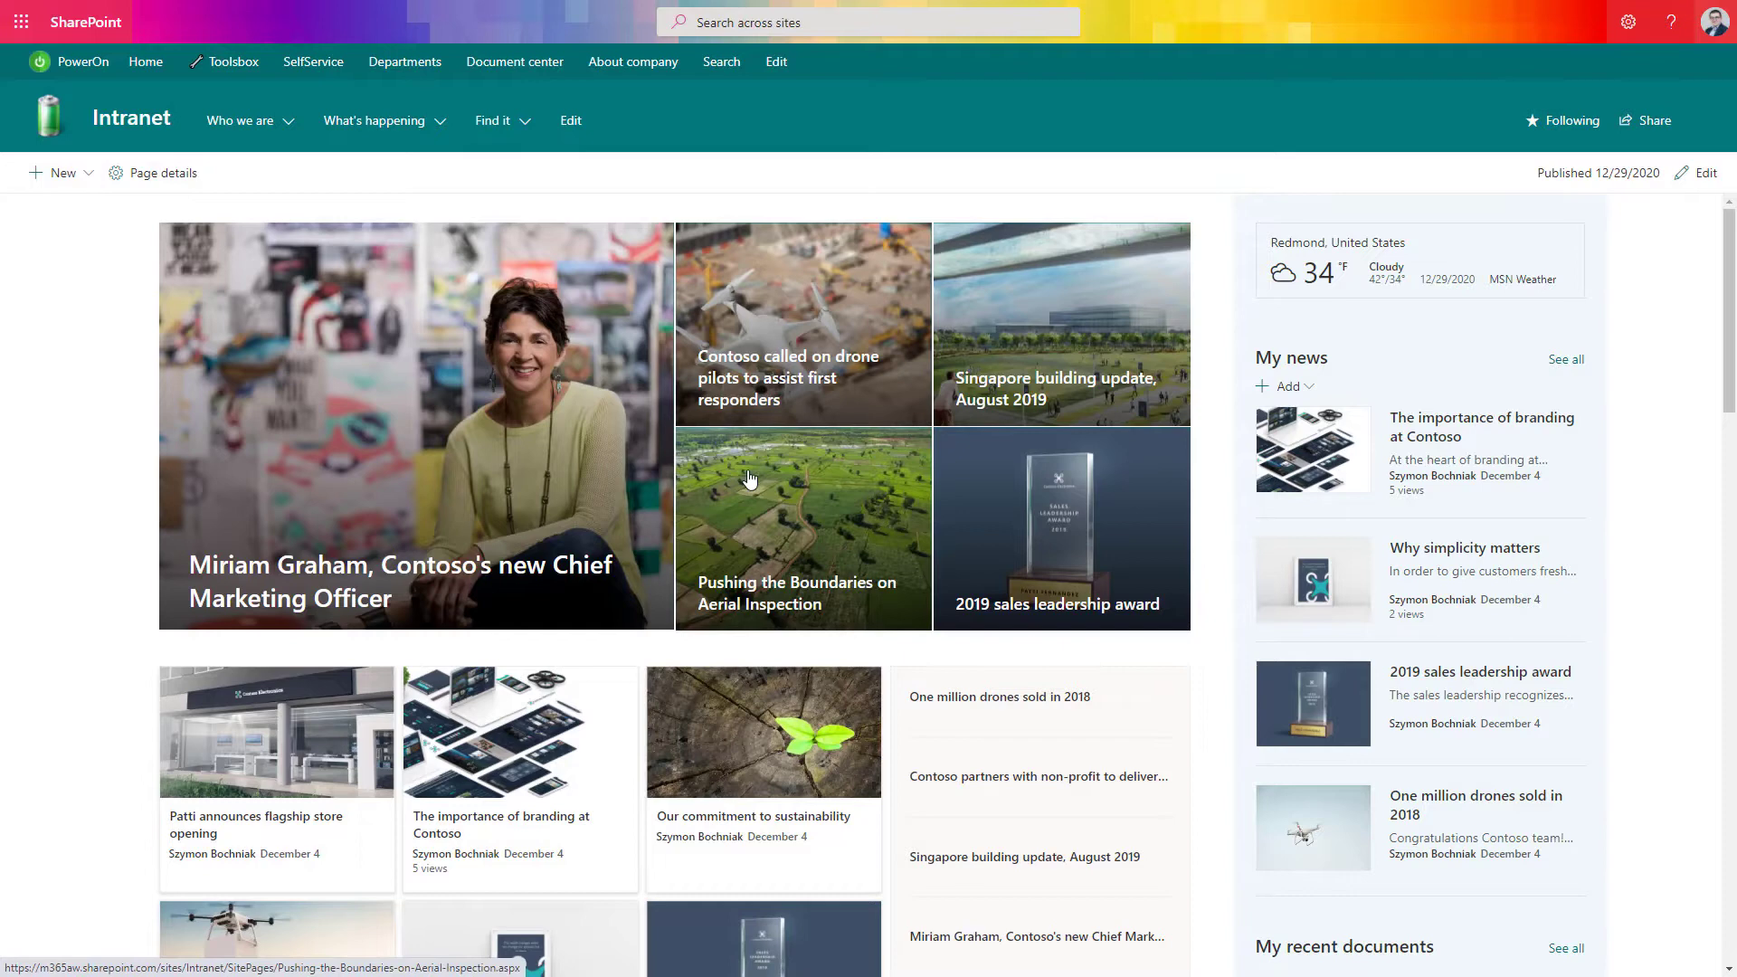
pyautogui.moveTo(741, 495)
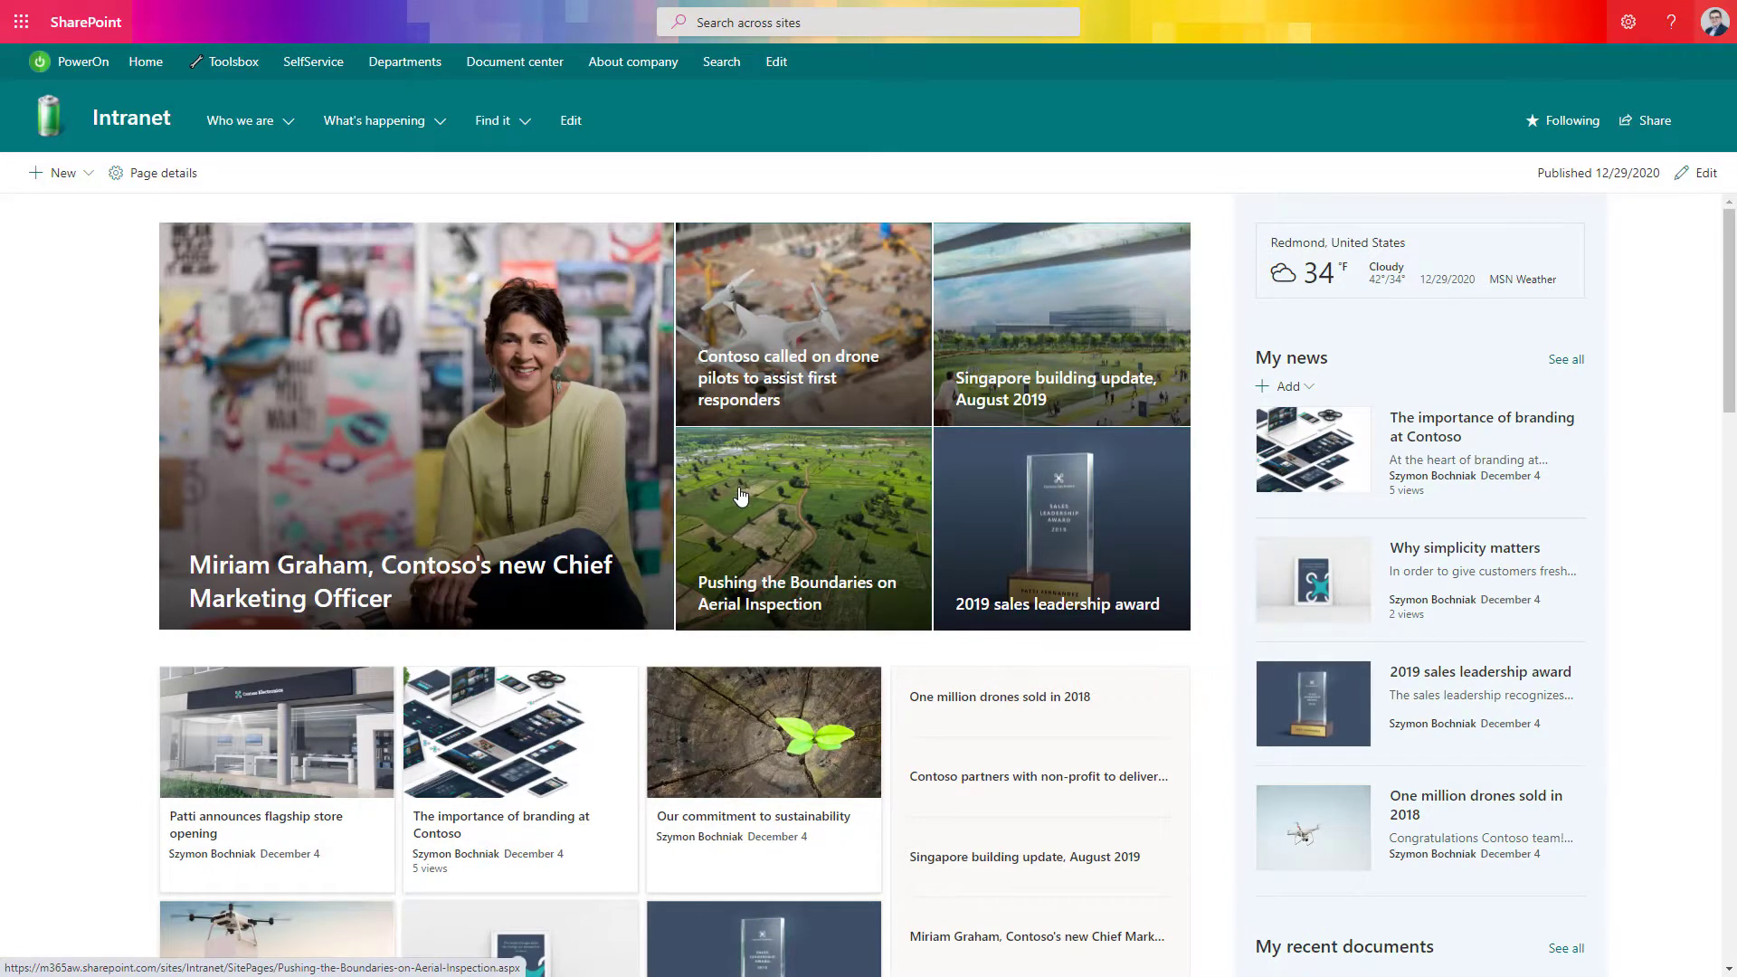
# Scroll the home page and open the flagship store opening news article.
pyautogui.scroll(-3)
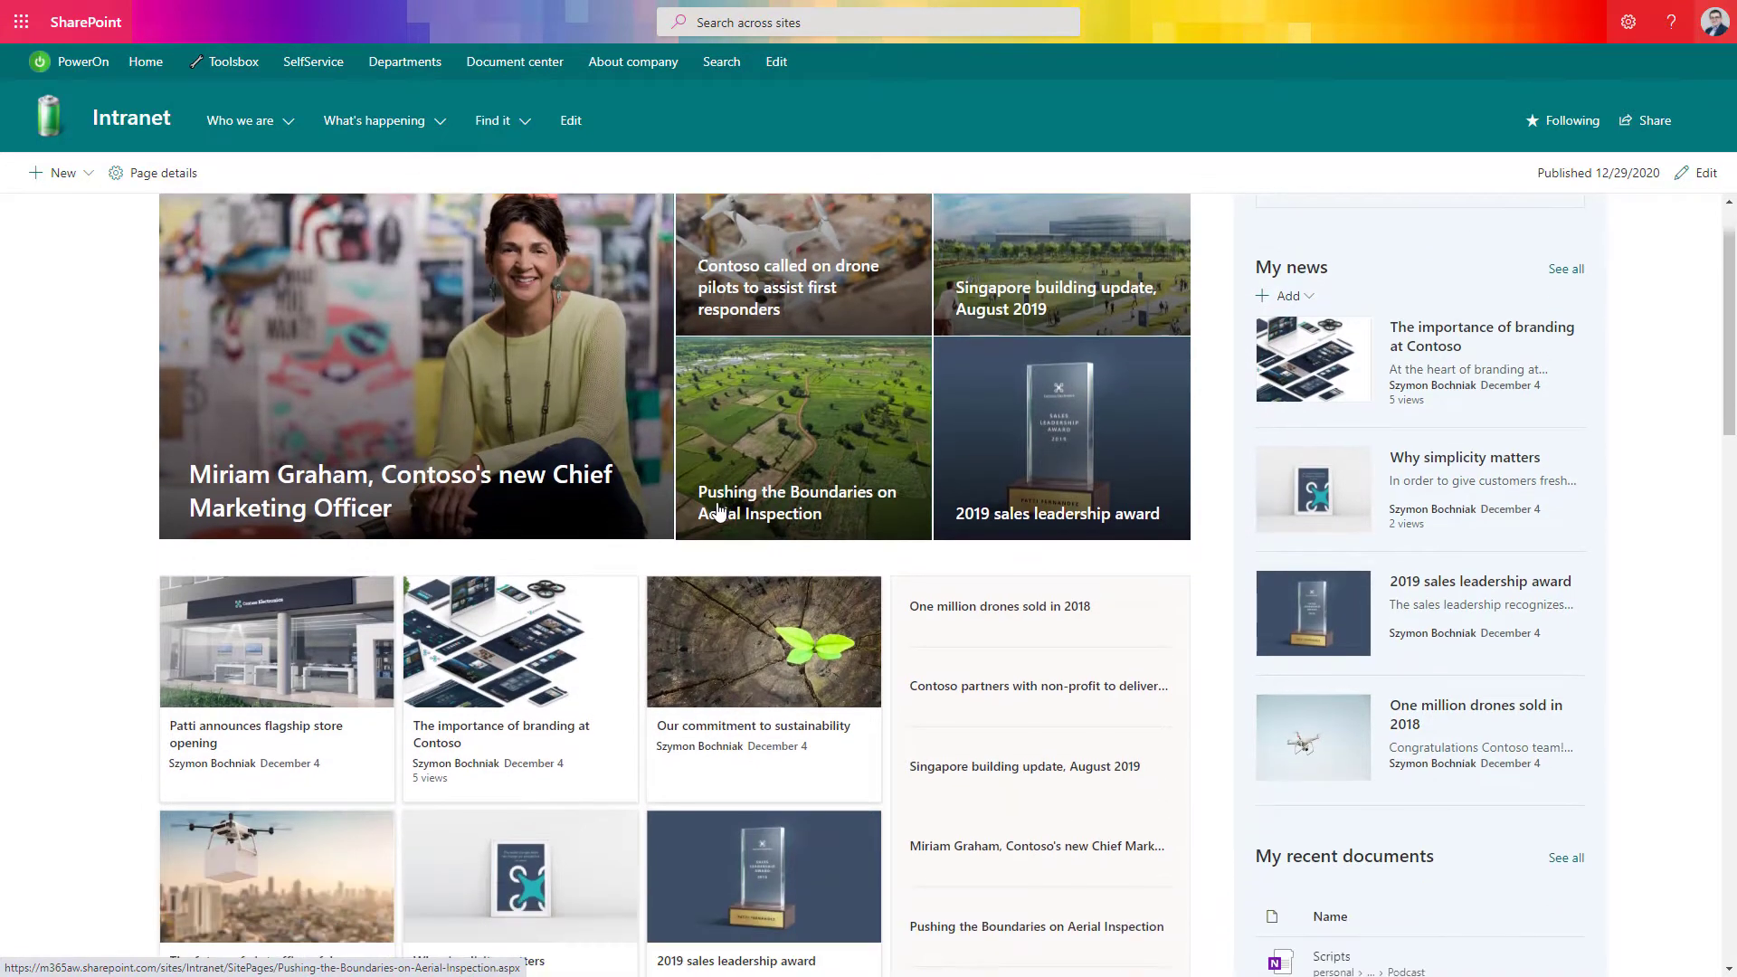
pyautogui.scroll(-3)
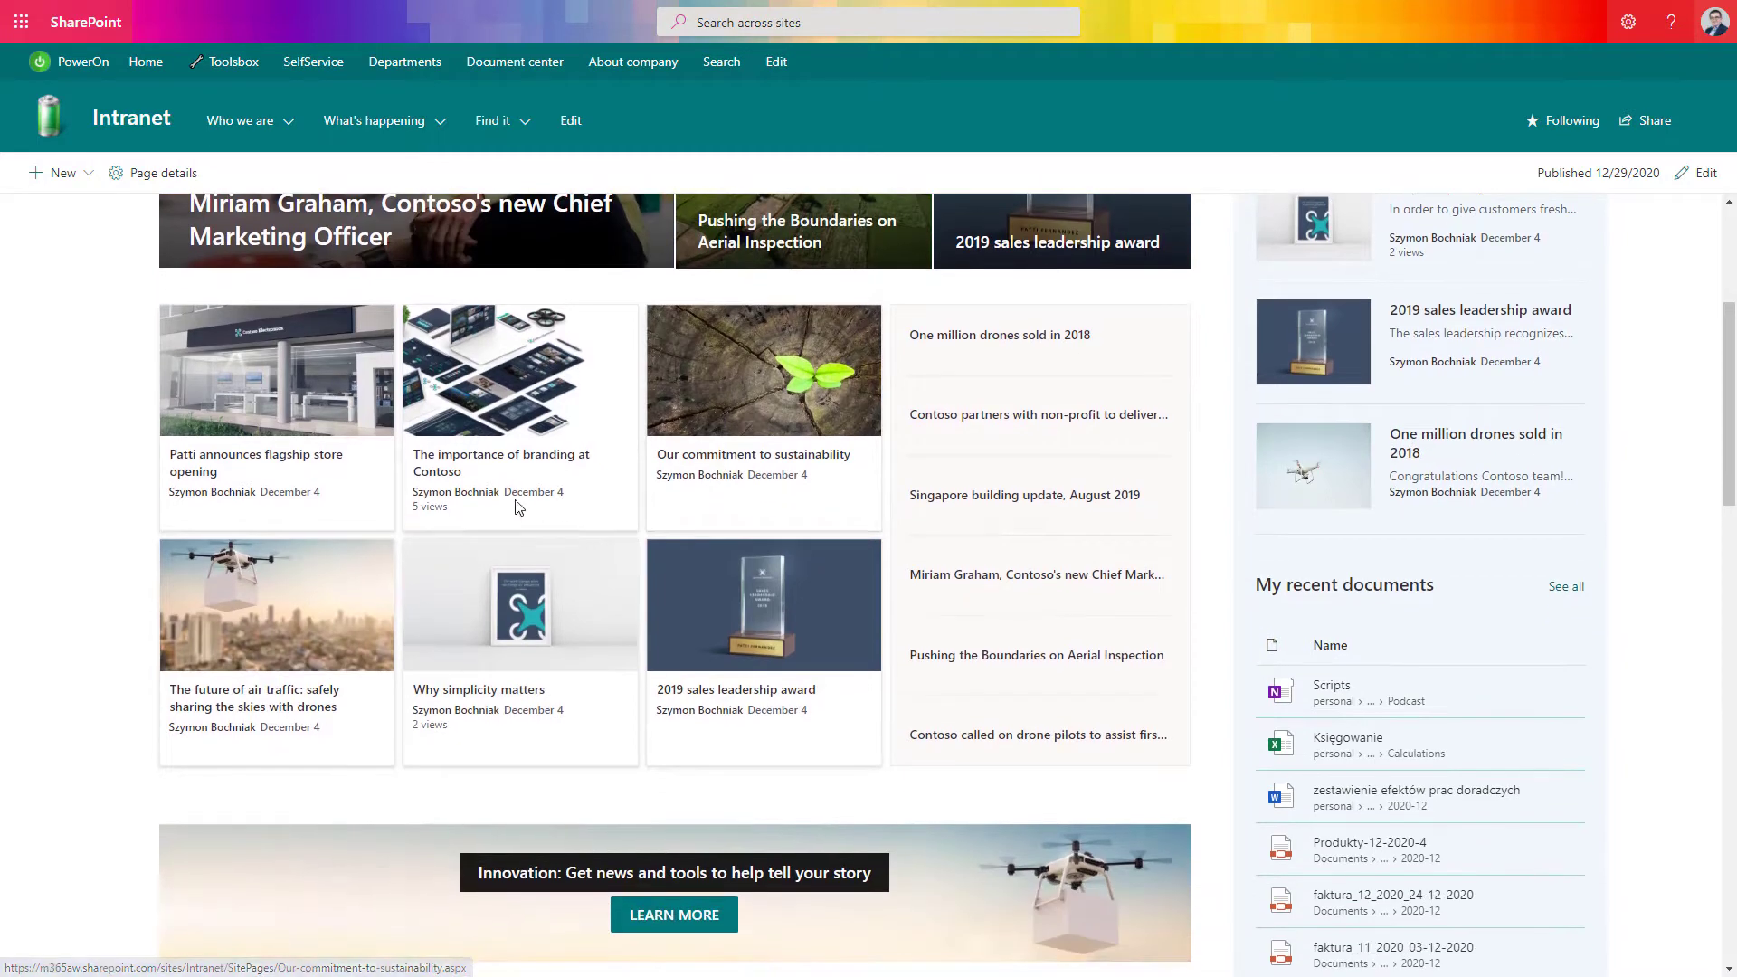
pyautogui.moveTo(284, 469)
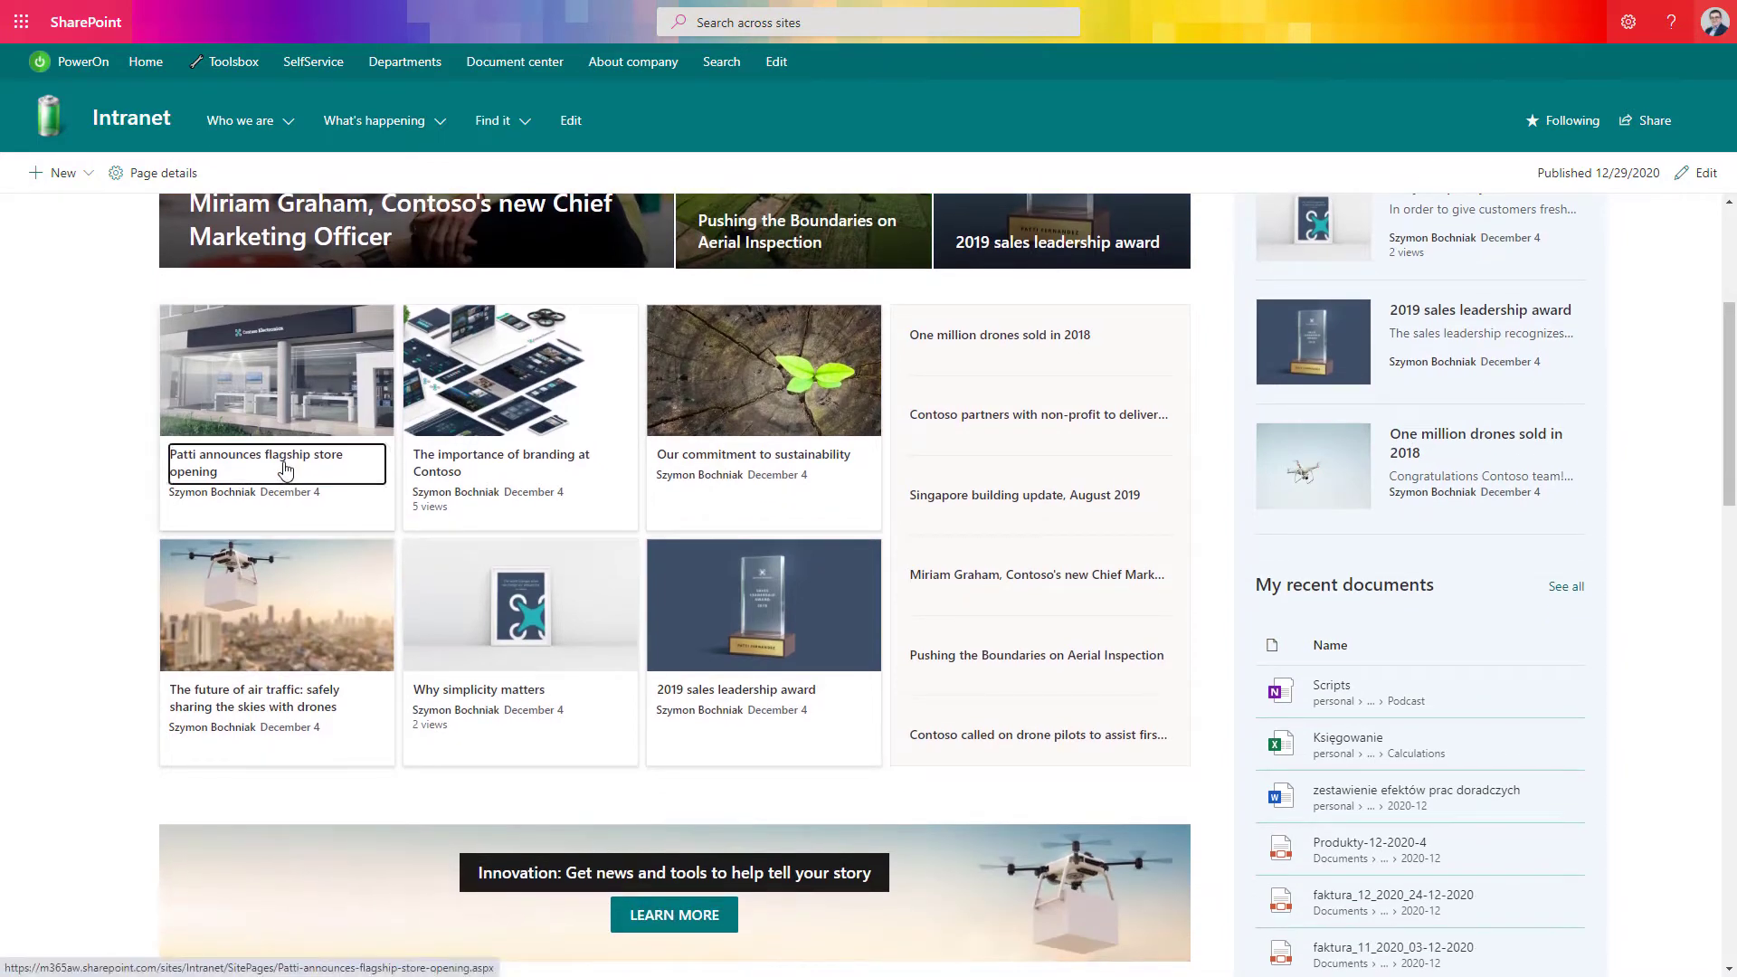
pyautogui.click(266, 470)
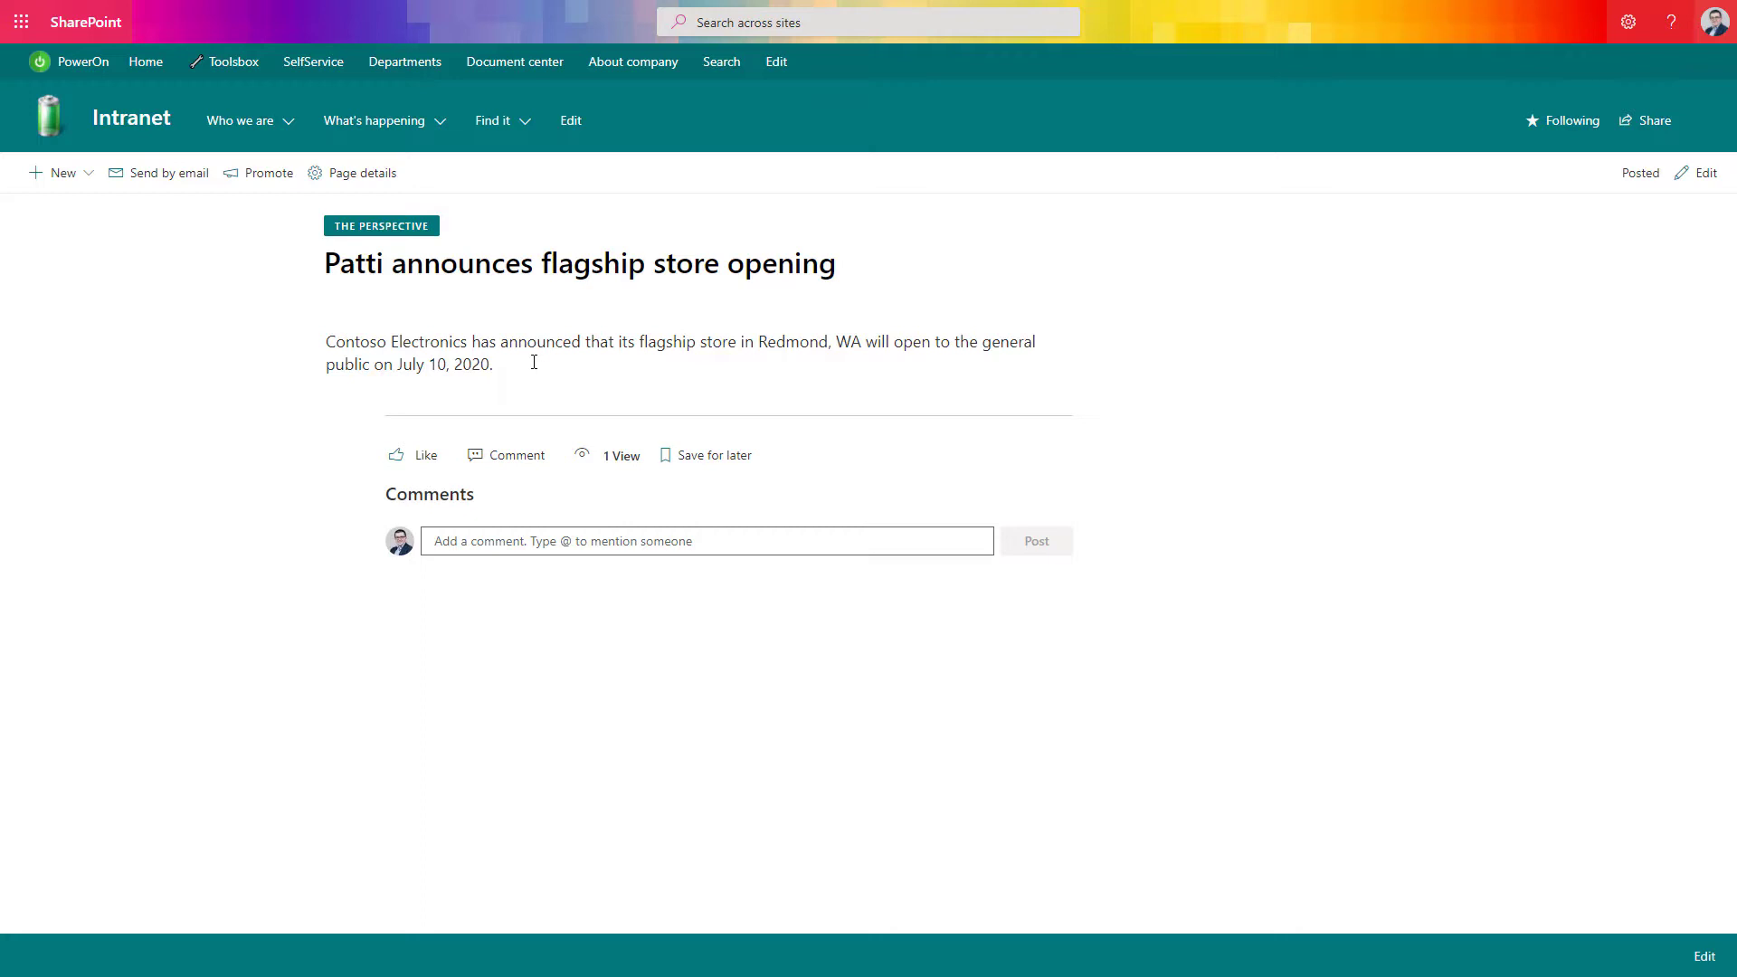
pyautogui.moveTo(457, 340)
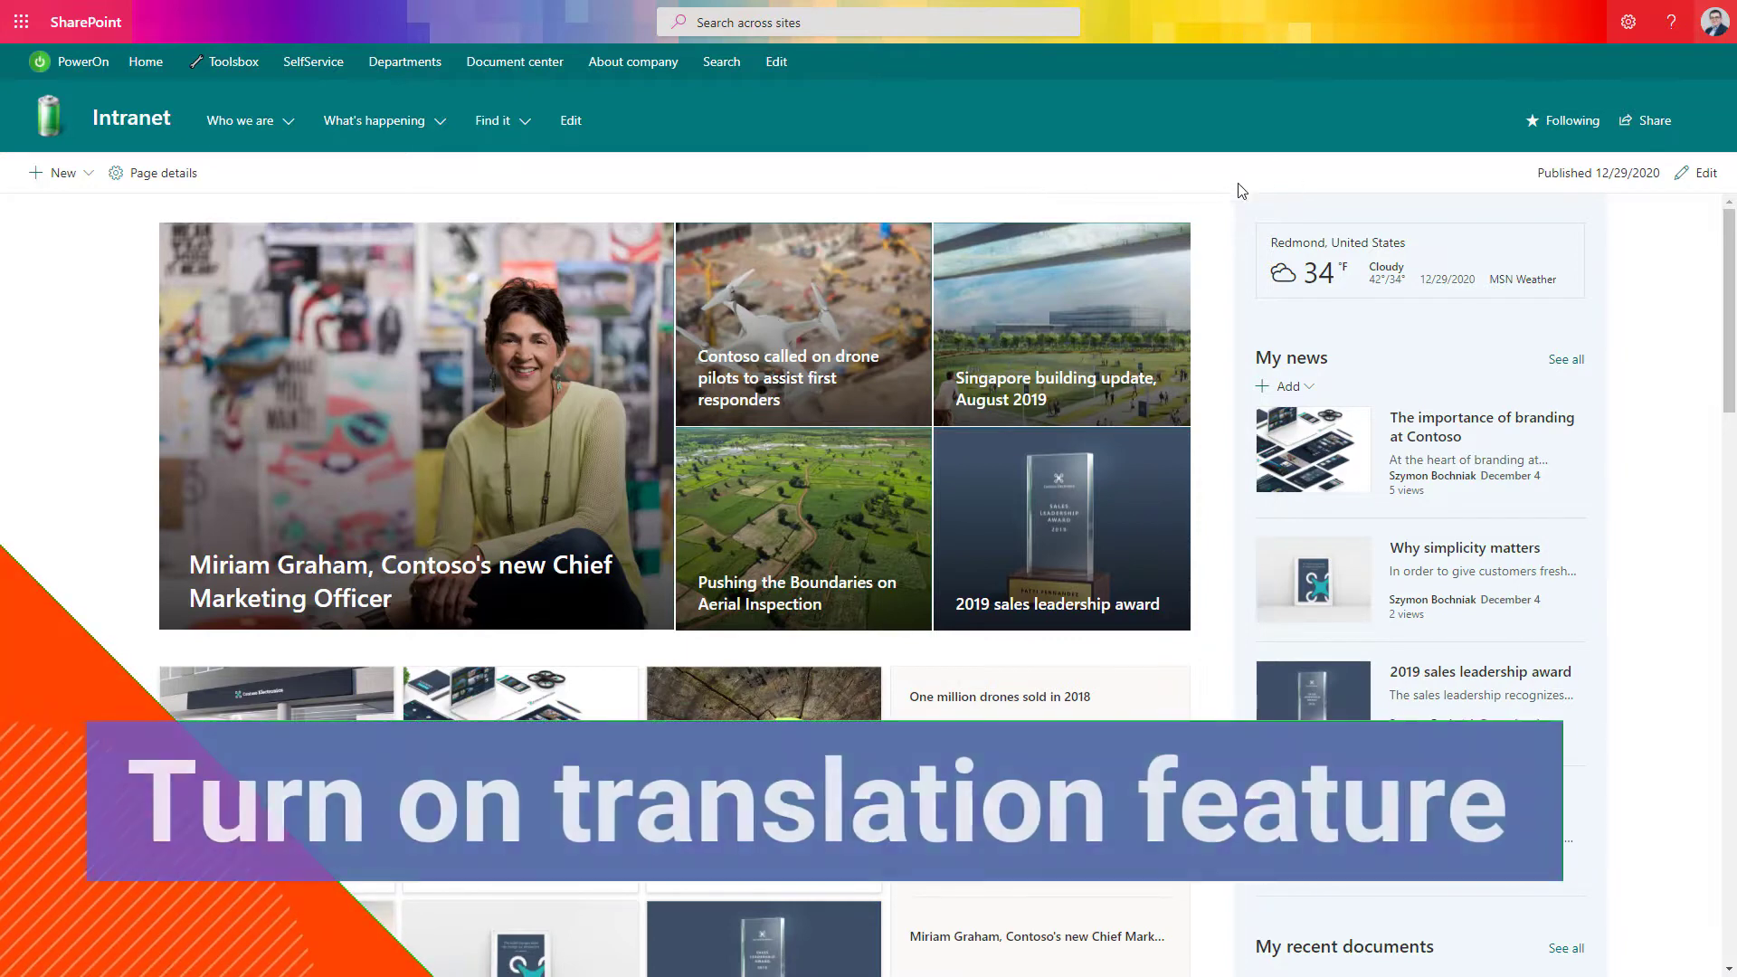
# Go via Site information and View all site settings to the Language settings page.
pyautogui.click(1629, 22)
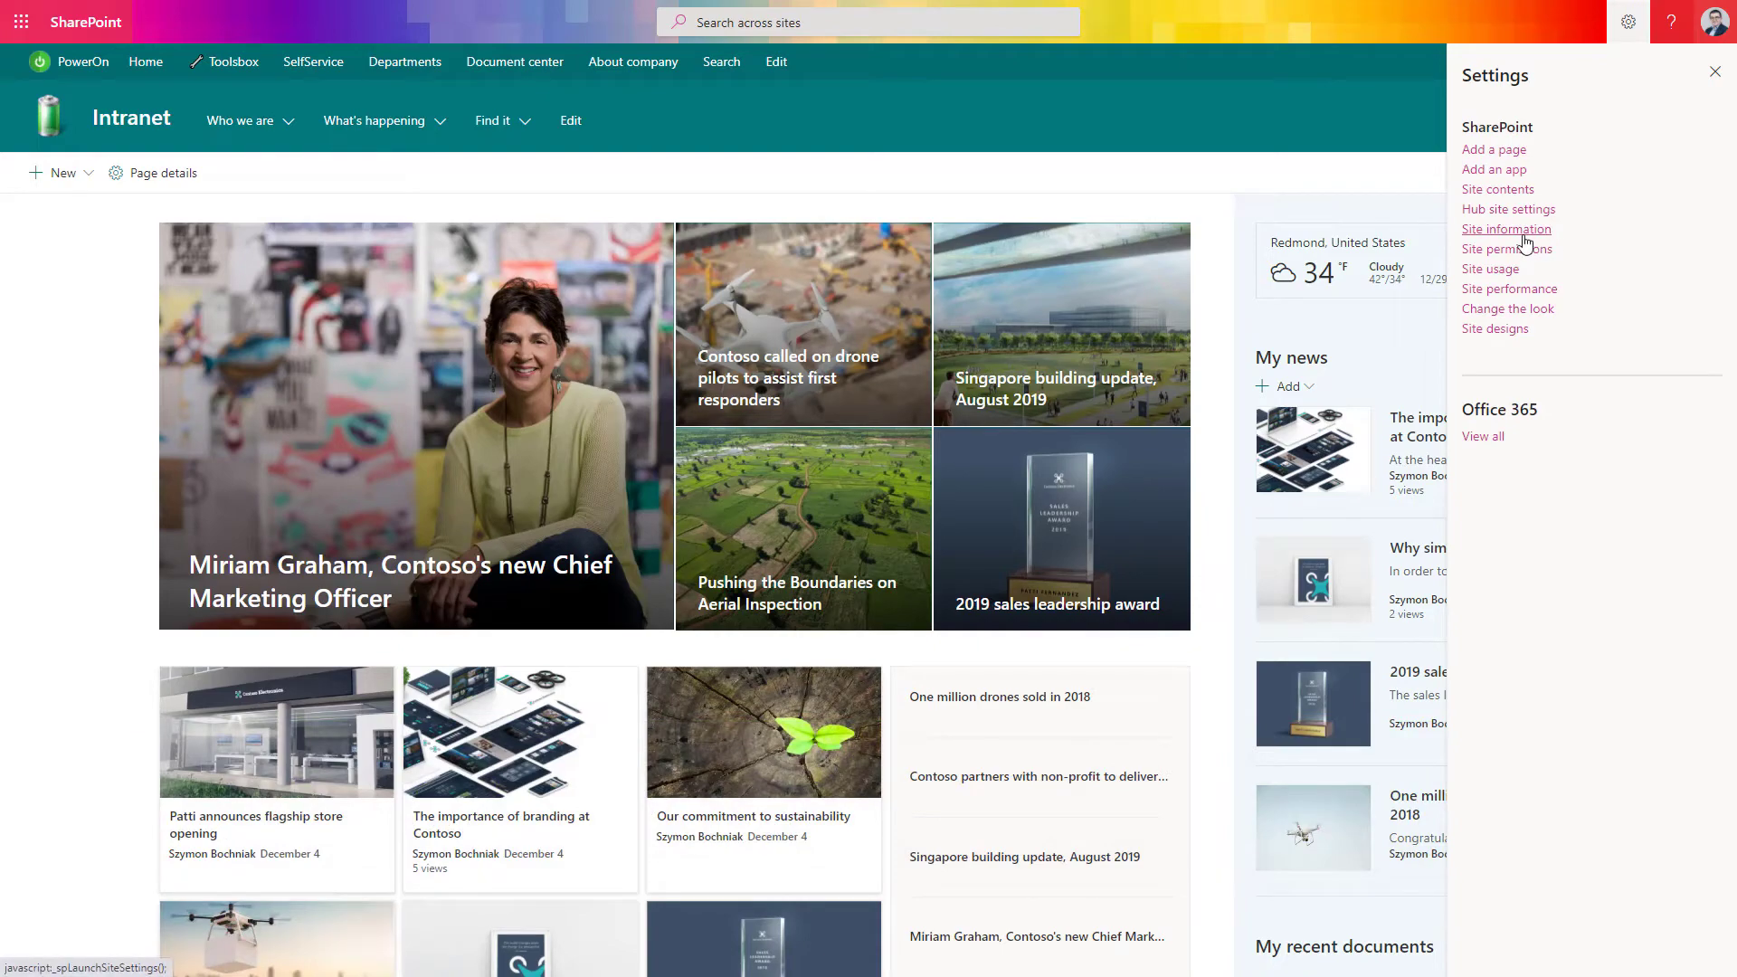
pyautogui.click(1506, 229)
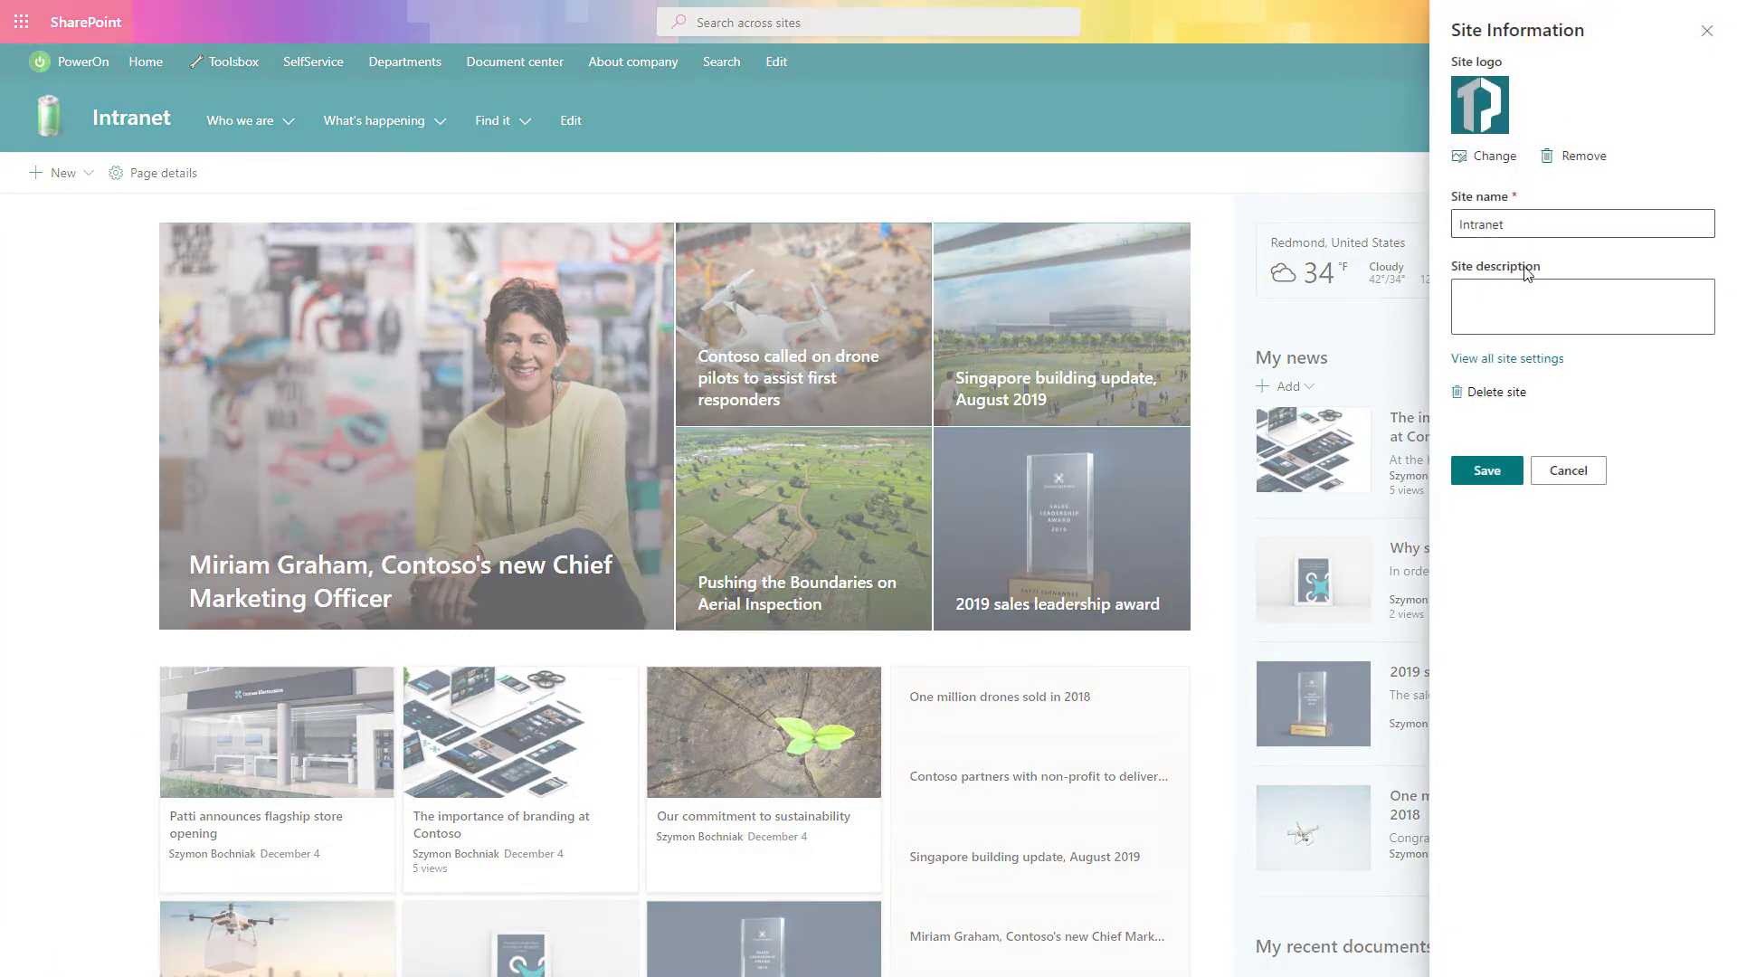
pyautogui.moveTo(1514, 369)
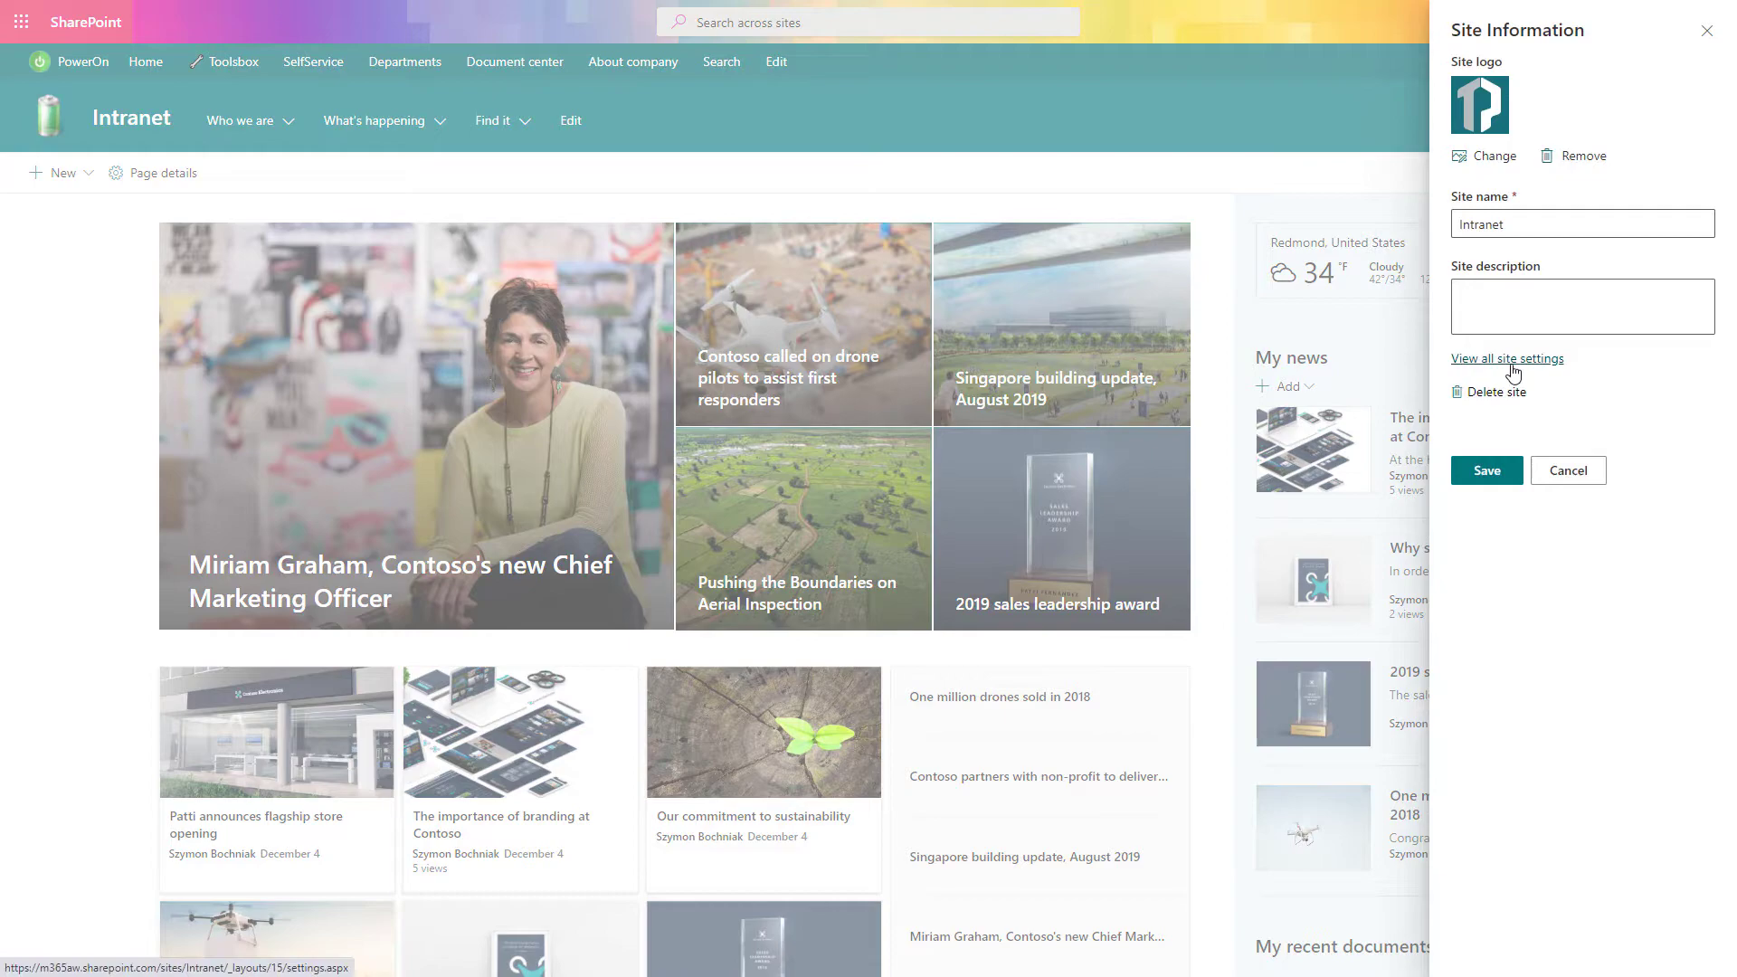
pyautogui.click(1508, 358)
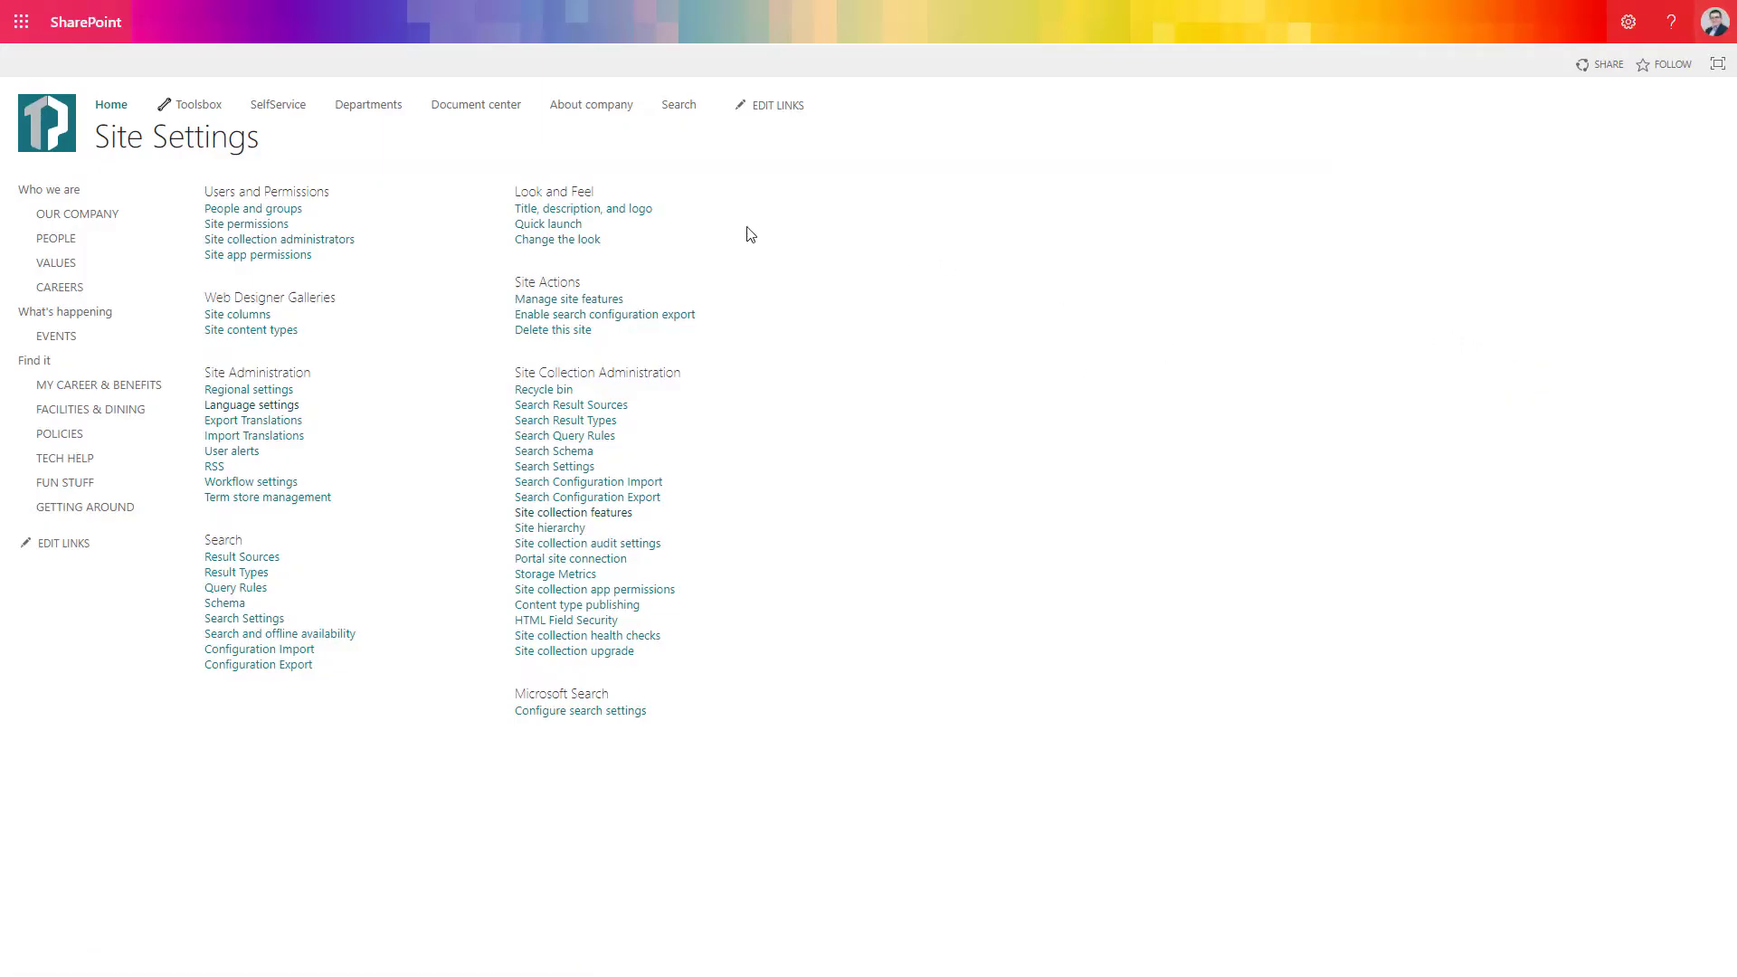
pyautogui.moveTo(392, 339)
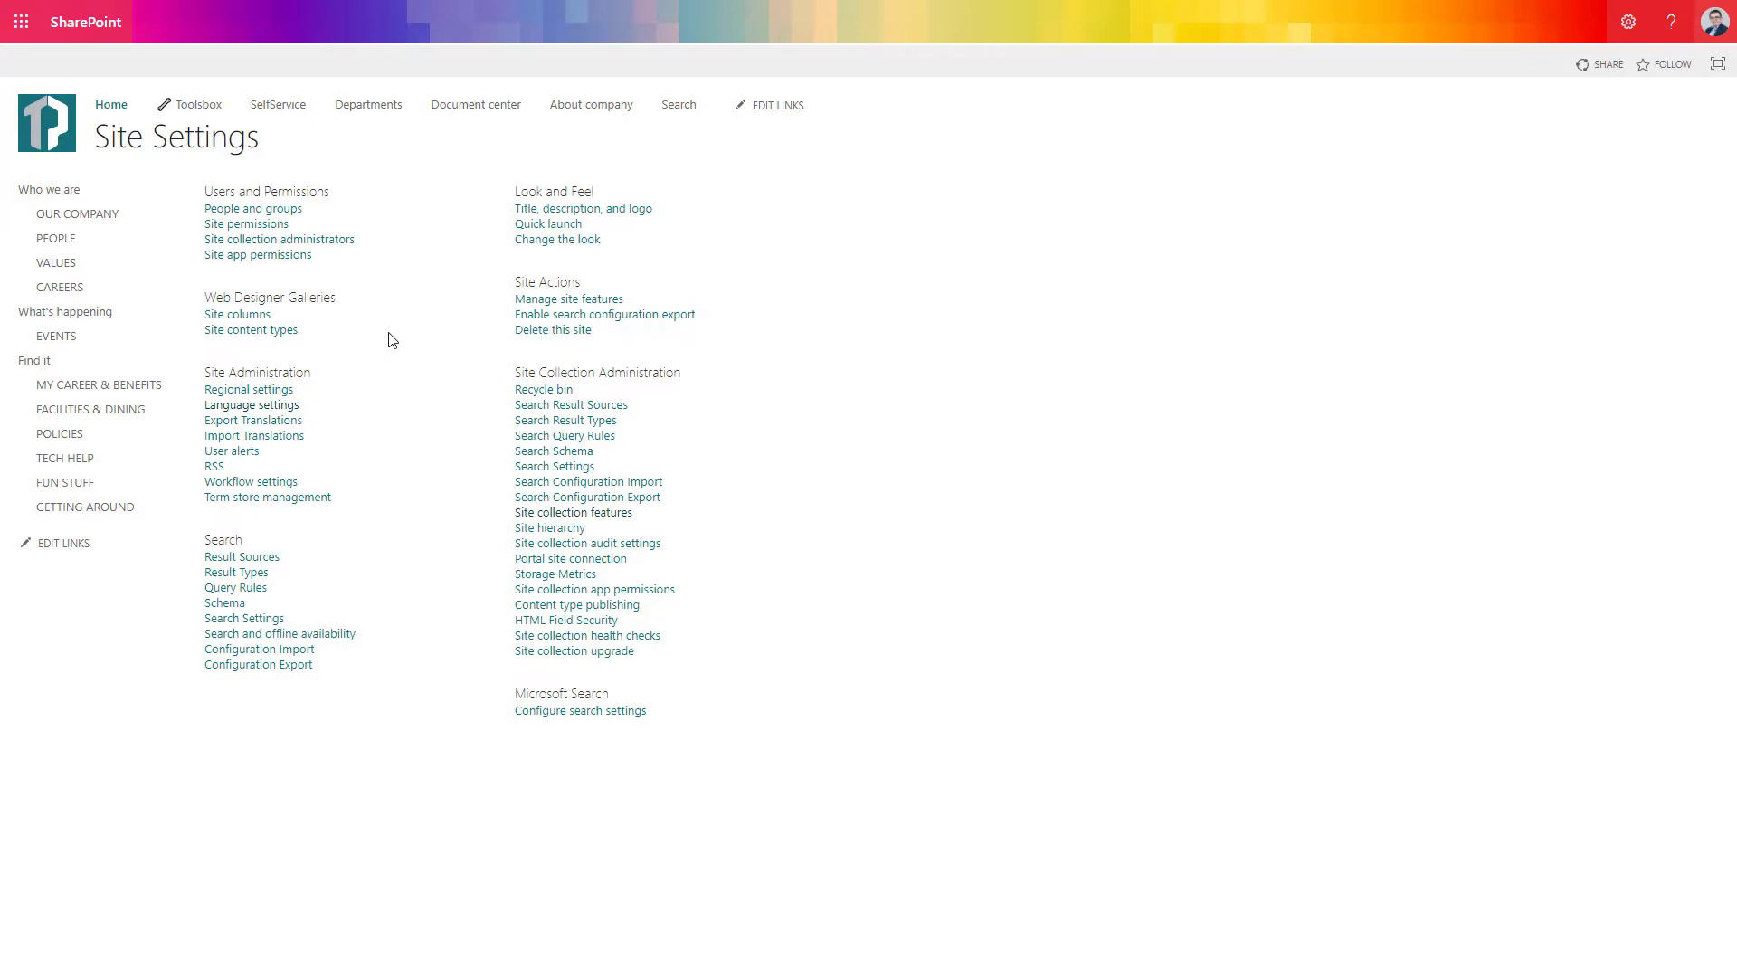
pyautogui.moveTo(254, 405)
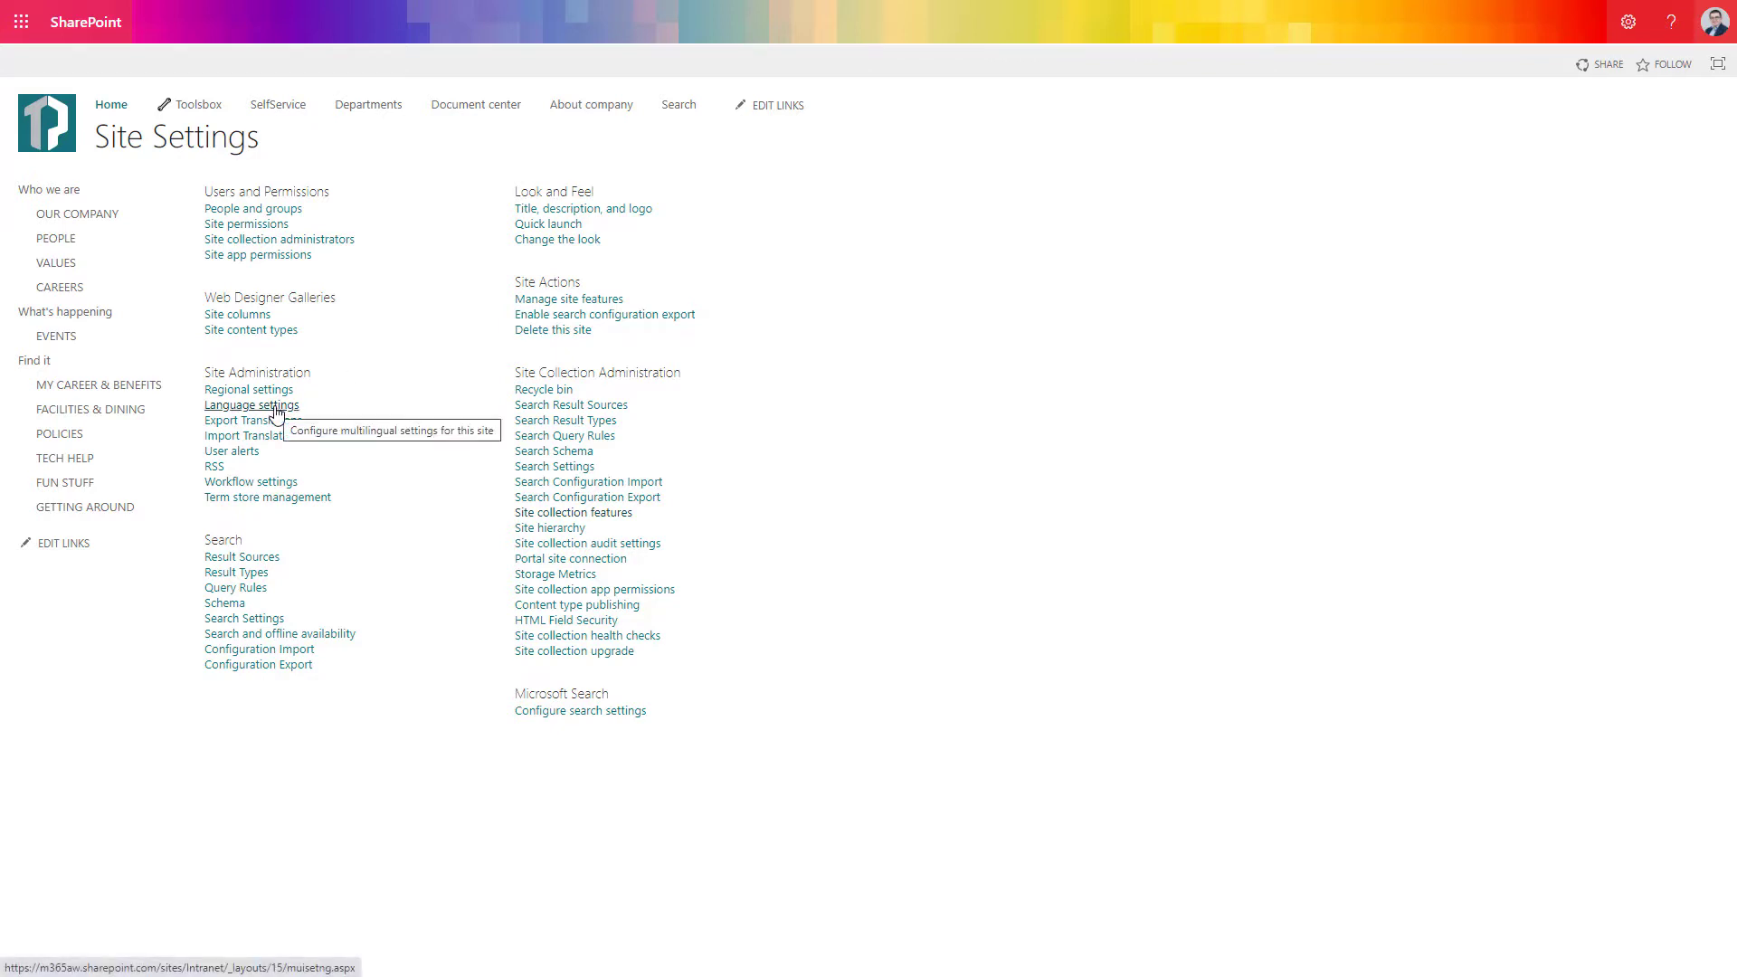
pyautogui.click(251, 405)
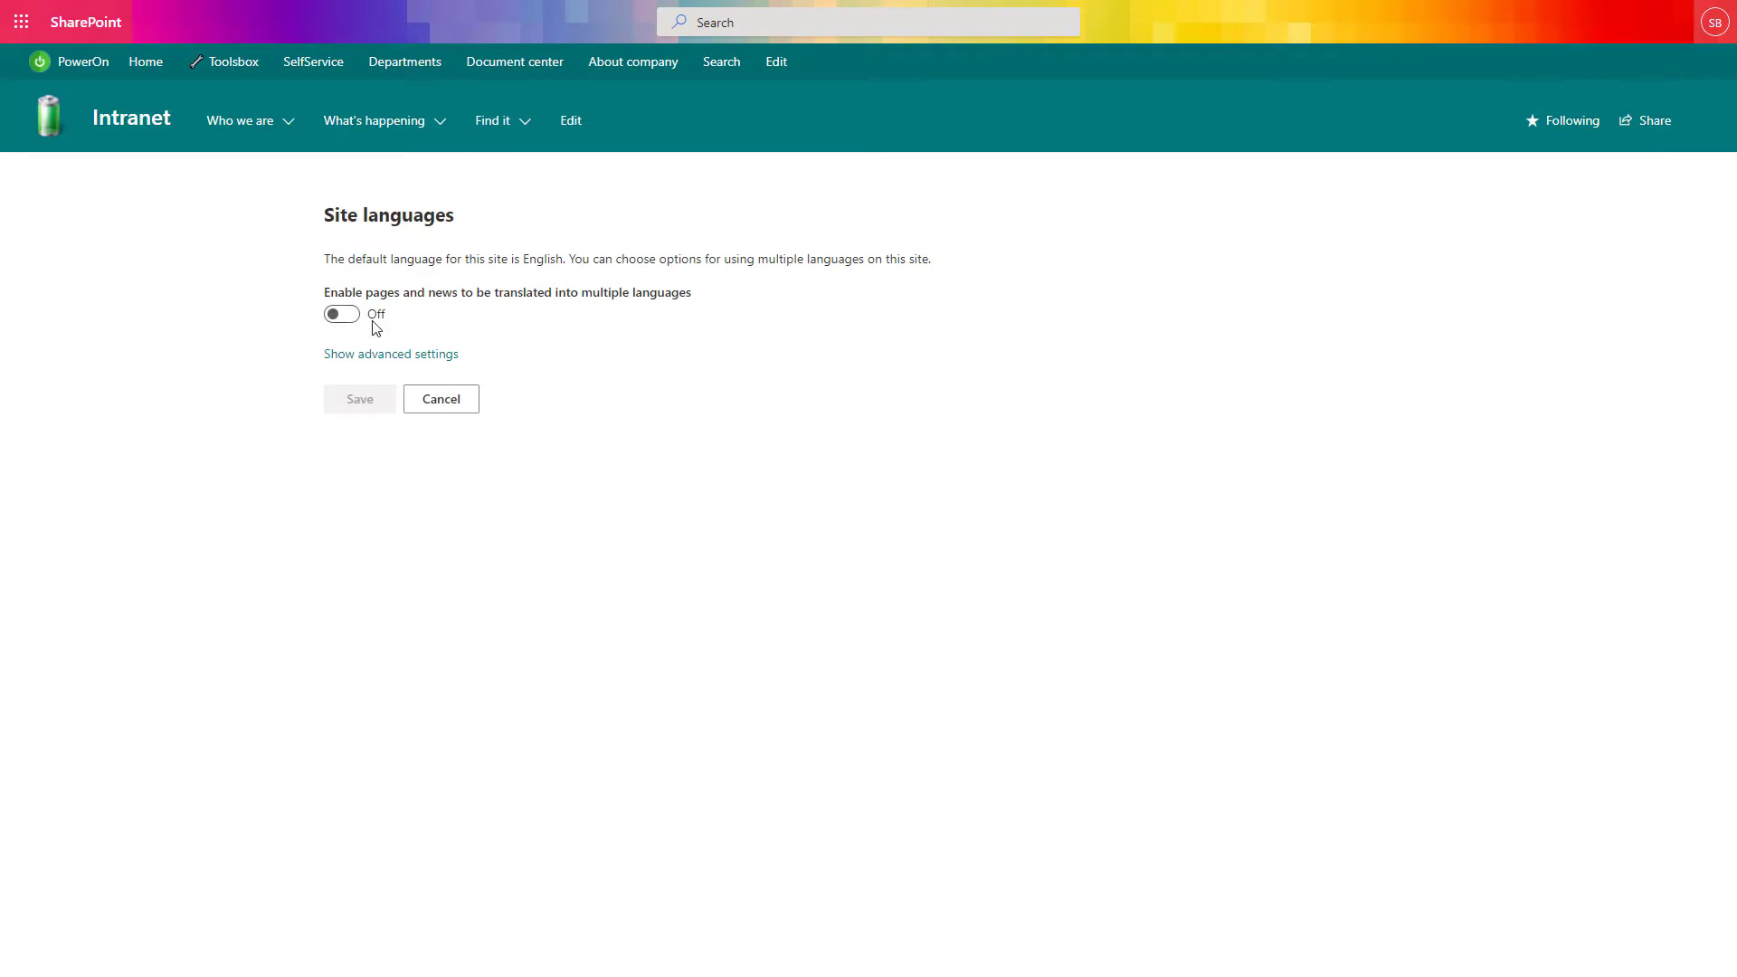
pyautogui.moveTo(421, 326)
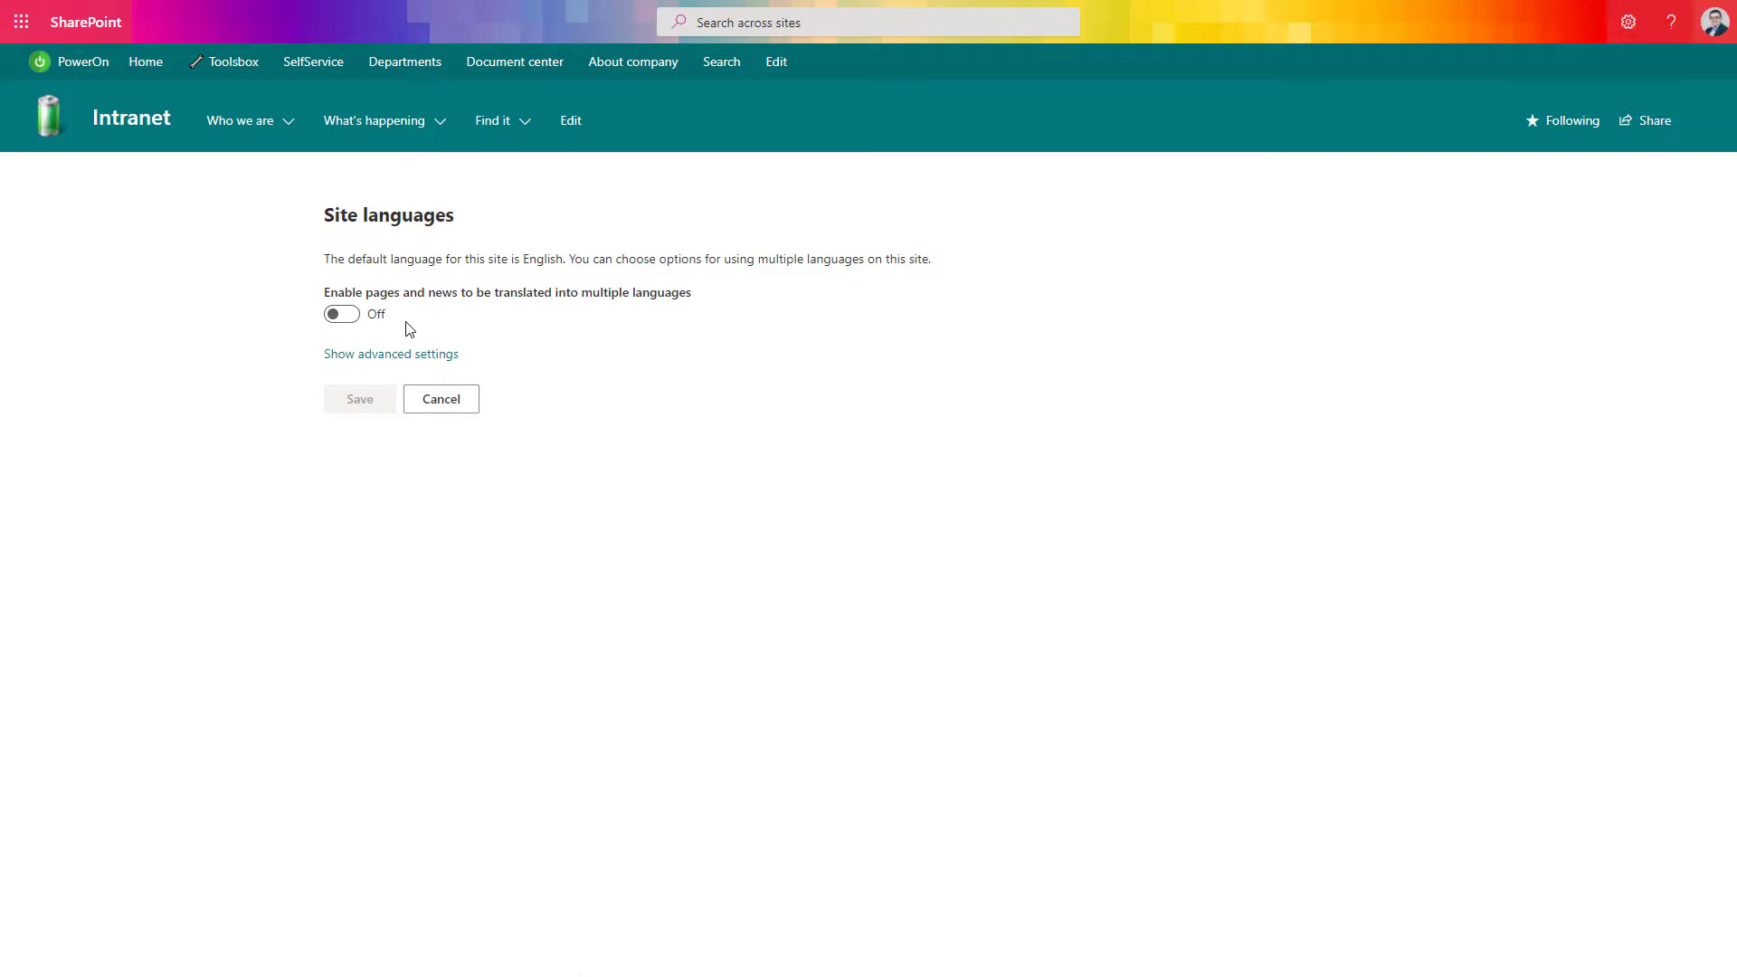
# Turn page and news translation on and choose Polish, German and Danish from the language list.
pyautogui.click(341, 314)
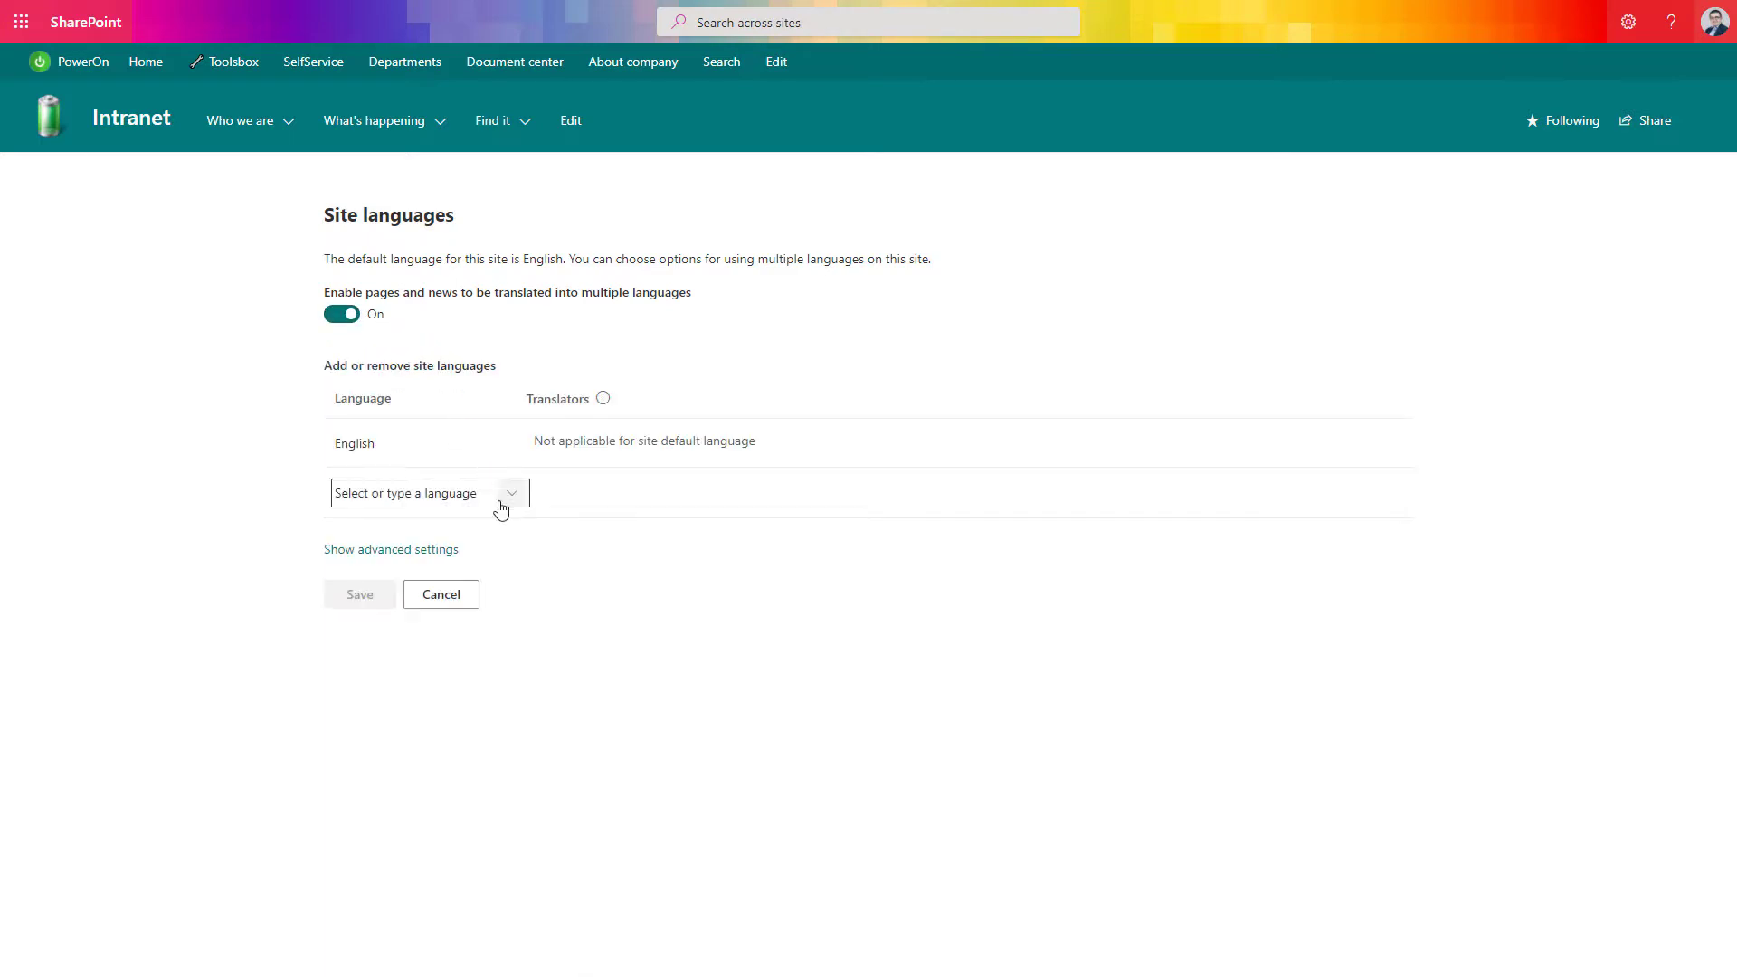
pyautogui.click(430, 494)
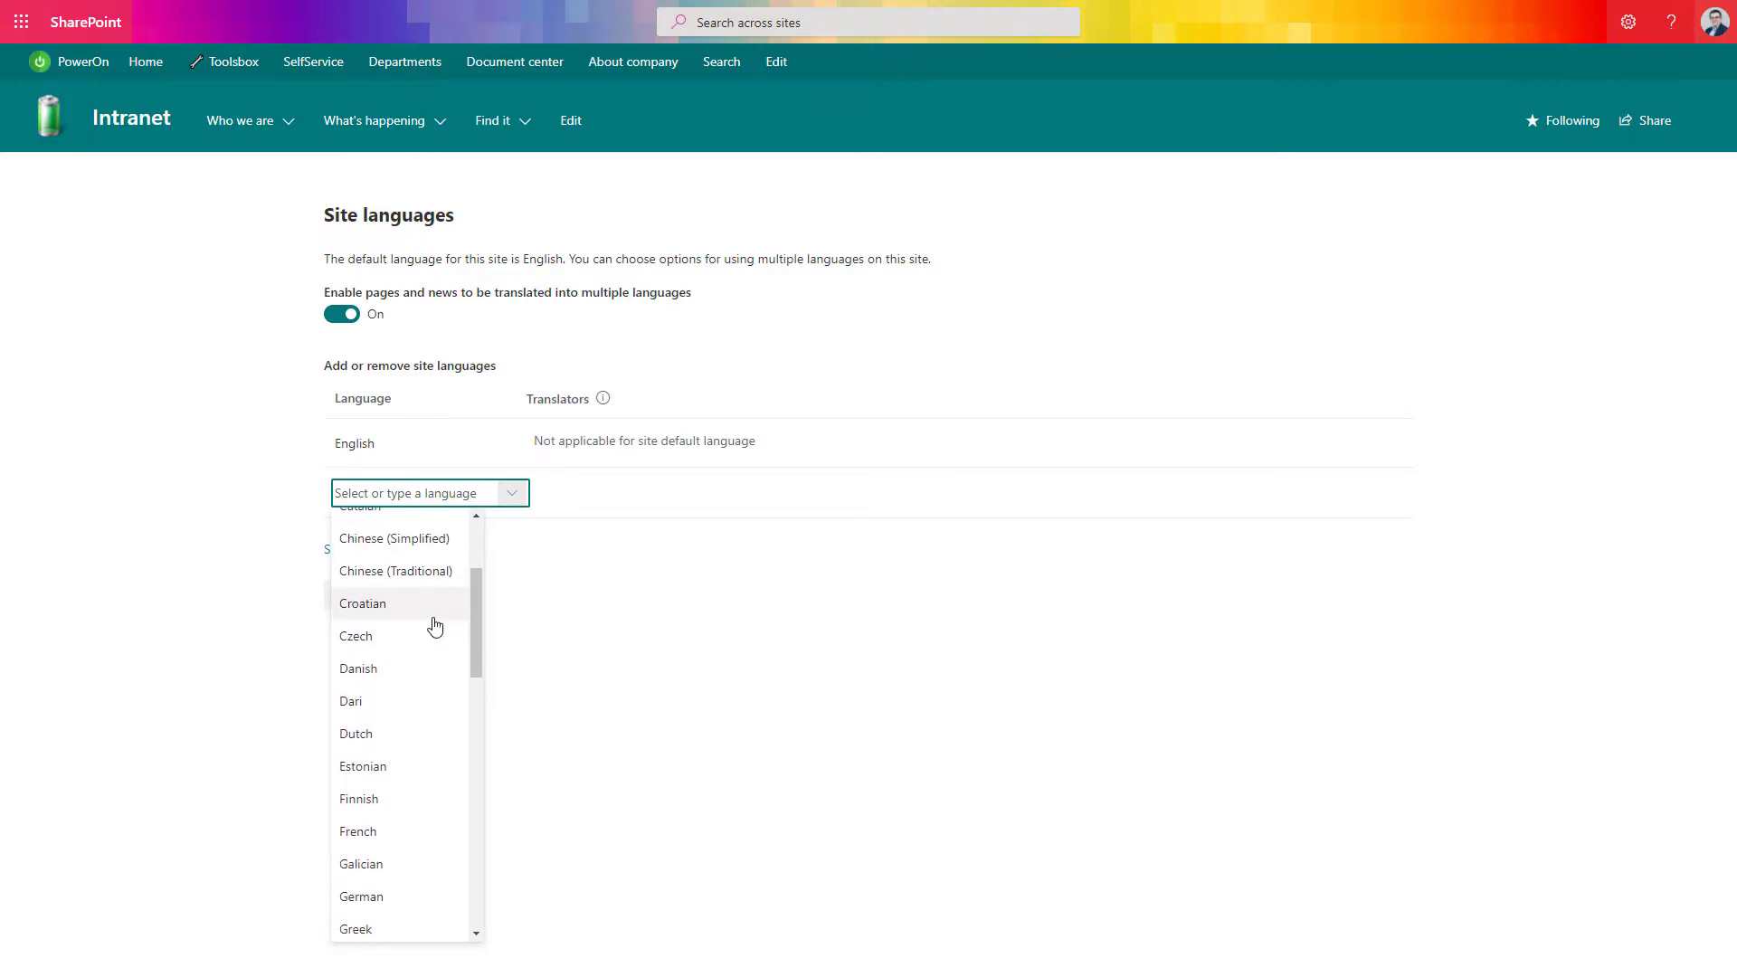
pyautogui.scroll(-3)
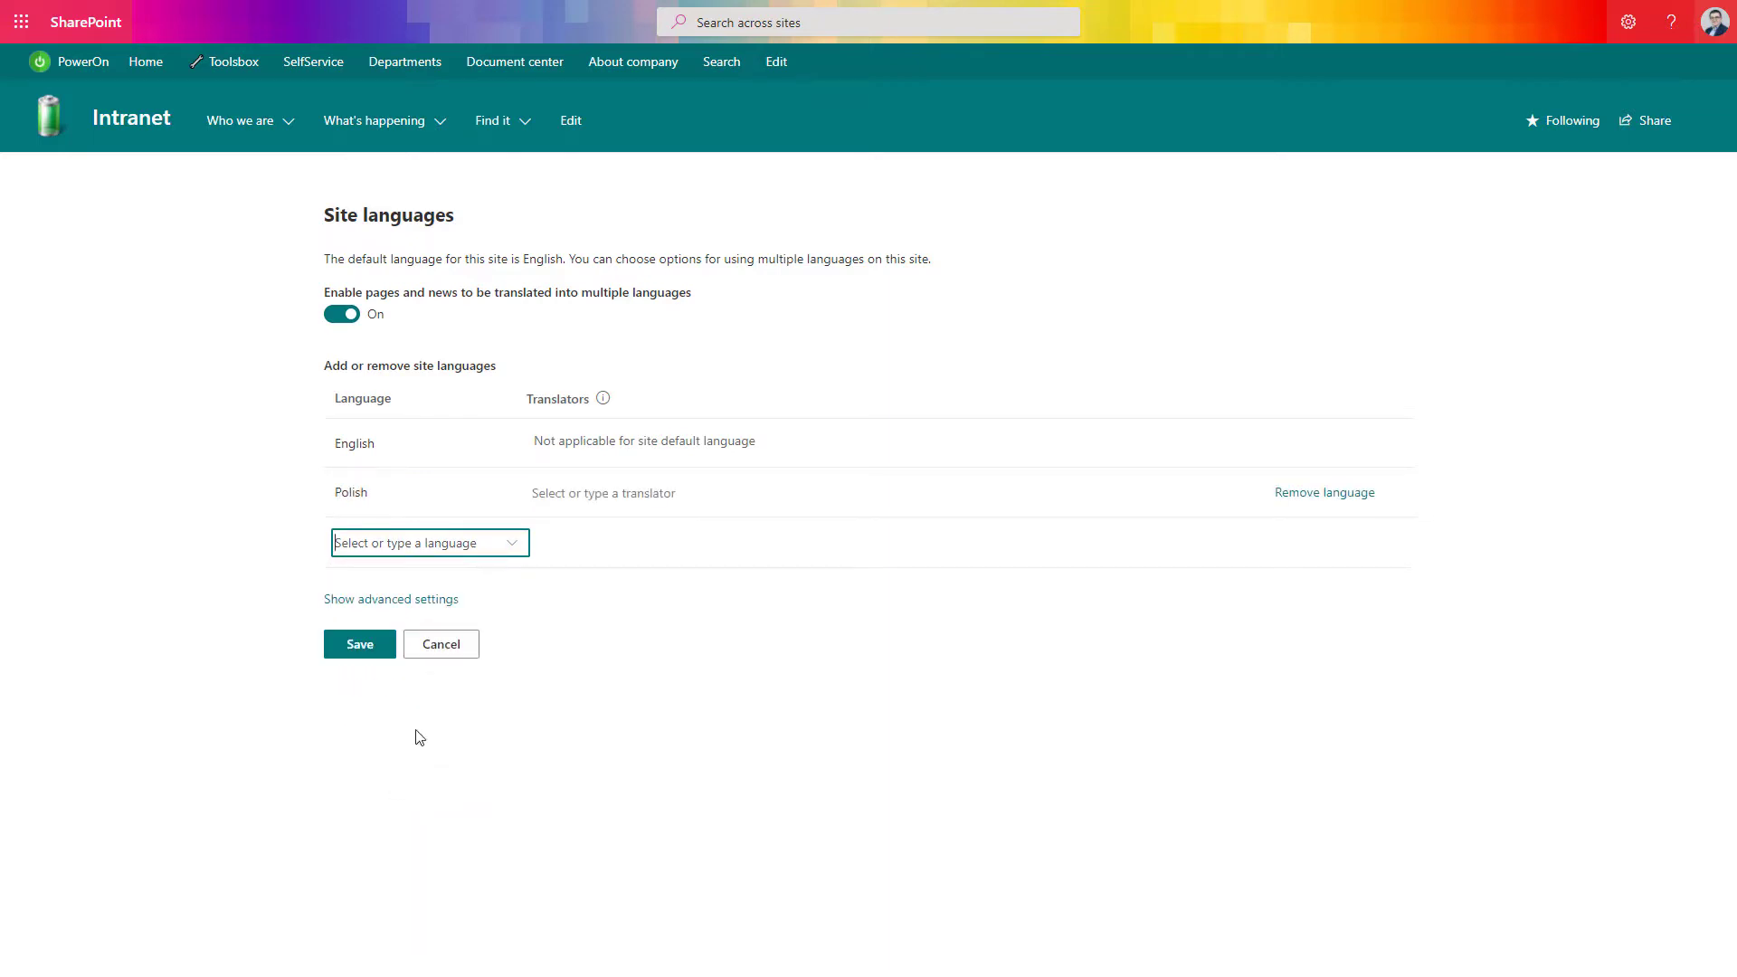
pyautogui.click(429, 543)
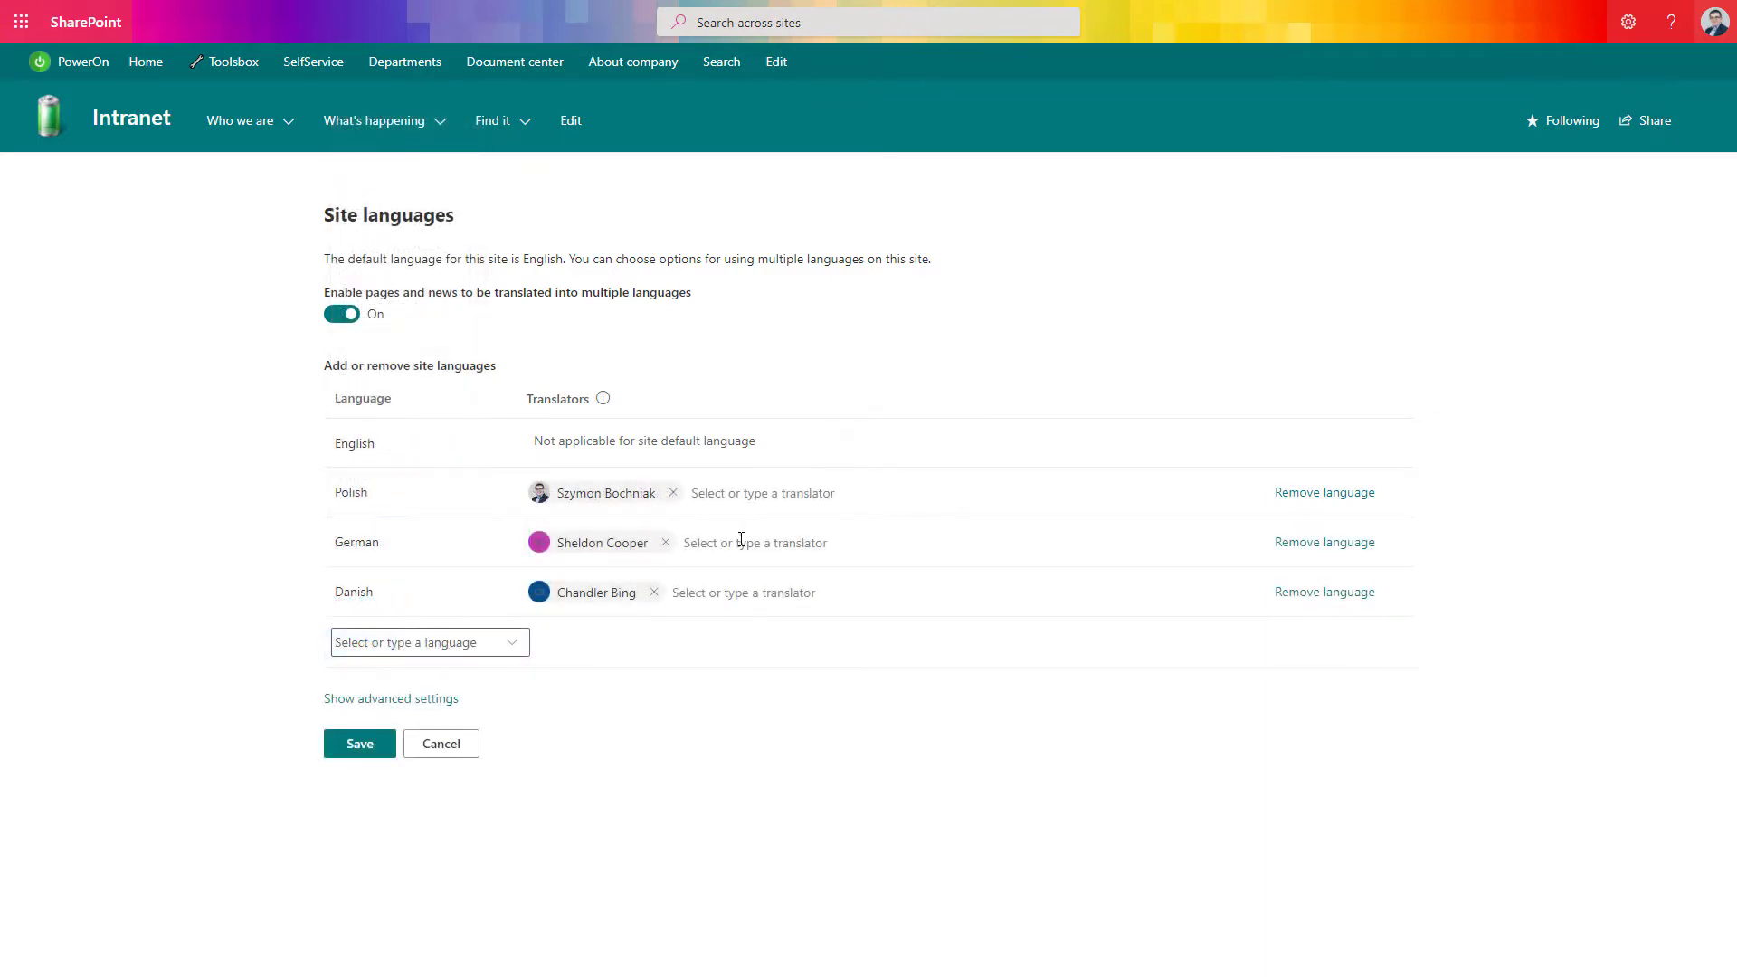
pyautogui.moveTo(599, 597)
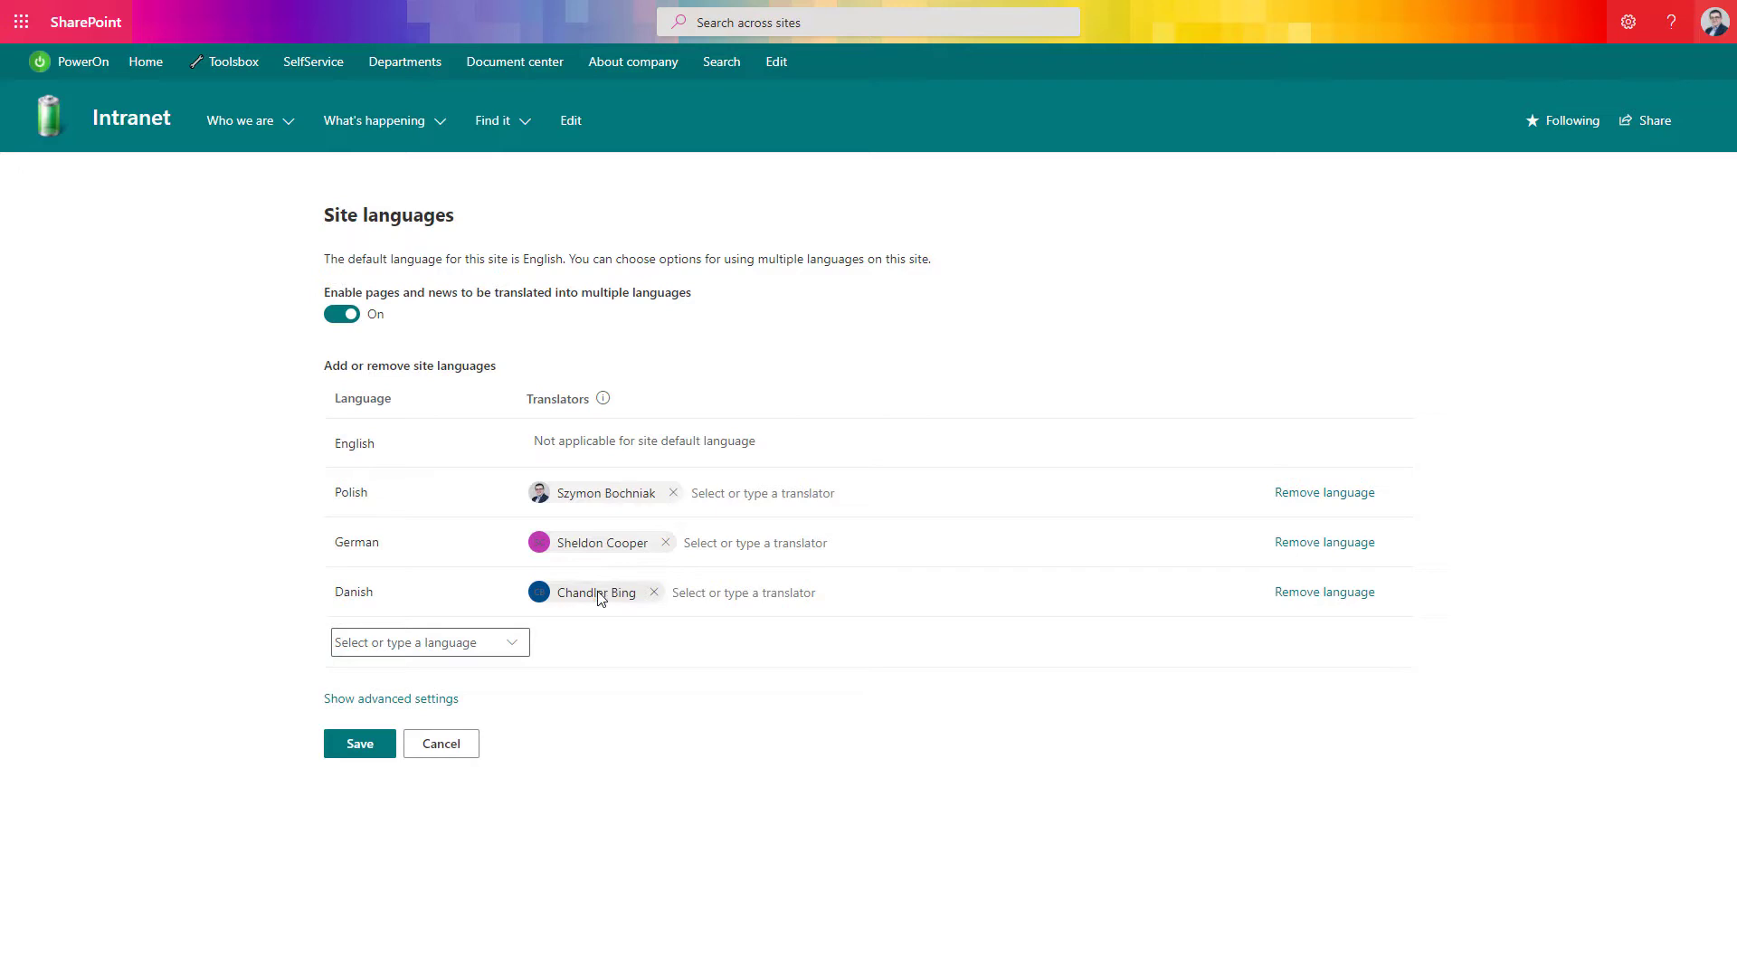
pyautogui.moveTo(600, 609)
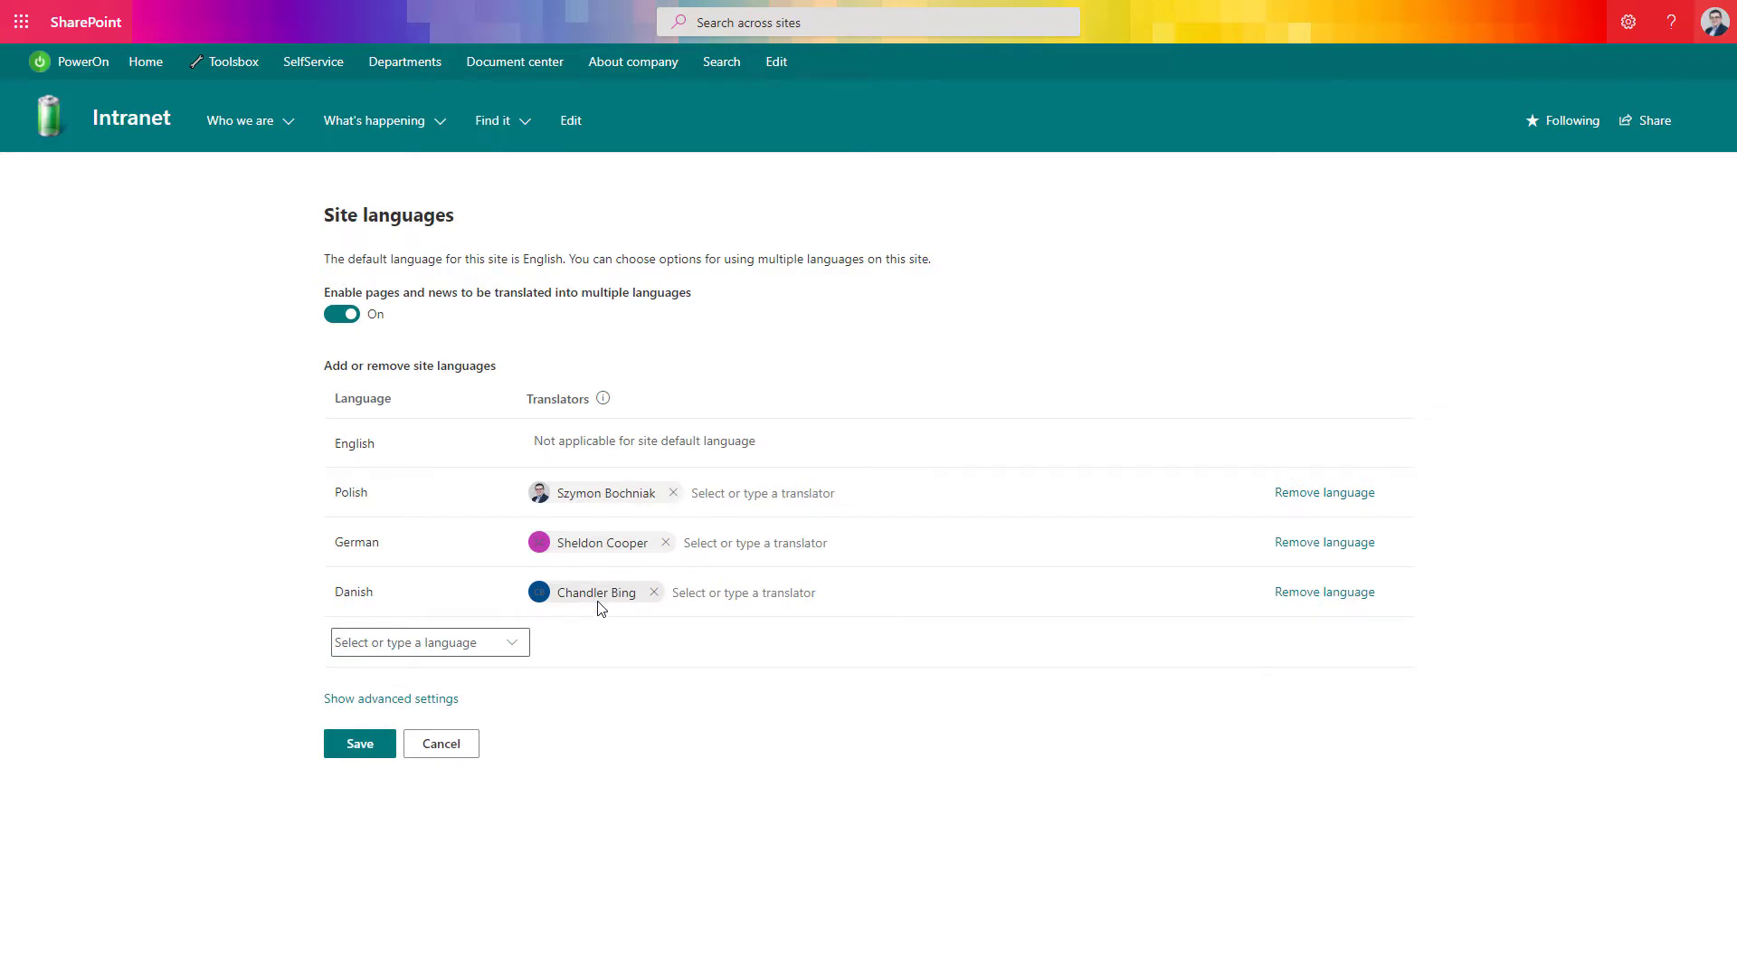
pyautogui.moveTo(598, 639)
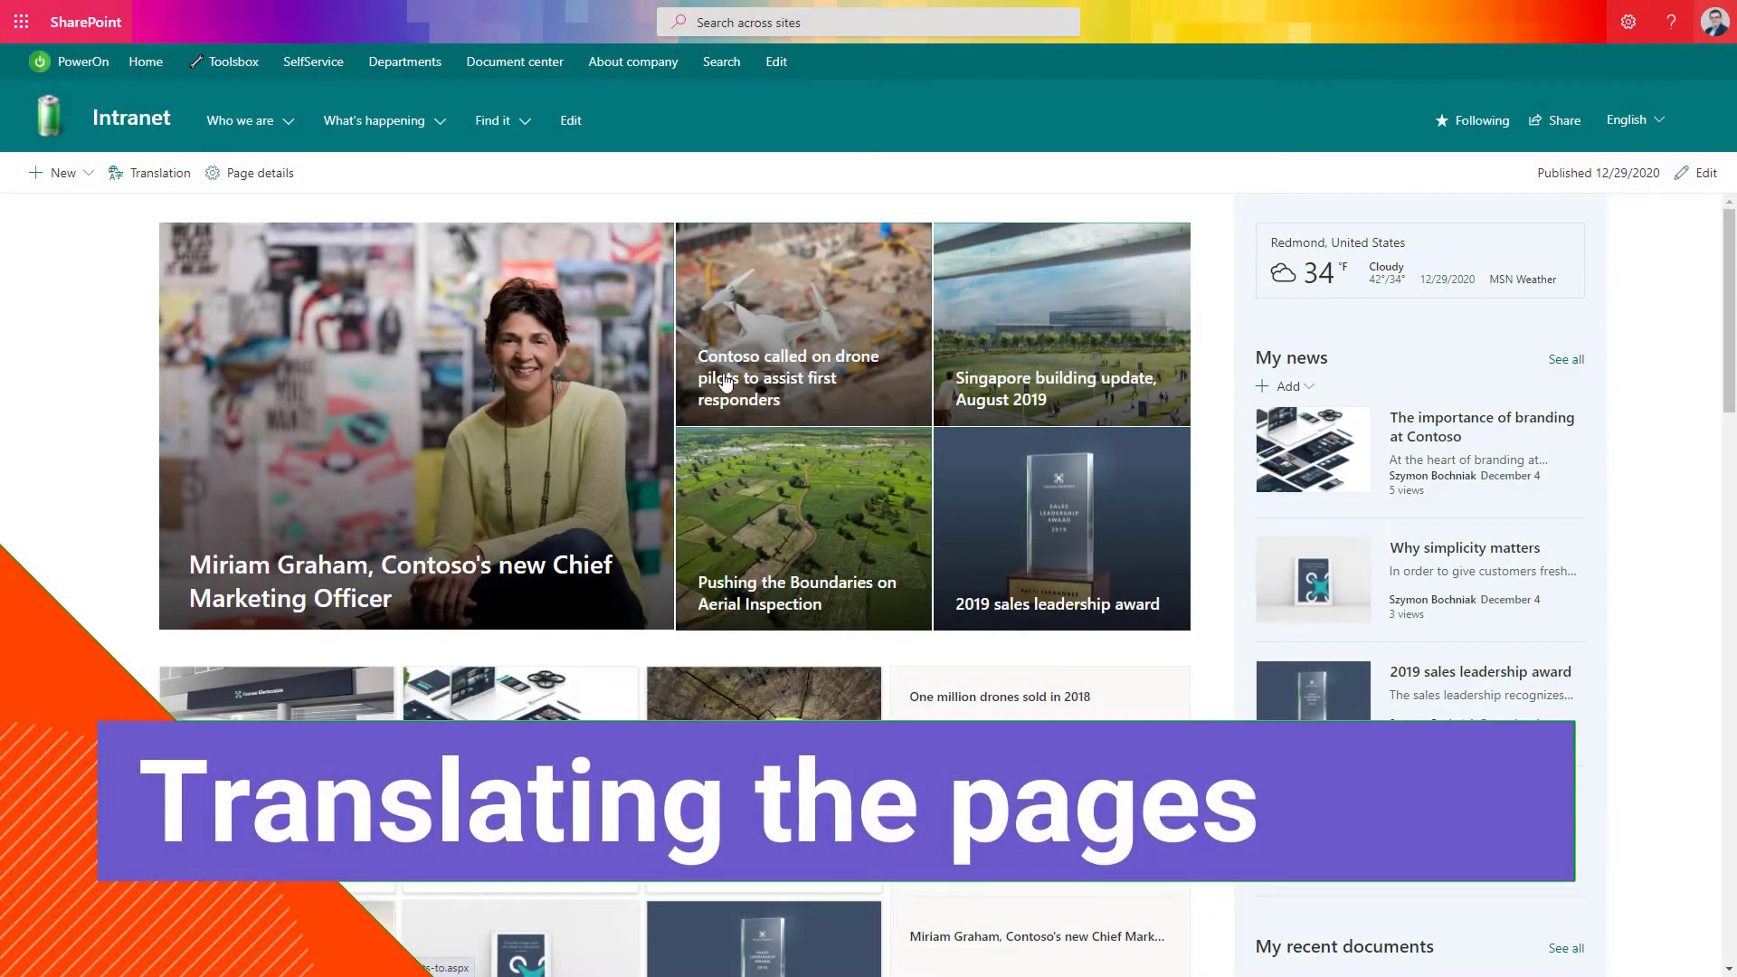
pyautogui.moveTo(539, 468)
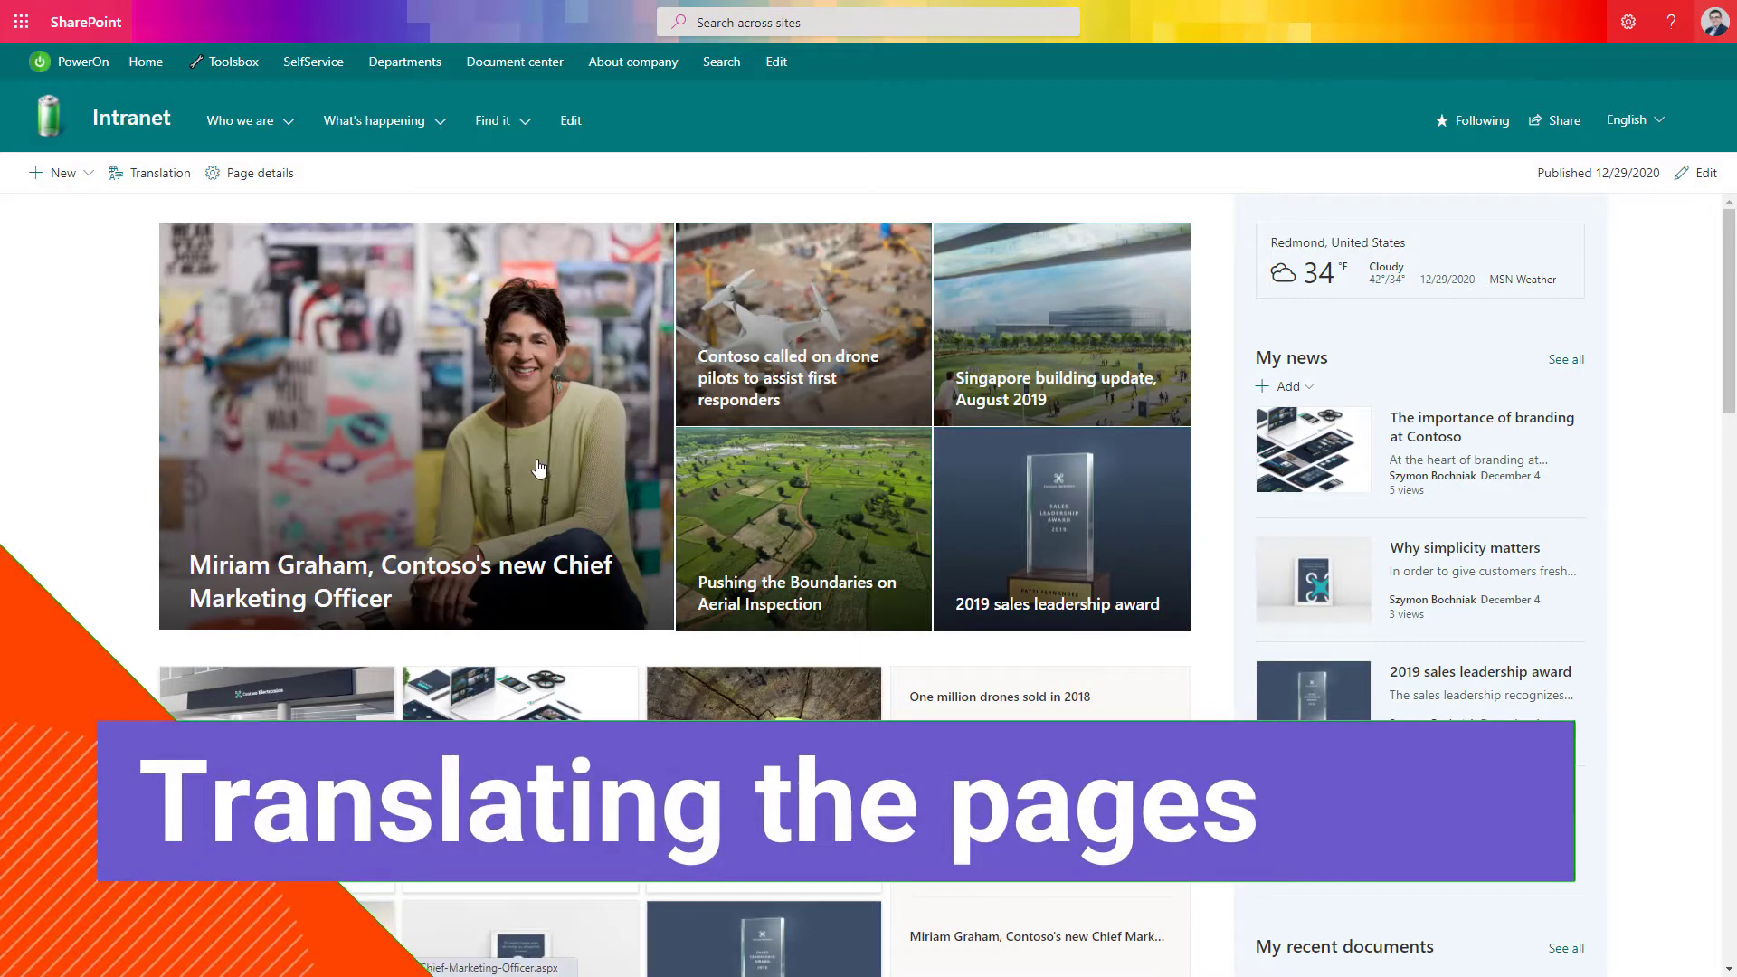
# Open the hero news tile about Miriam Graham, the new Chief Marketing Officer.
pyautogui.click(540, 468)
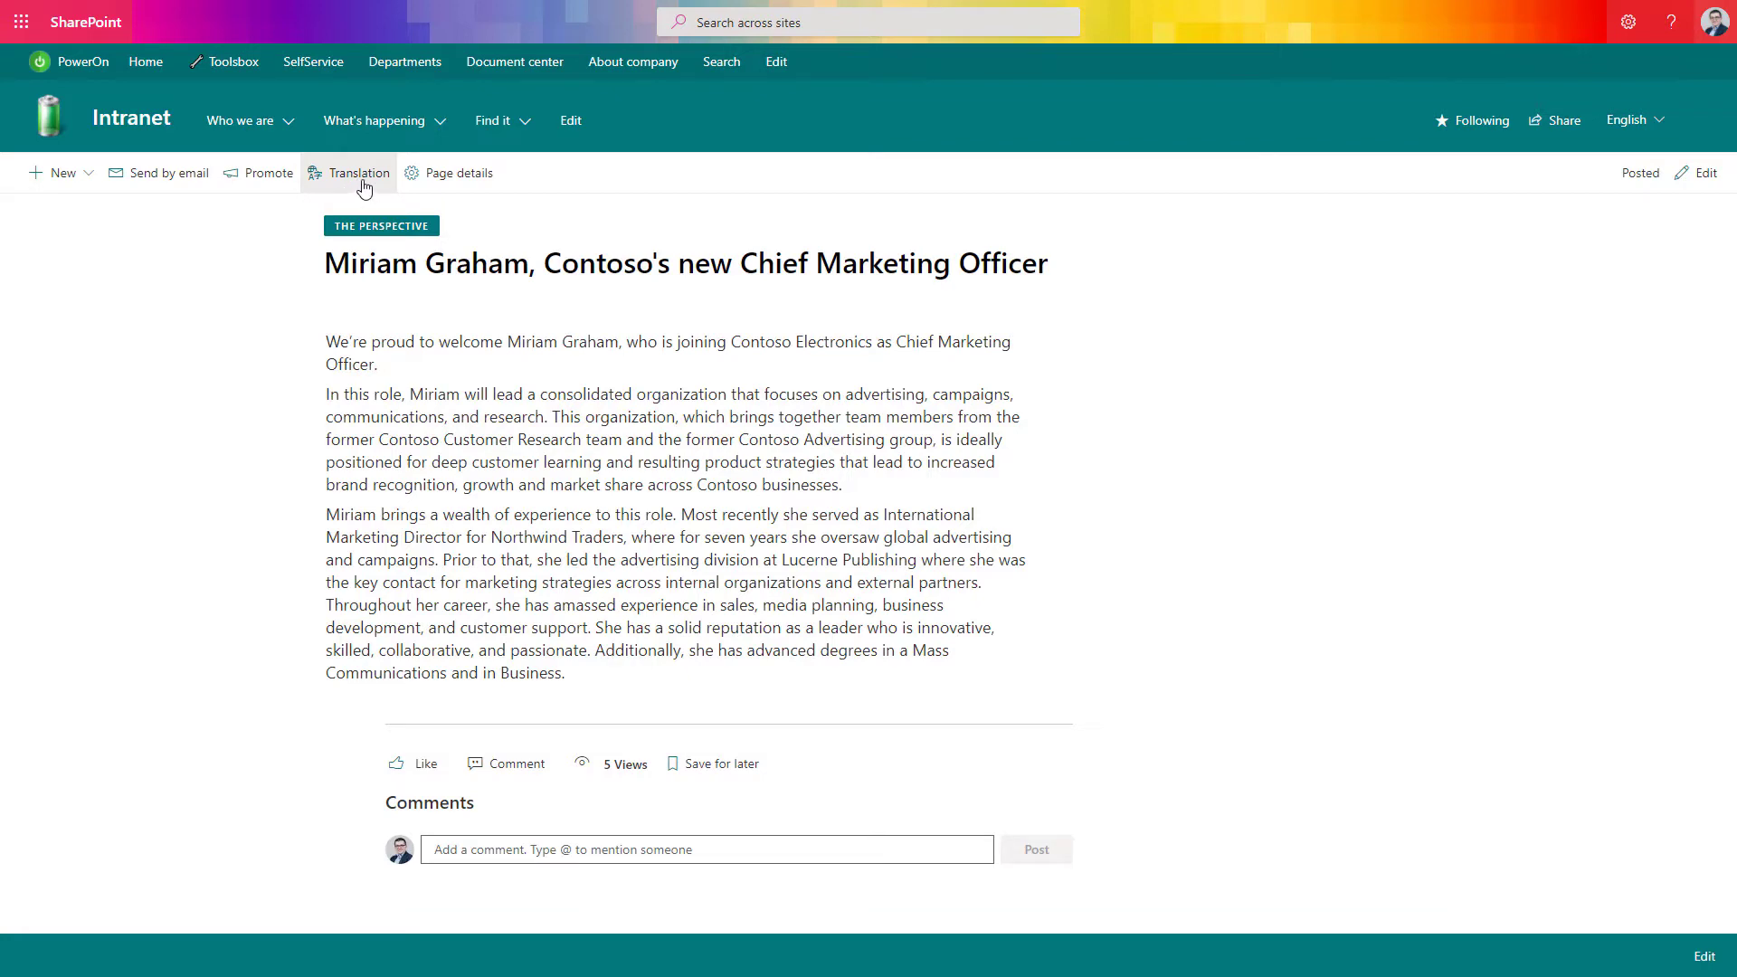
# Use the Translation pane's 'Create for all languages' to make Polish, German and Danish drafts.
pyautogui.click(356, 173)
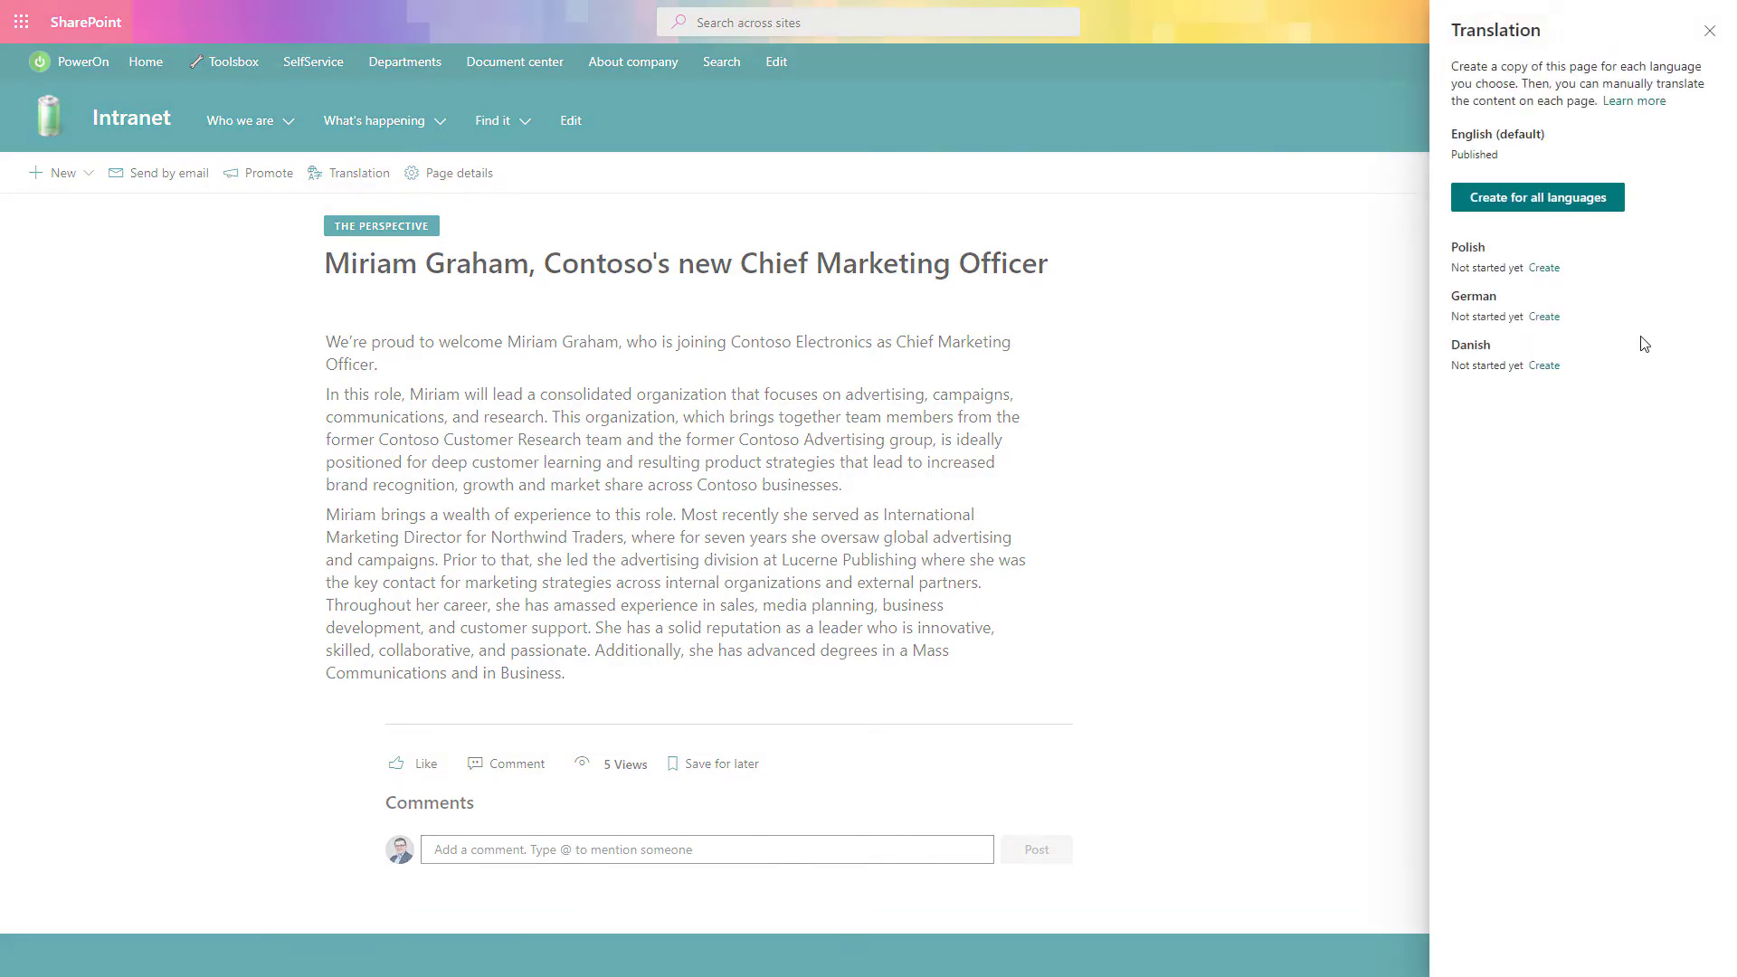
pyautogui.moveTo(1544, 316)
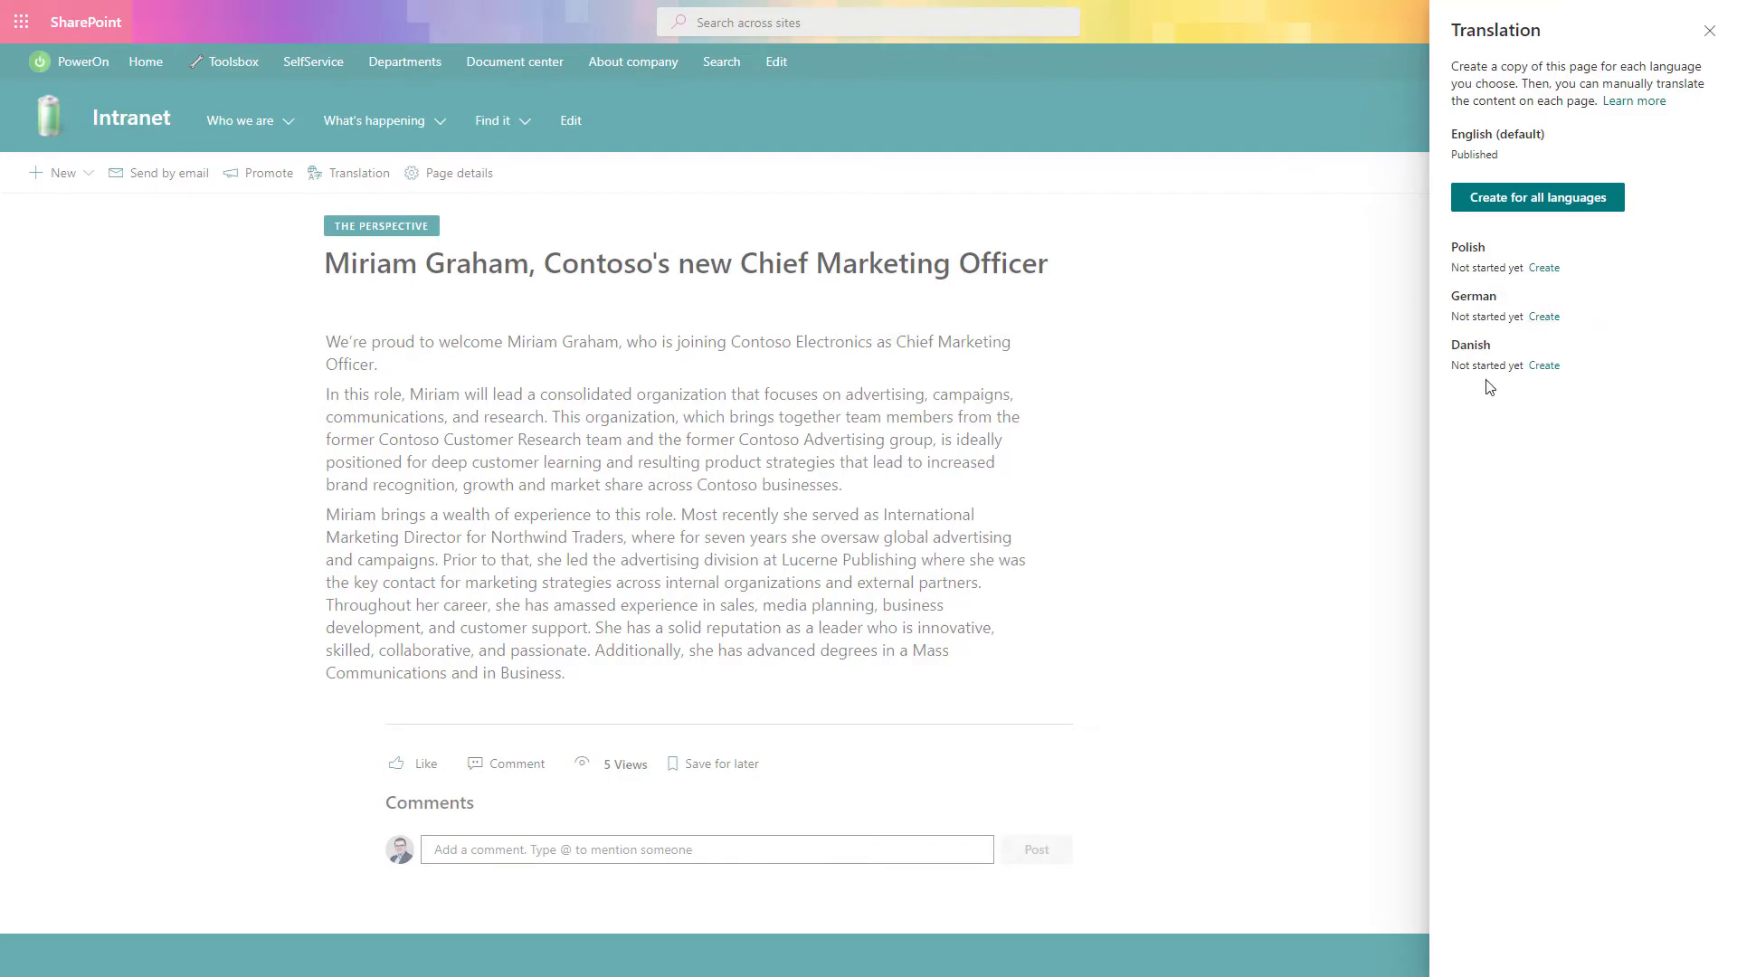
pyautogui.moveTo(1526, 200)
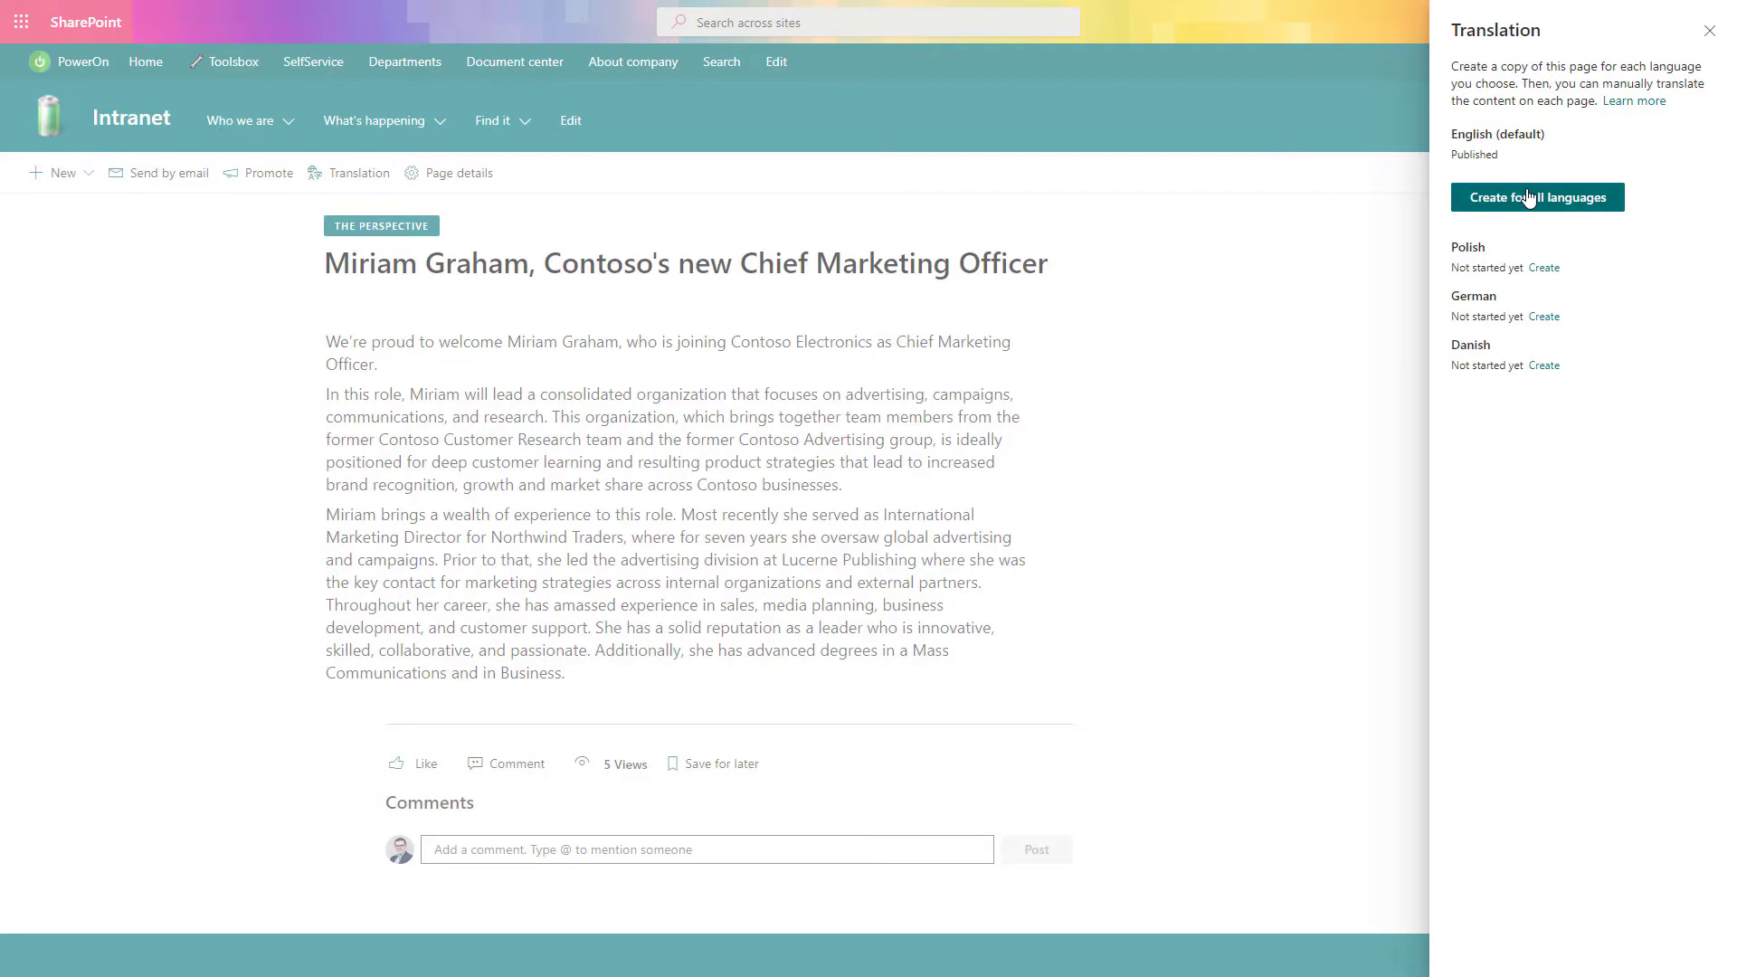
pyautogui.click(1538, 197)
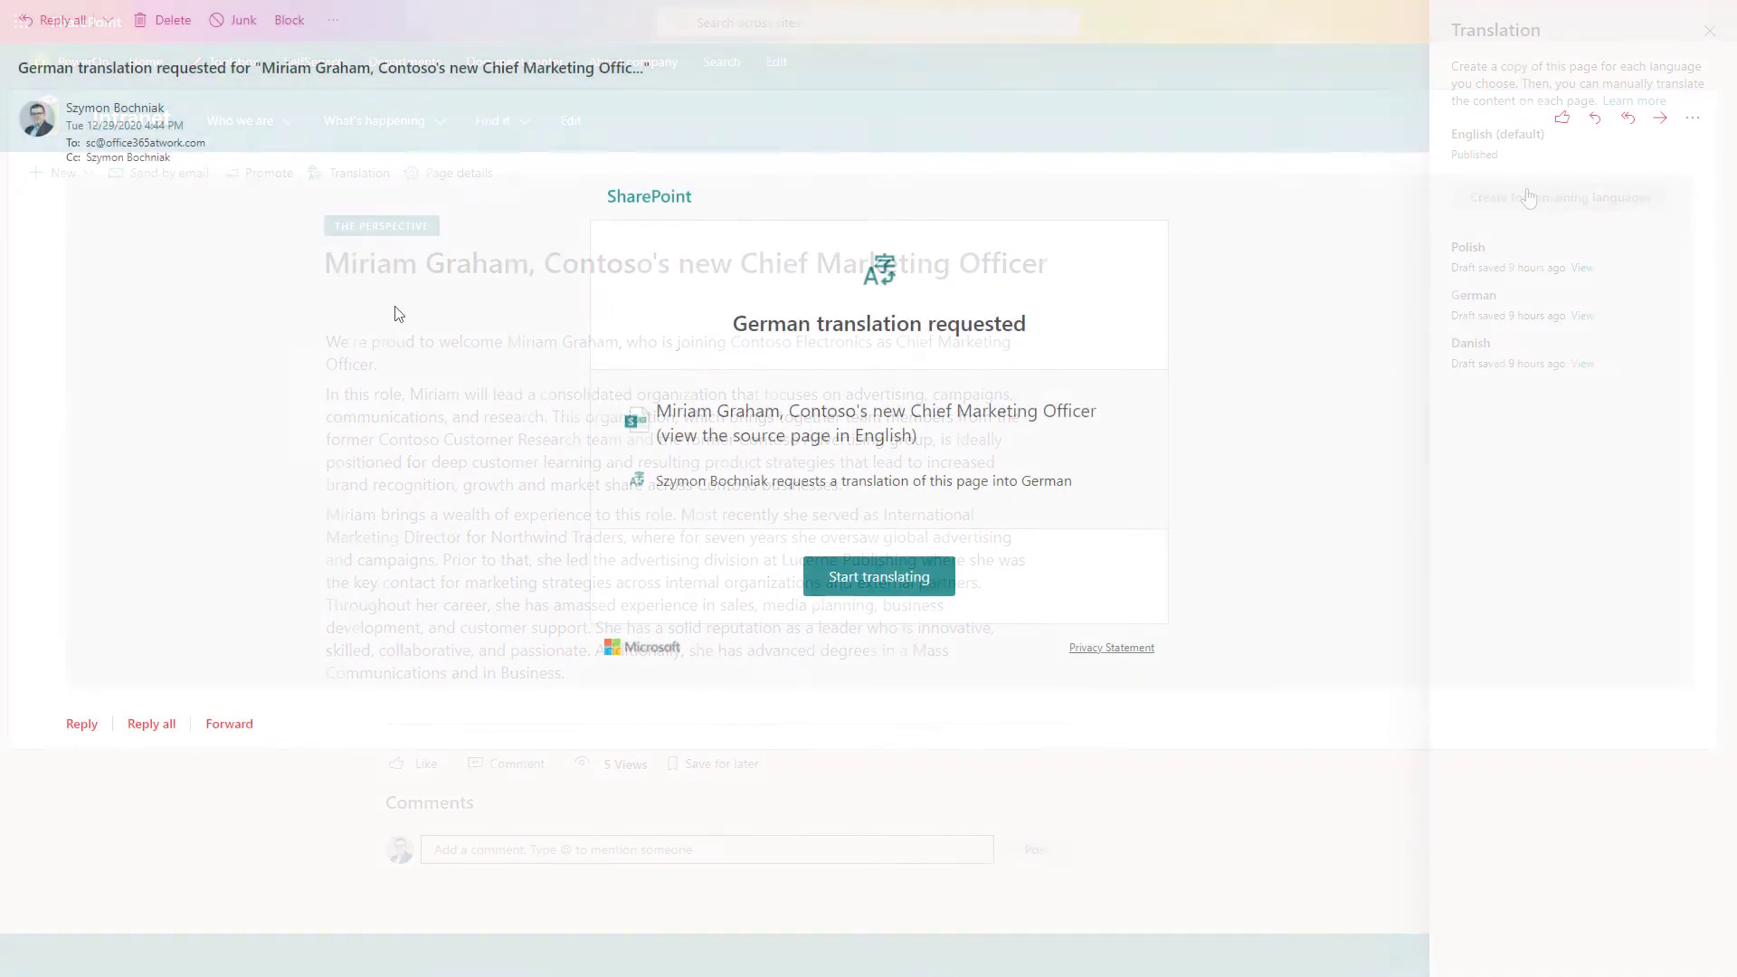
# Open the 'German translation requested' email and follow 'Start translating' to the German draft.
pyautogui.click(1708, 30)
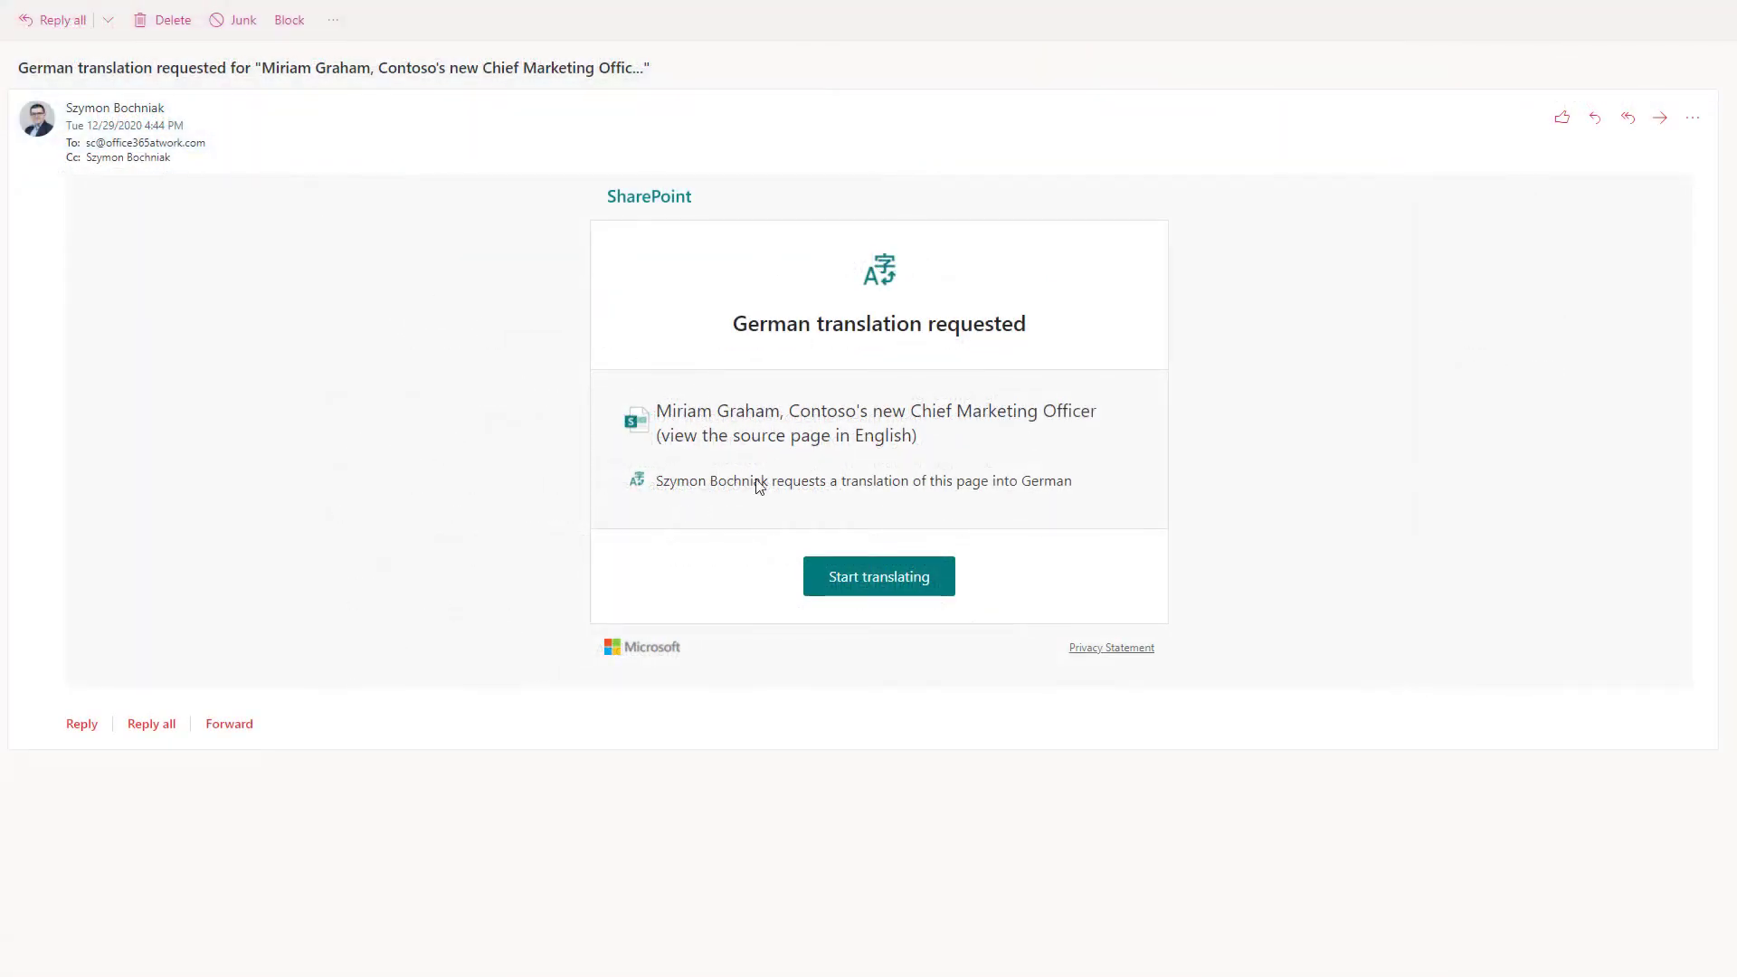
pyautogui.moveTo(898, 383)
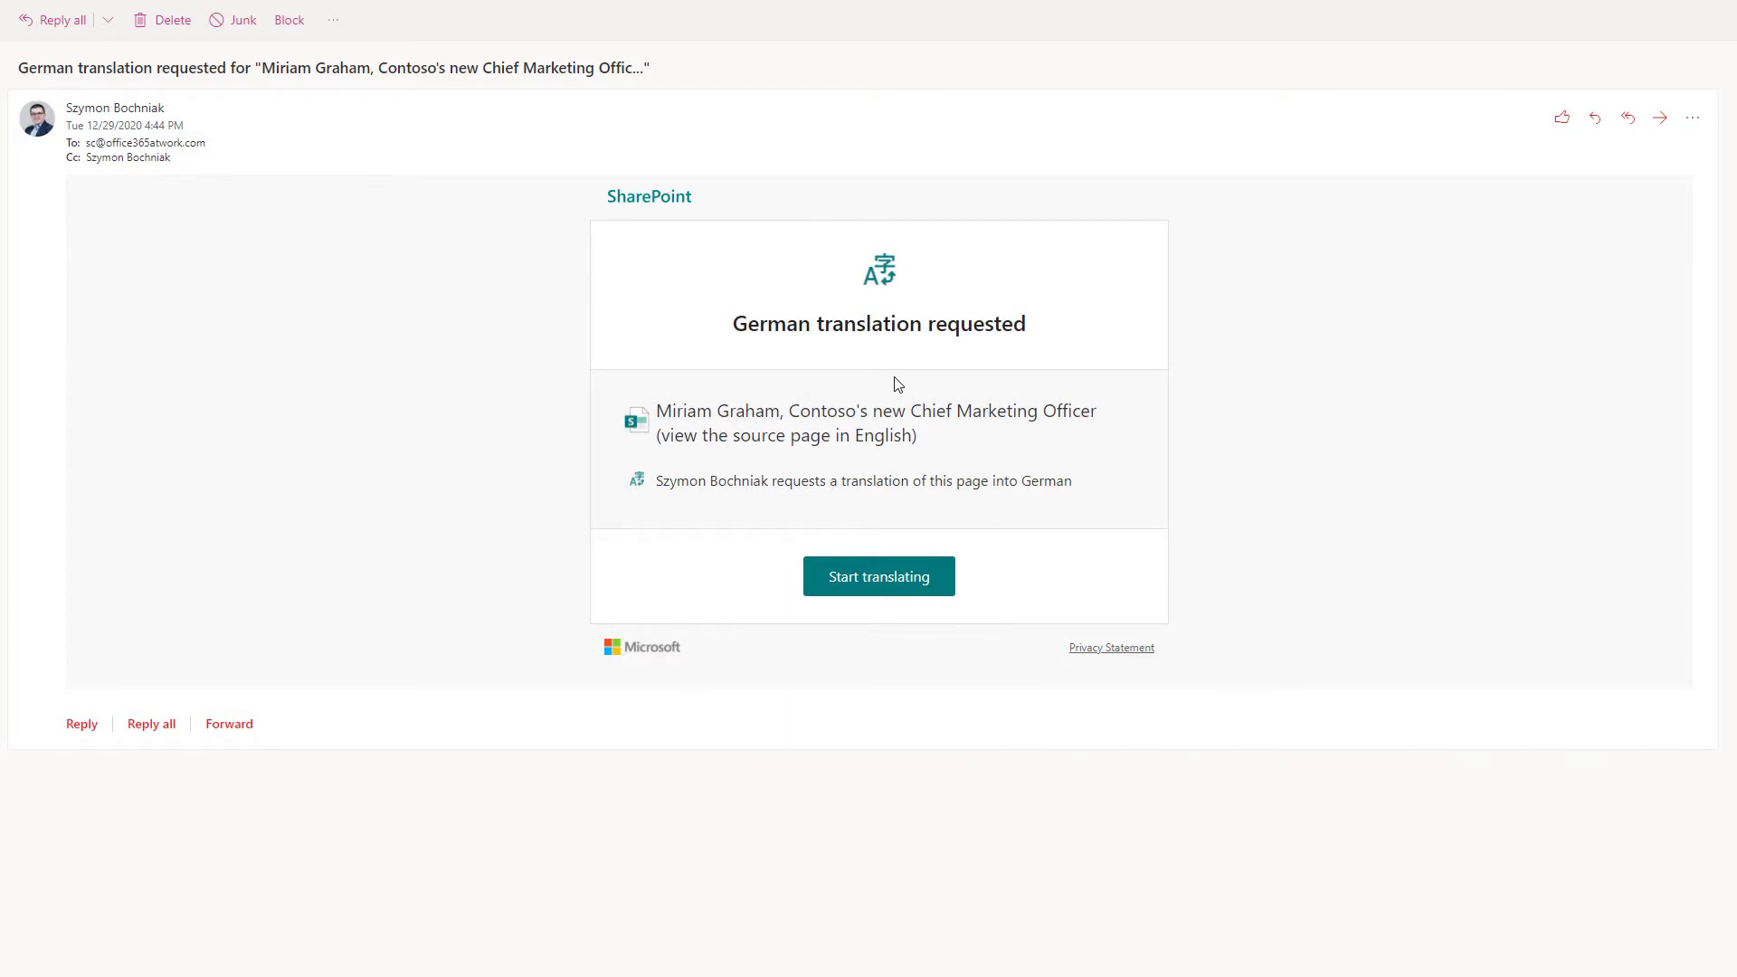
pyautogui.moveTo(805, 367)
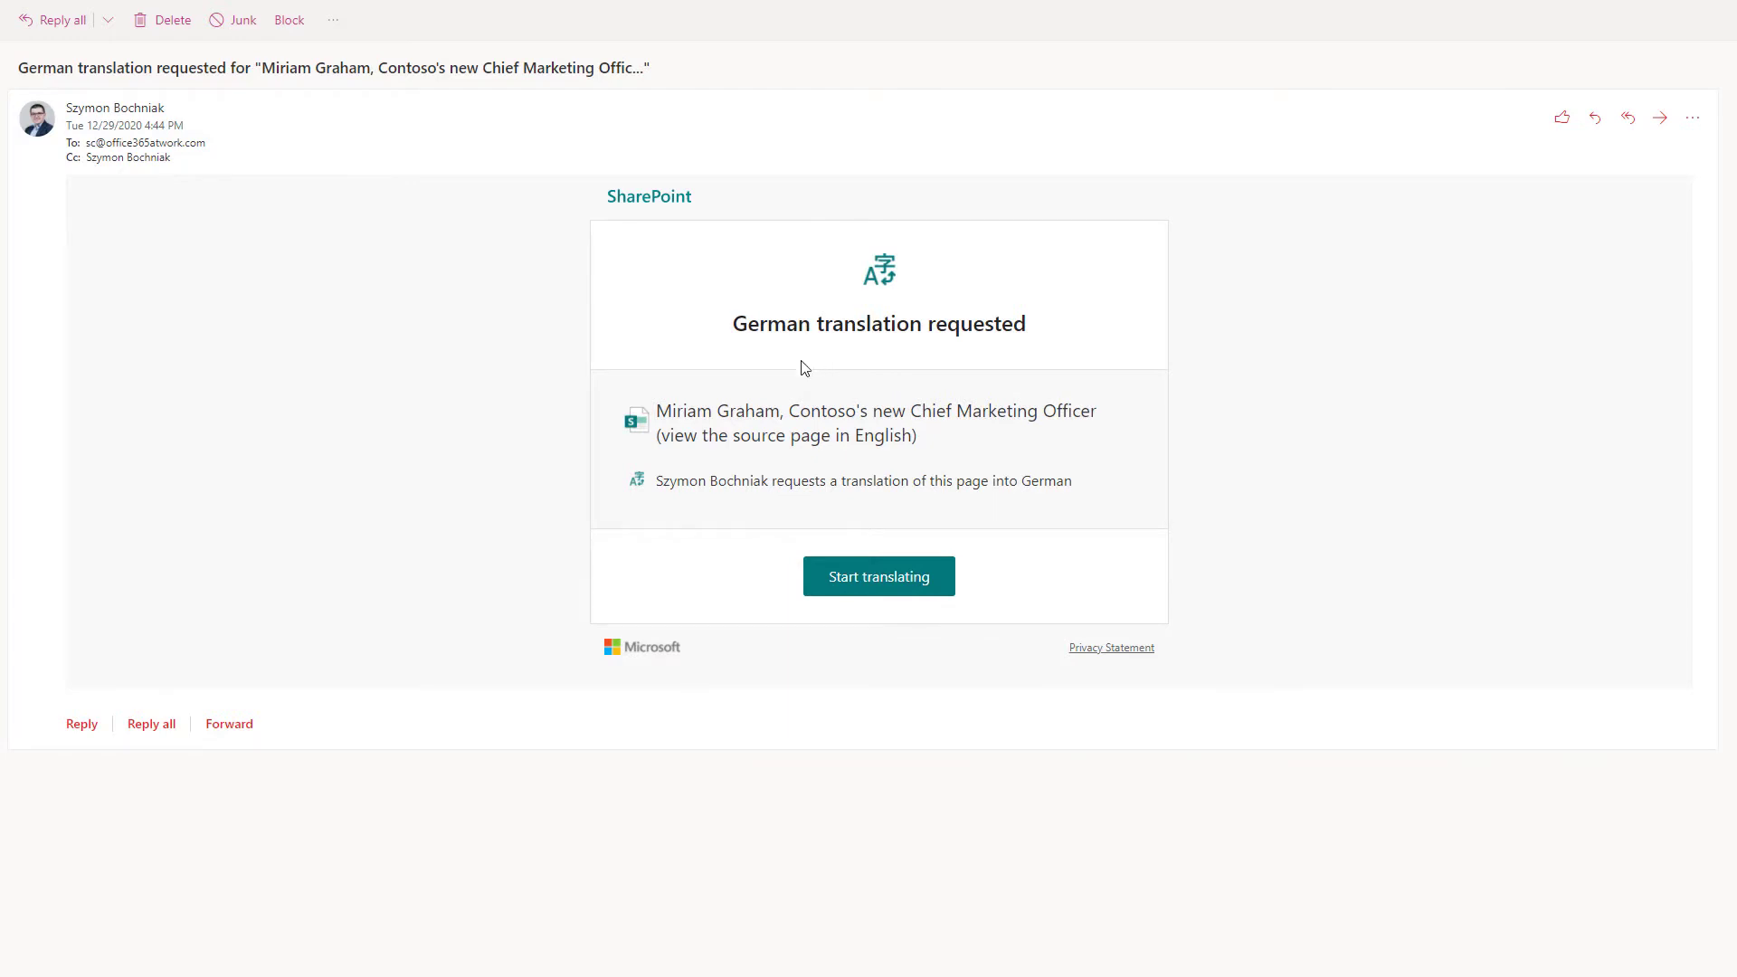
pyautogui.moveTo(895, 583)
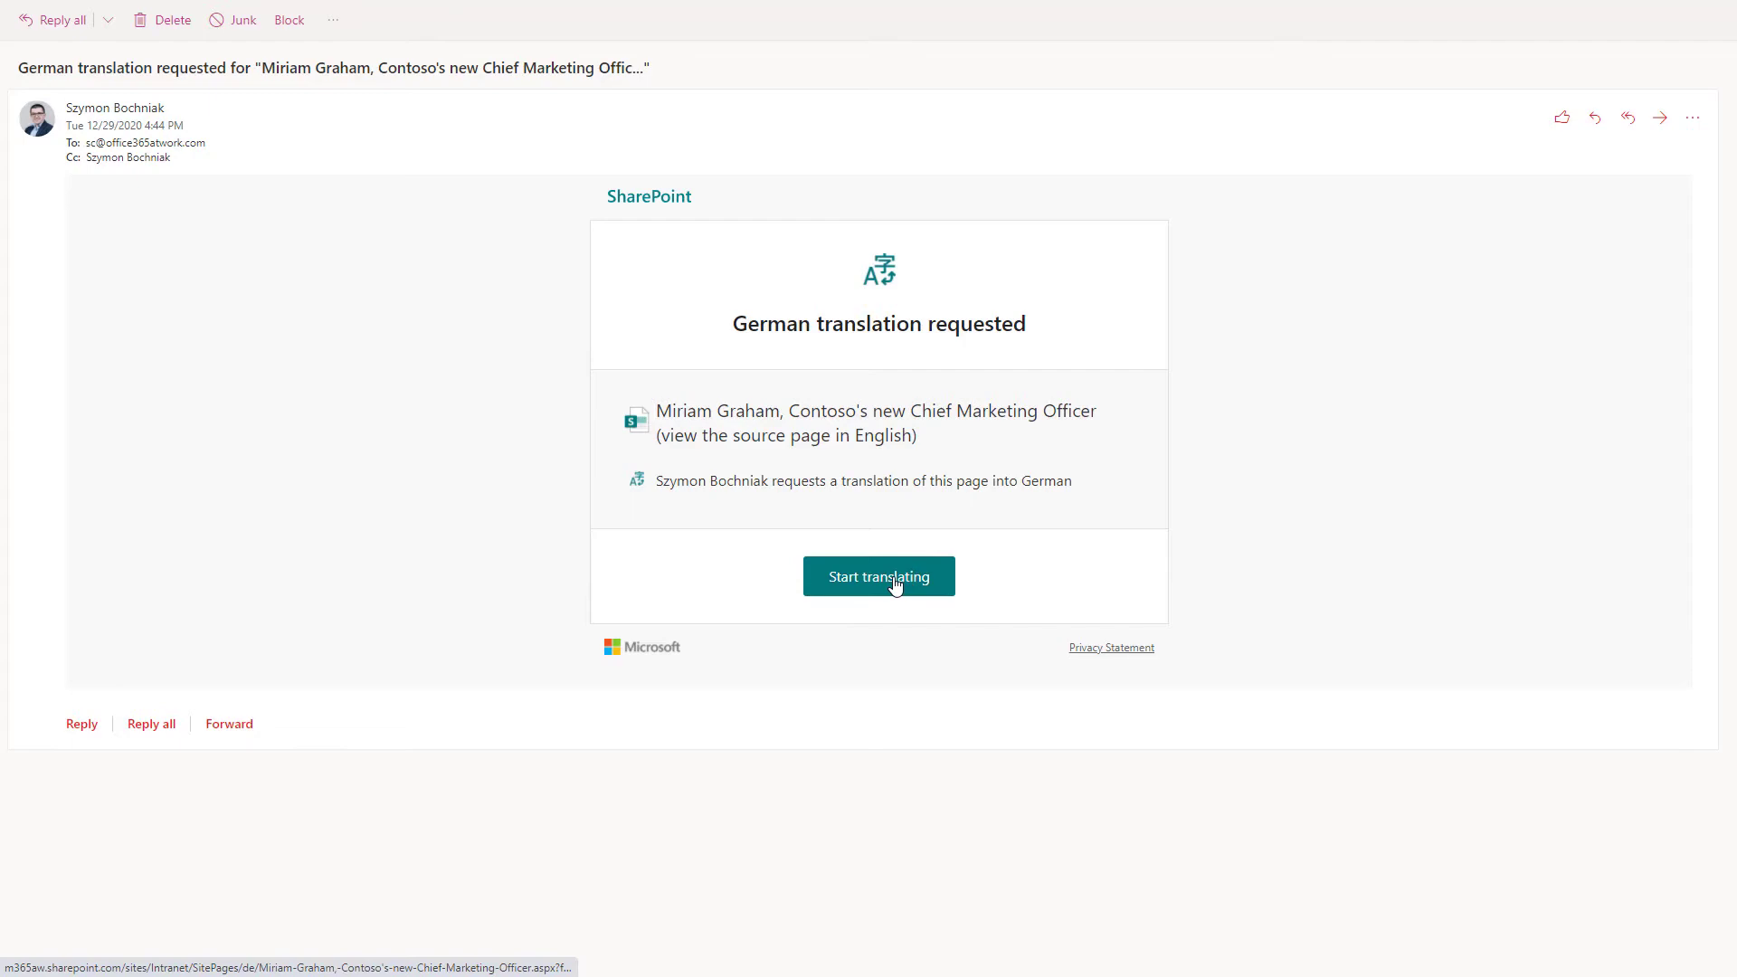
pyautogui.click(879, 576)
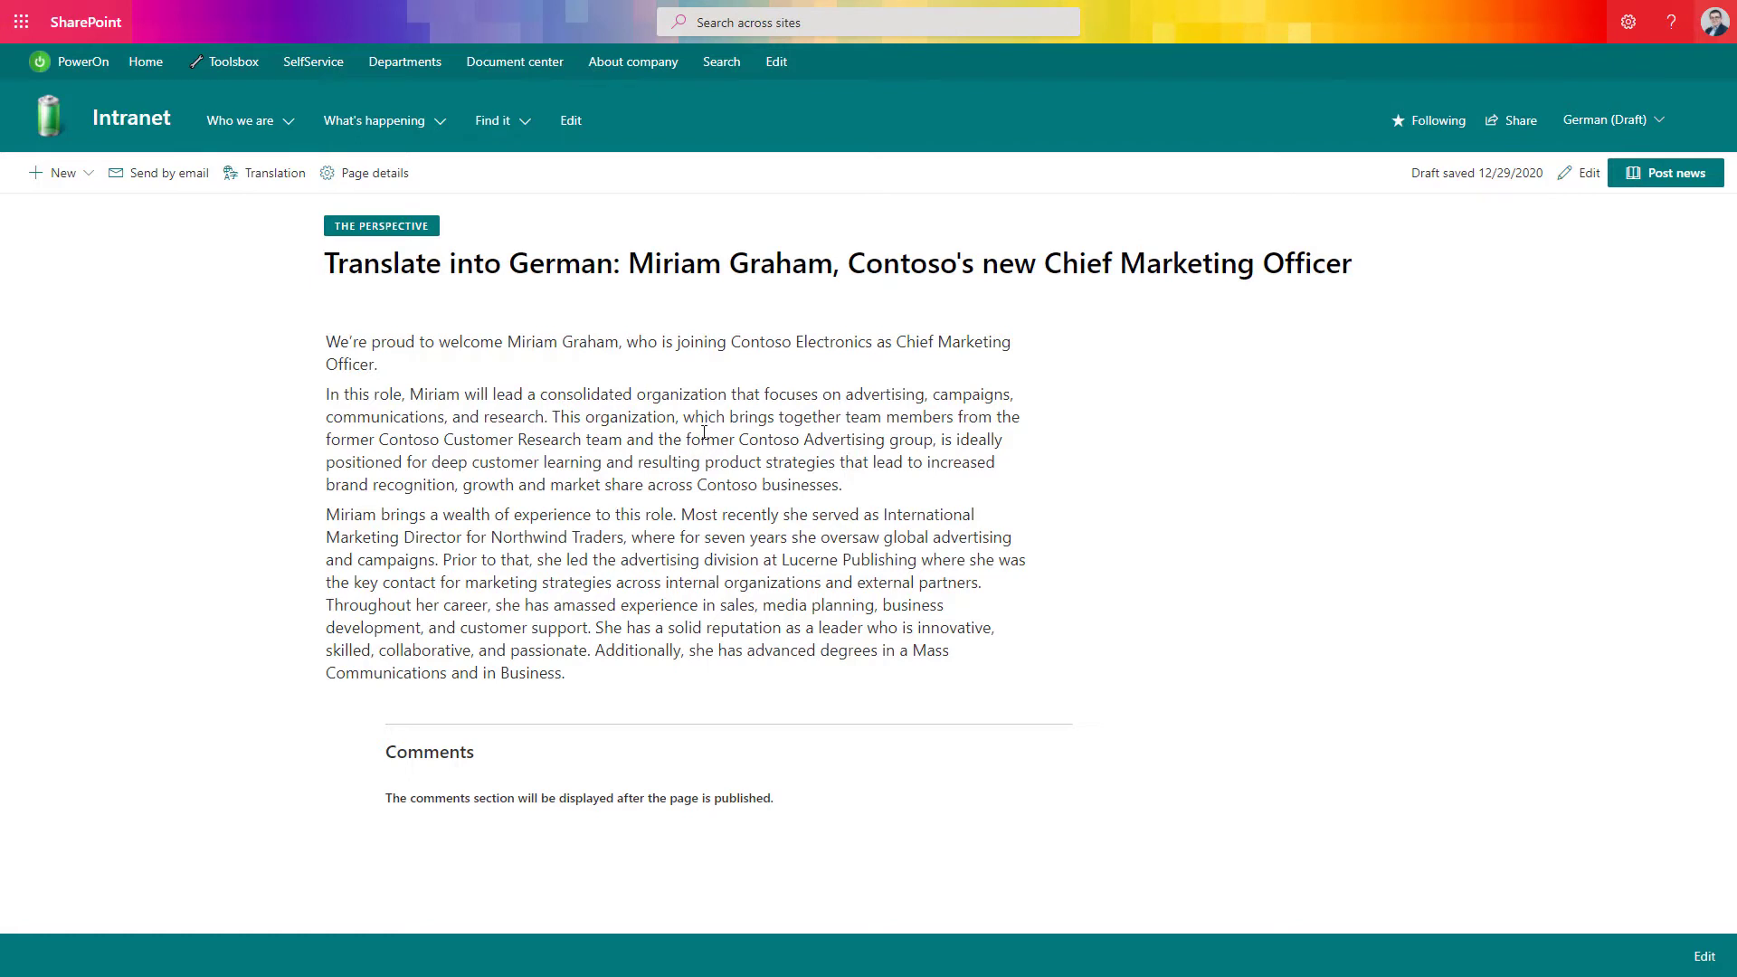
pyautogui.moveTo(938, 415)
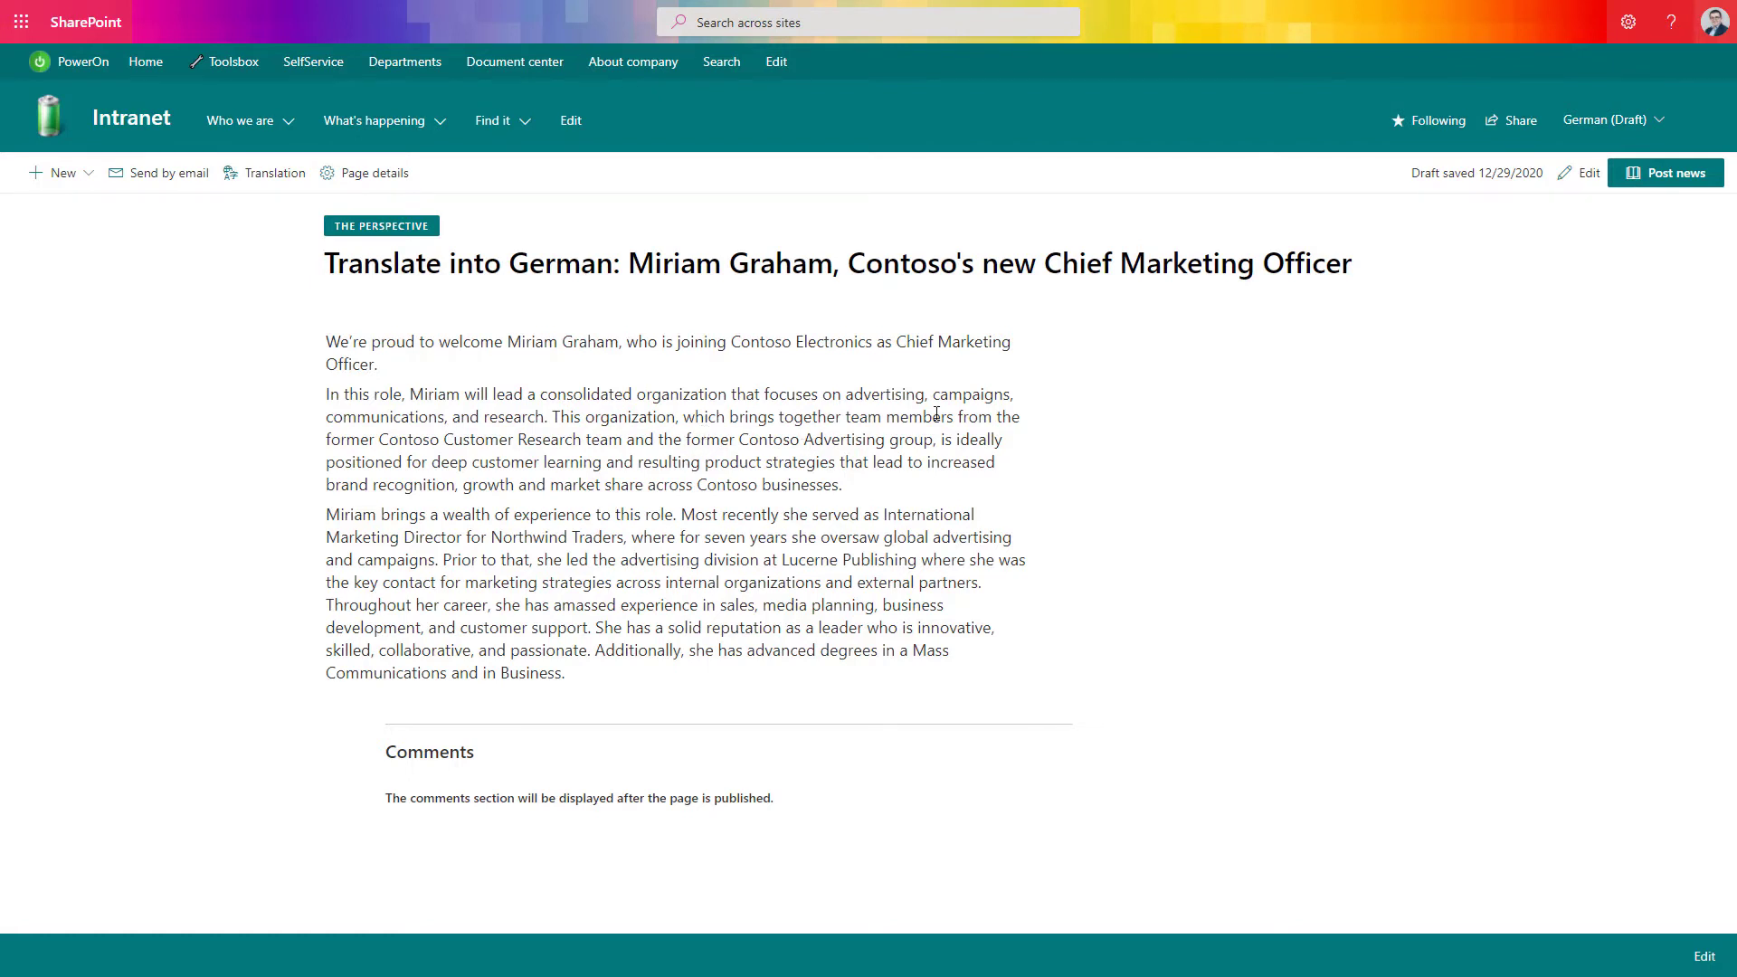
# Edit the German draft copy of the Miriam Graham page and post it as news.
pyautogui.click(1583, 173)
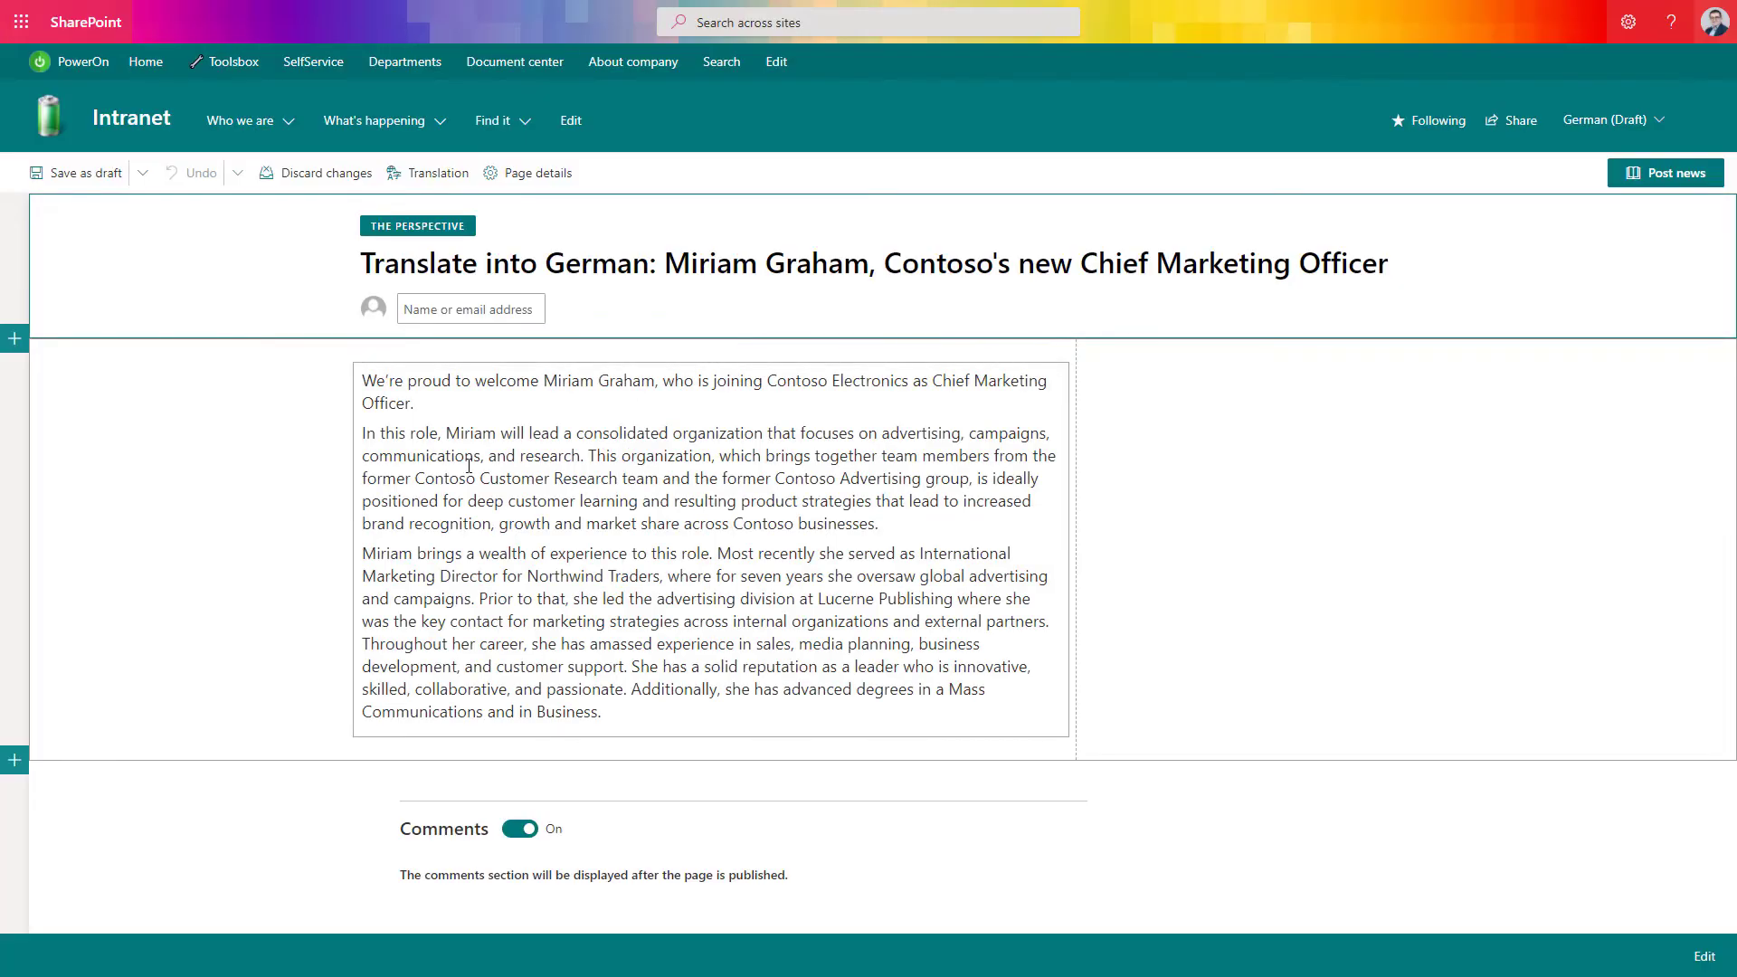
pyautogui.moveTo(543, 484)
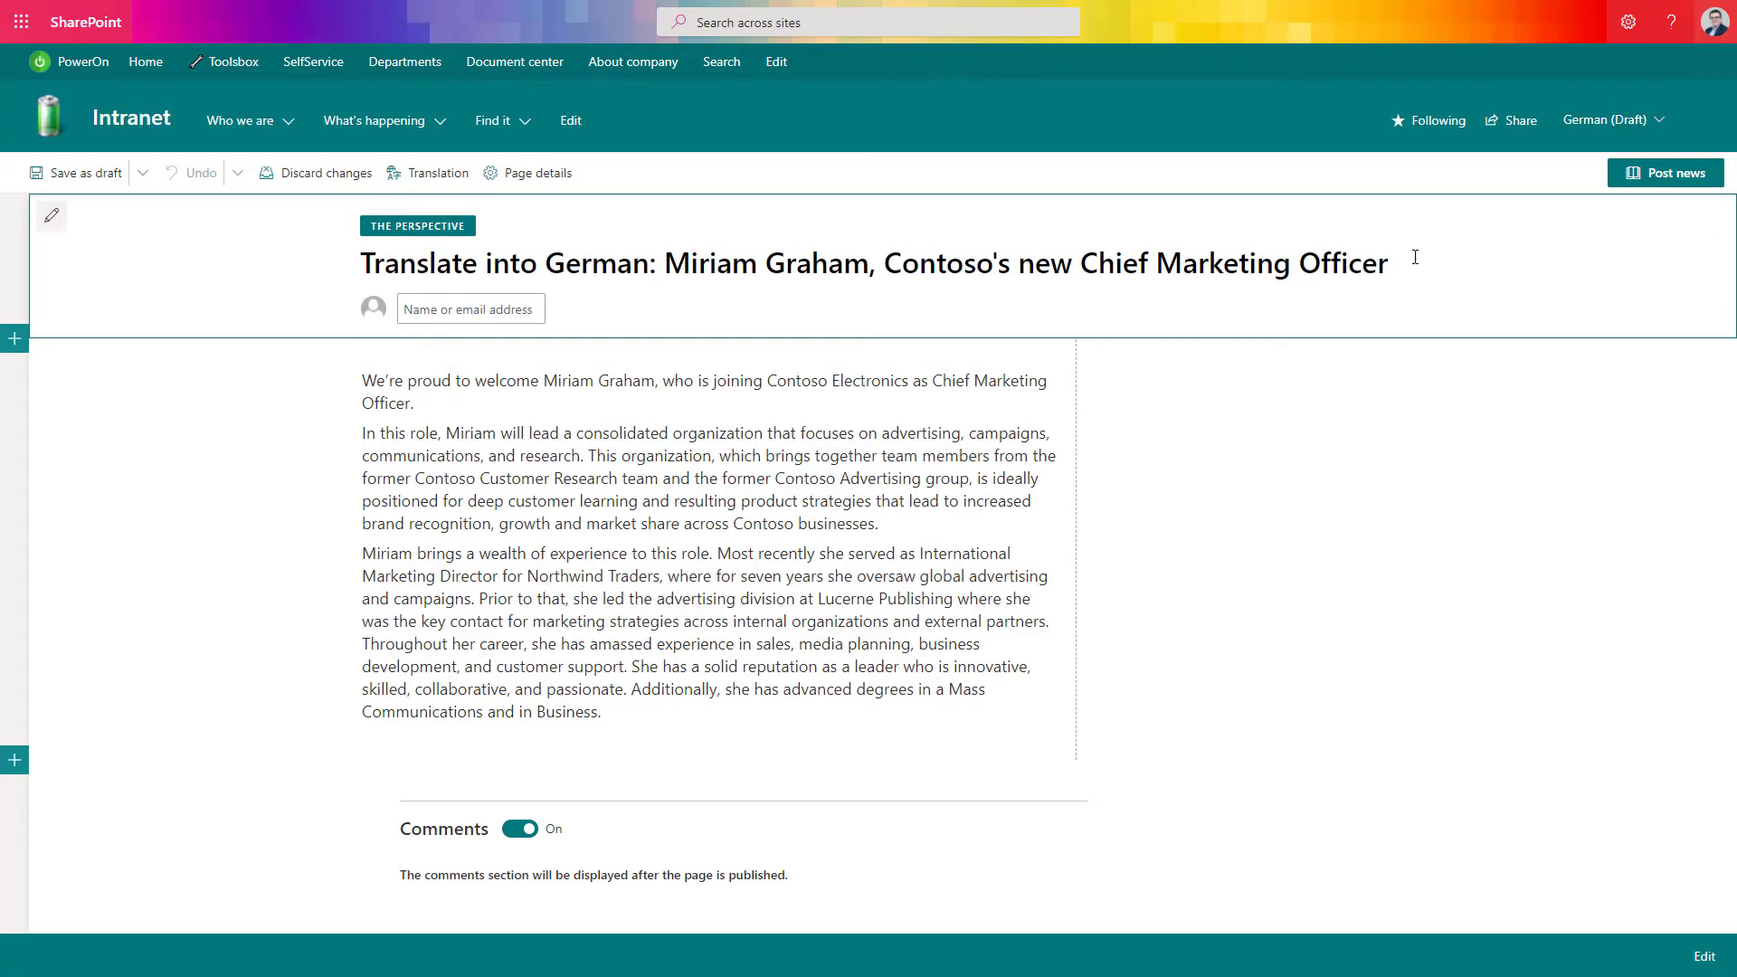
pyautogui.click(1665, 173)
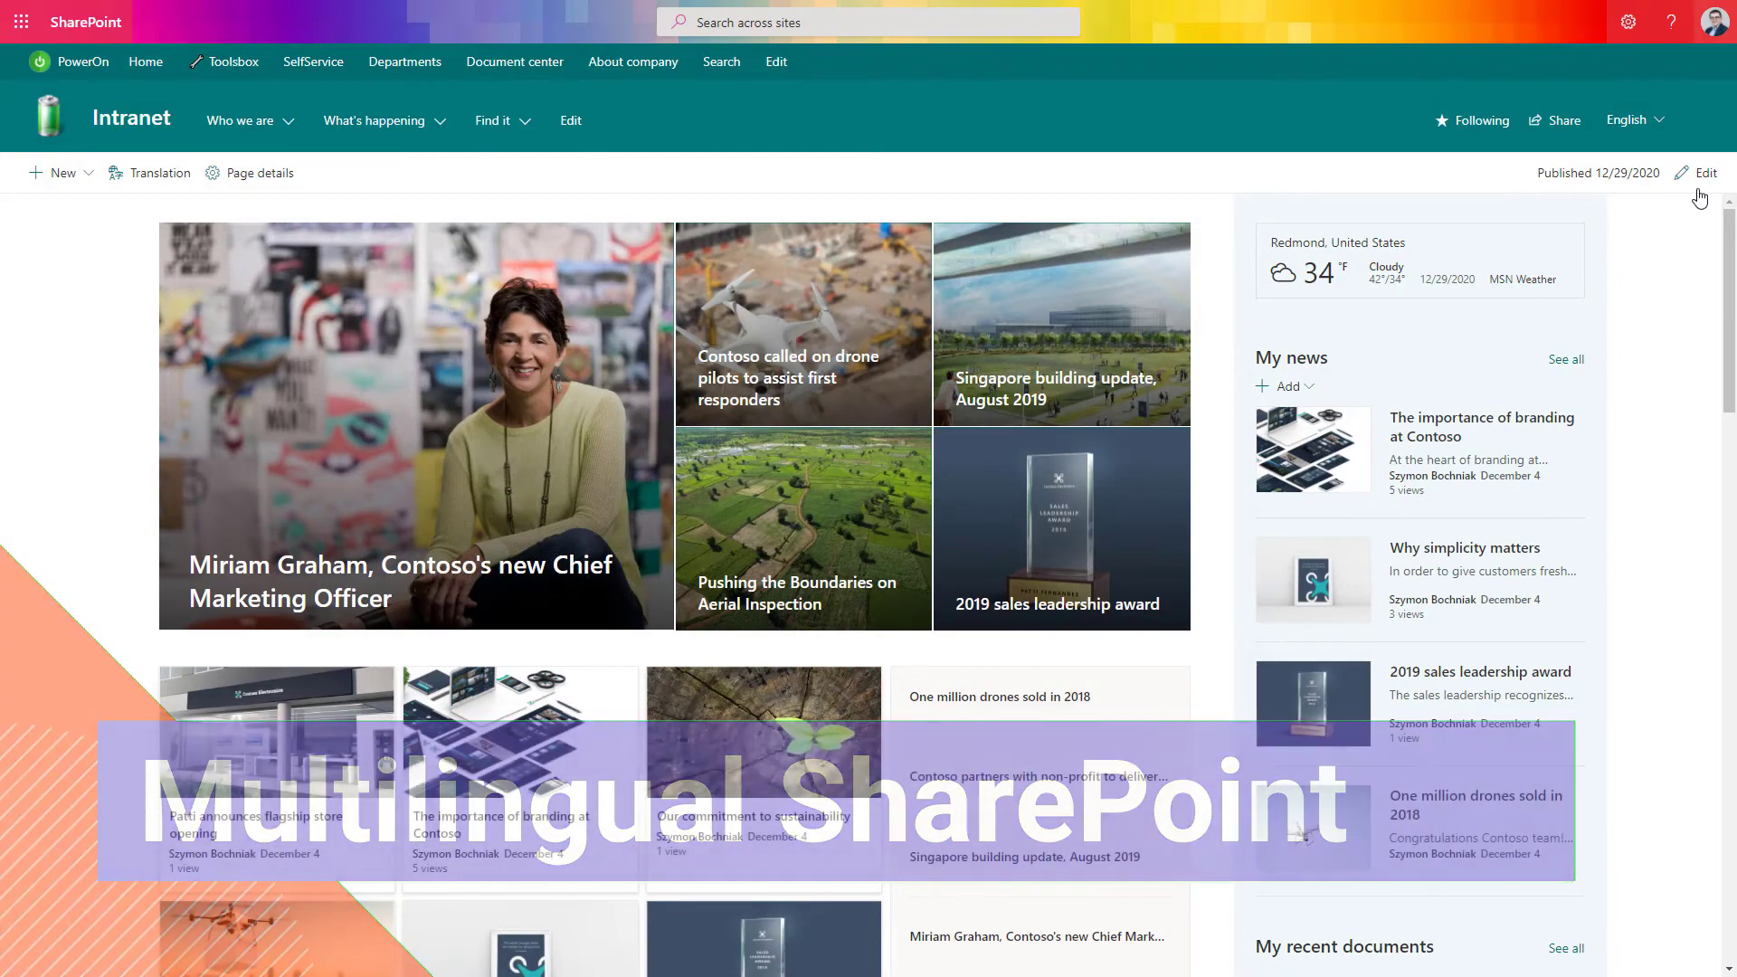
# Check the home page's English language dropdown, then open the Miriam Graham news tile.
pyautogui.click(1658, 119)
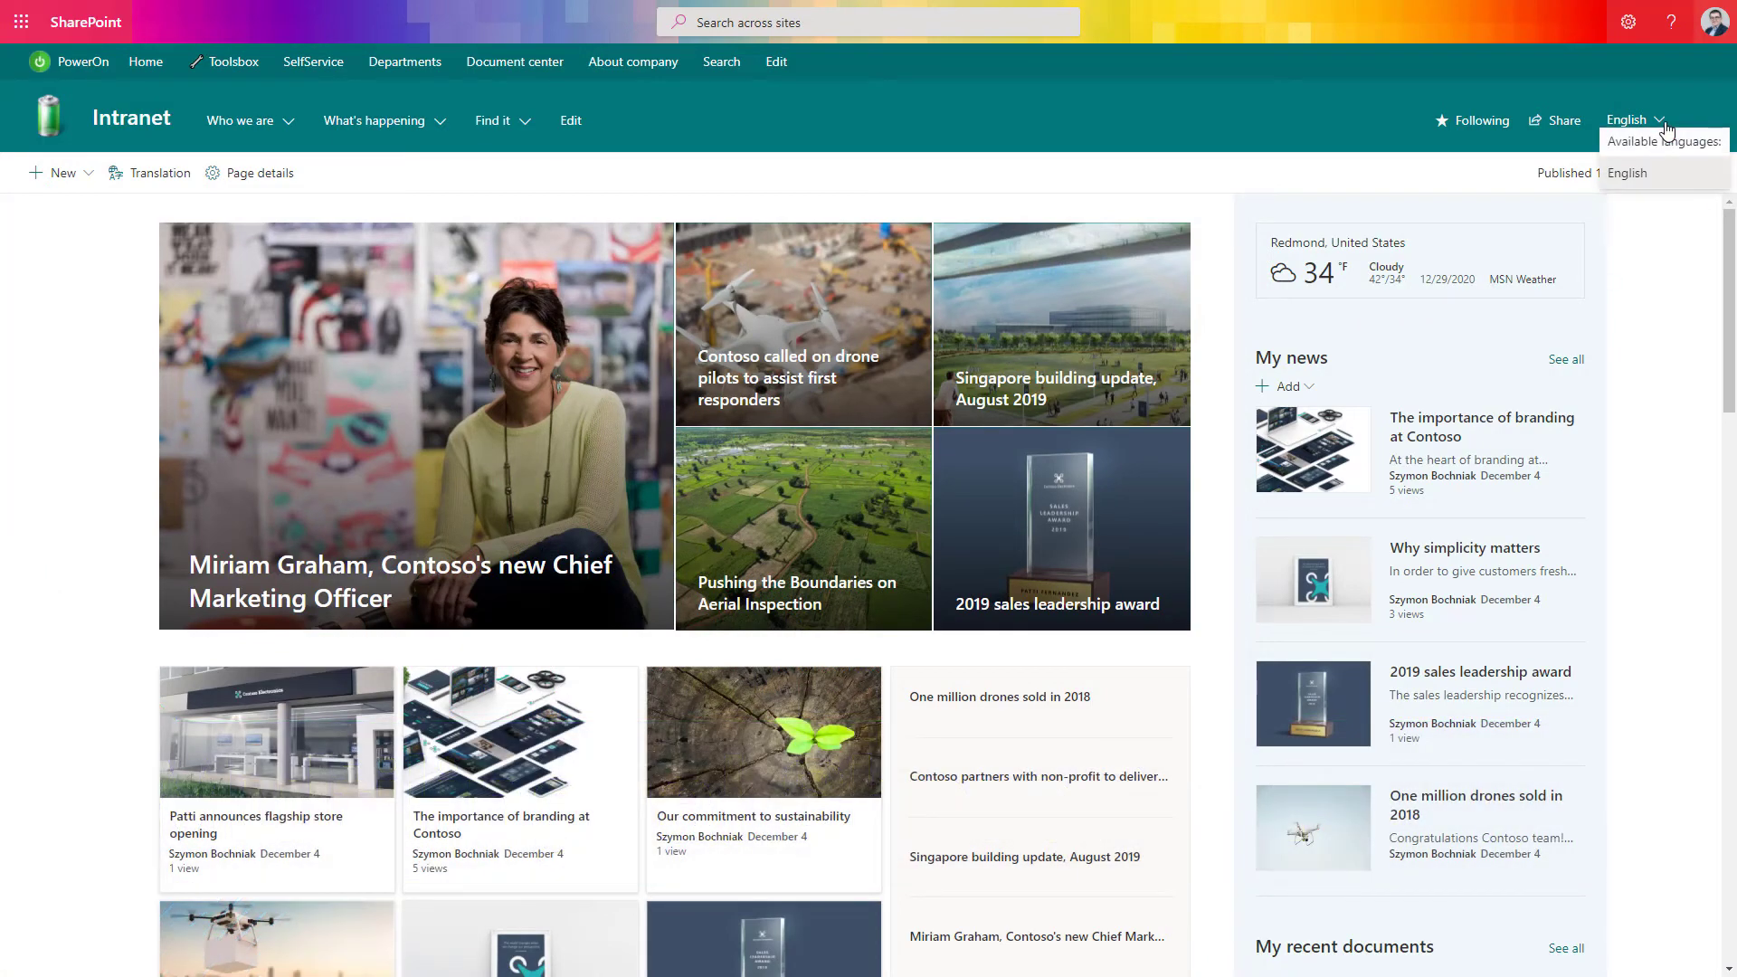
pyautogui.moveTo(1673, 176)
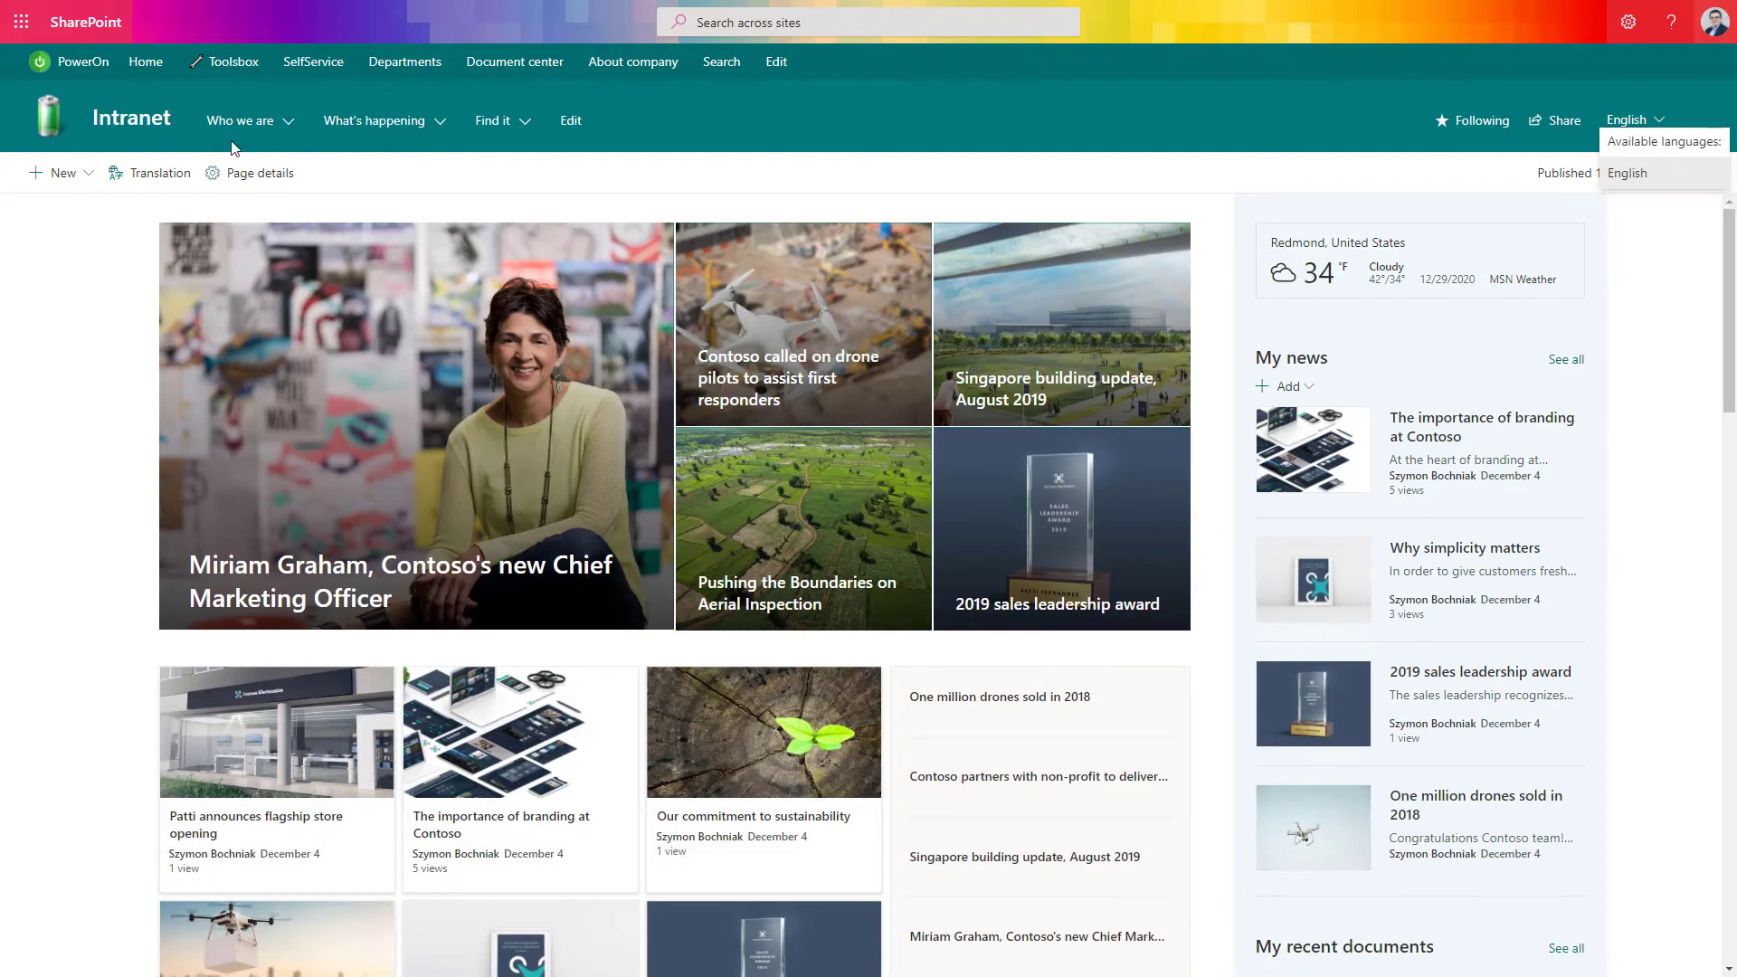
pyautogui.click(402, 445)
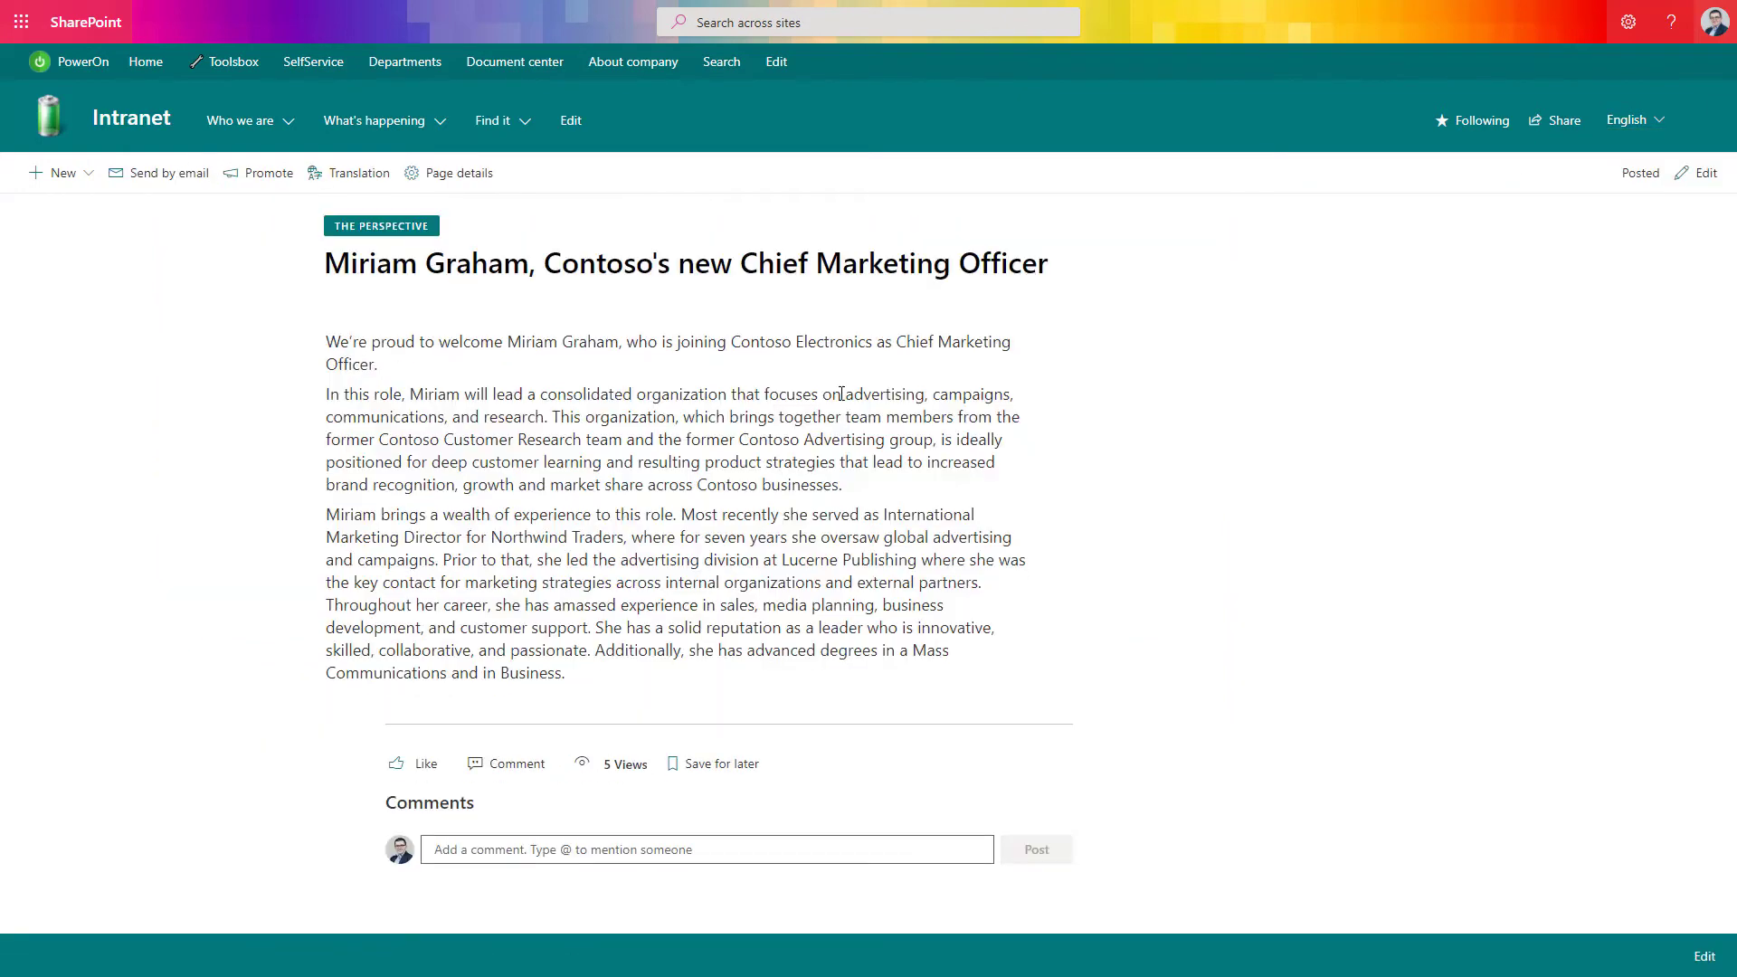
pyautogui.moveTo(1591, 258)
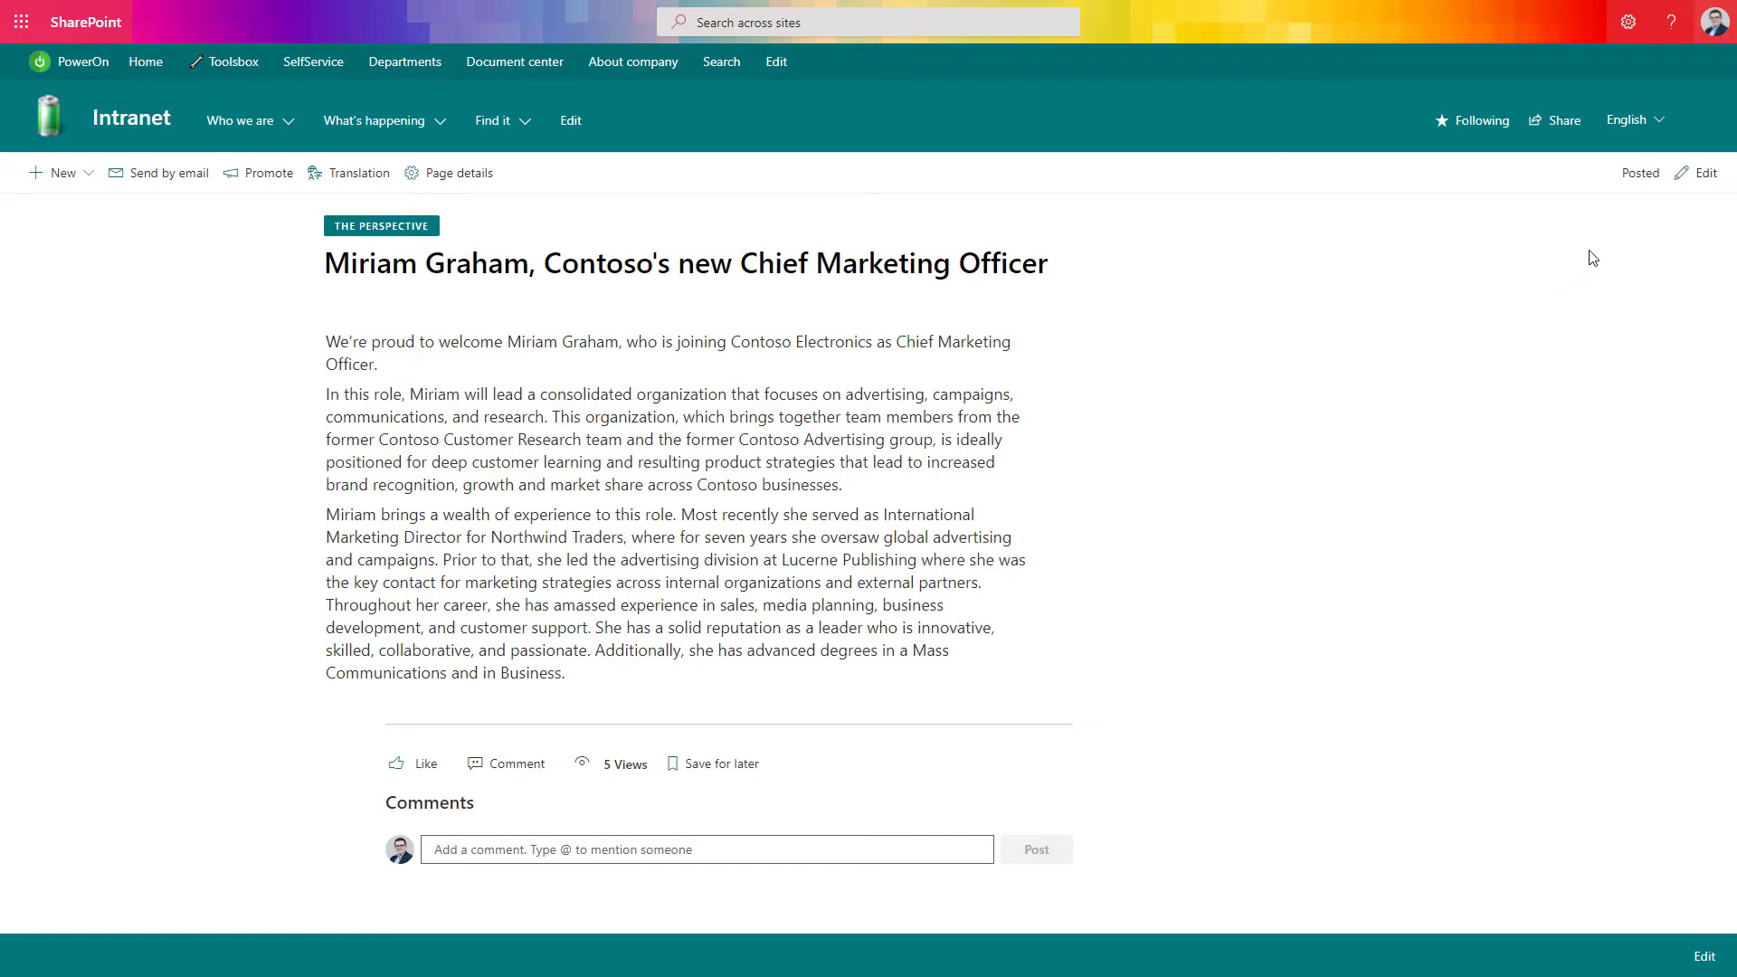
pyautogui.moveTo(1657, 124)
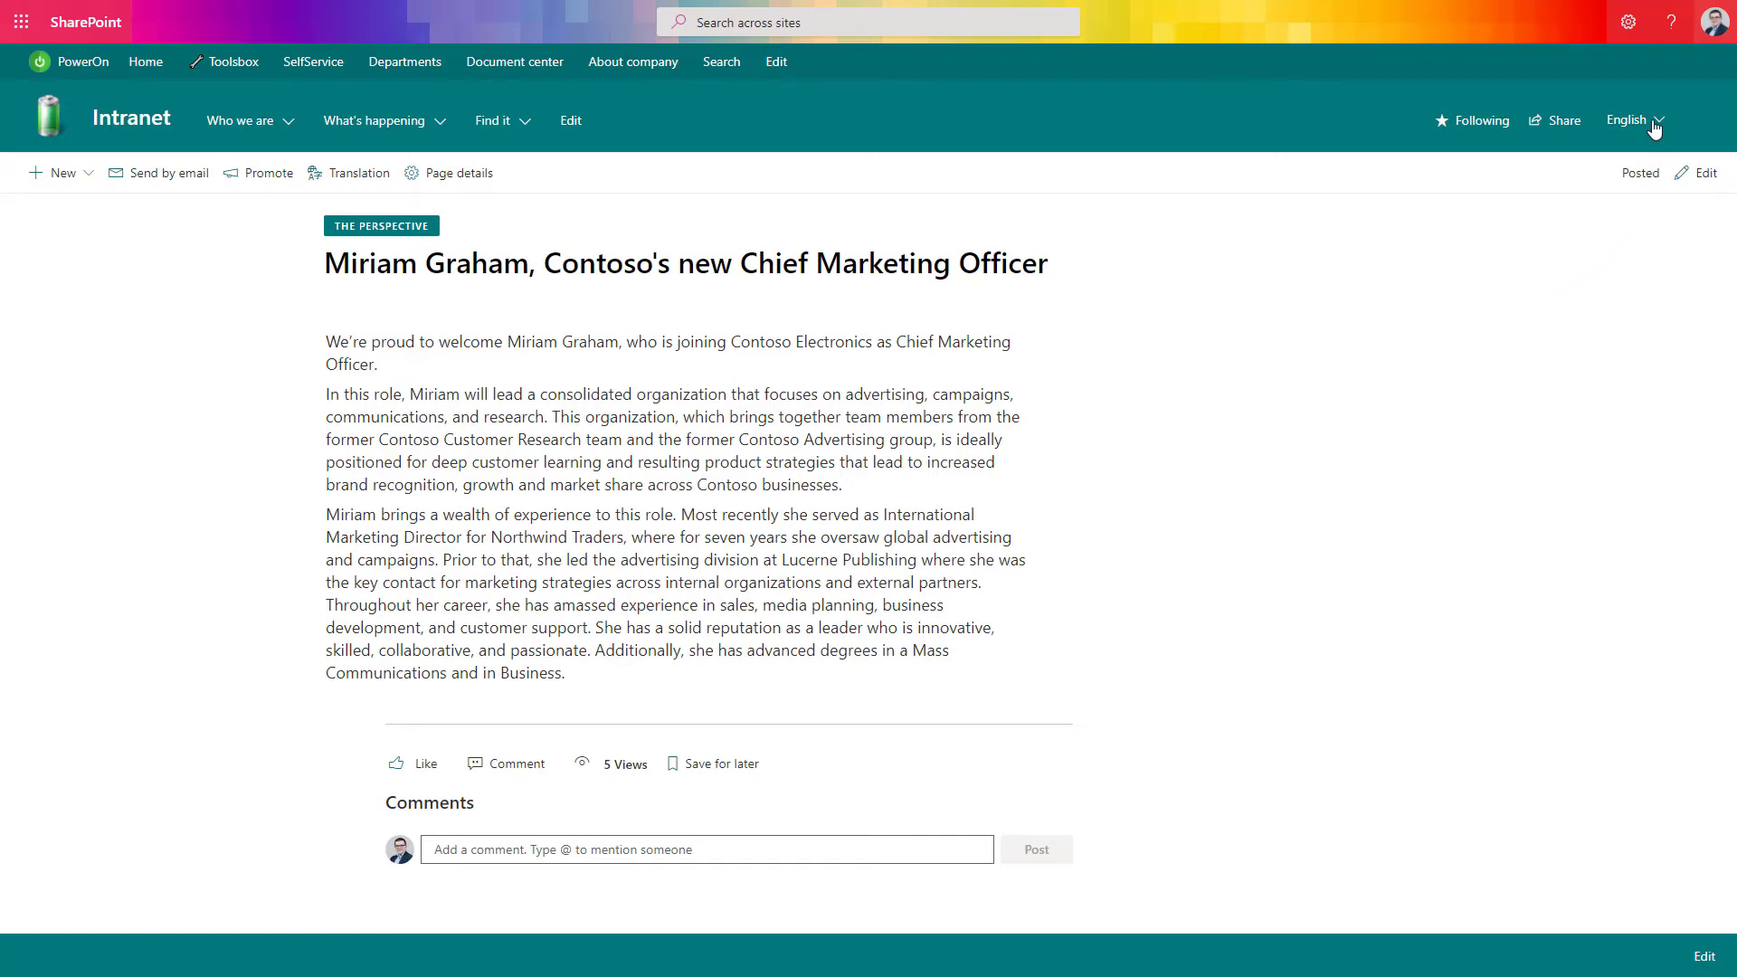
# Choose German from the article's language dropdown of Danish Draft, English, German, Polish Draft.
pyautogui.click(1659, 121)
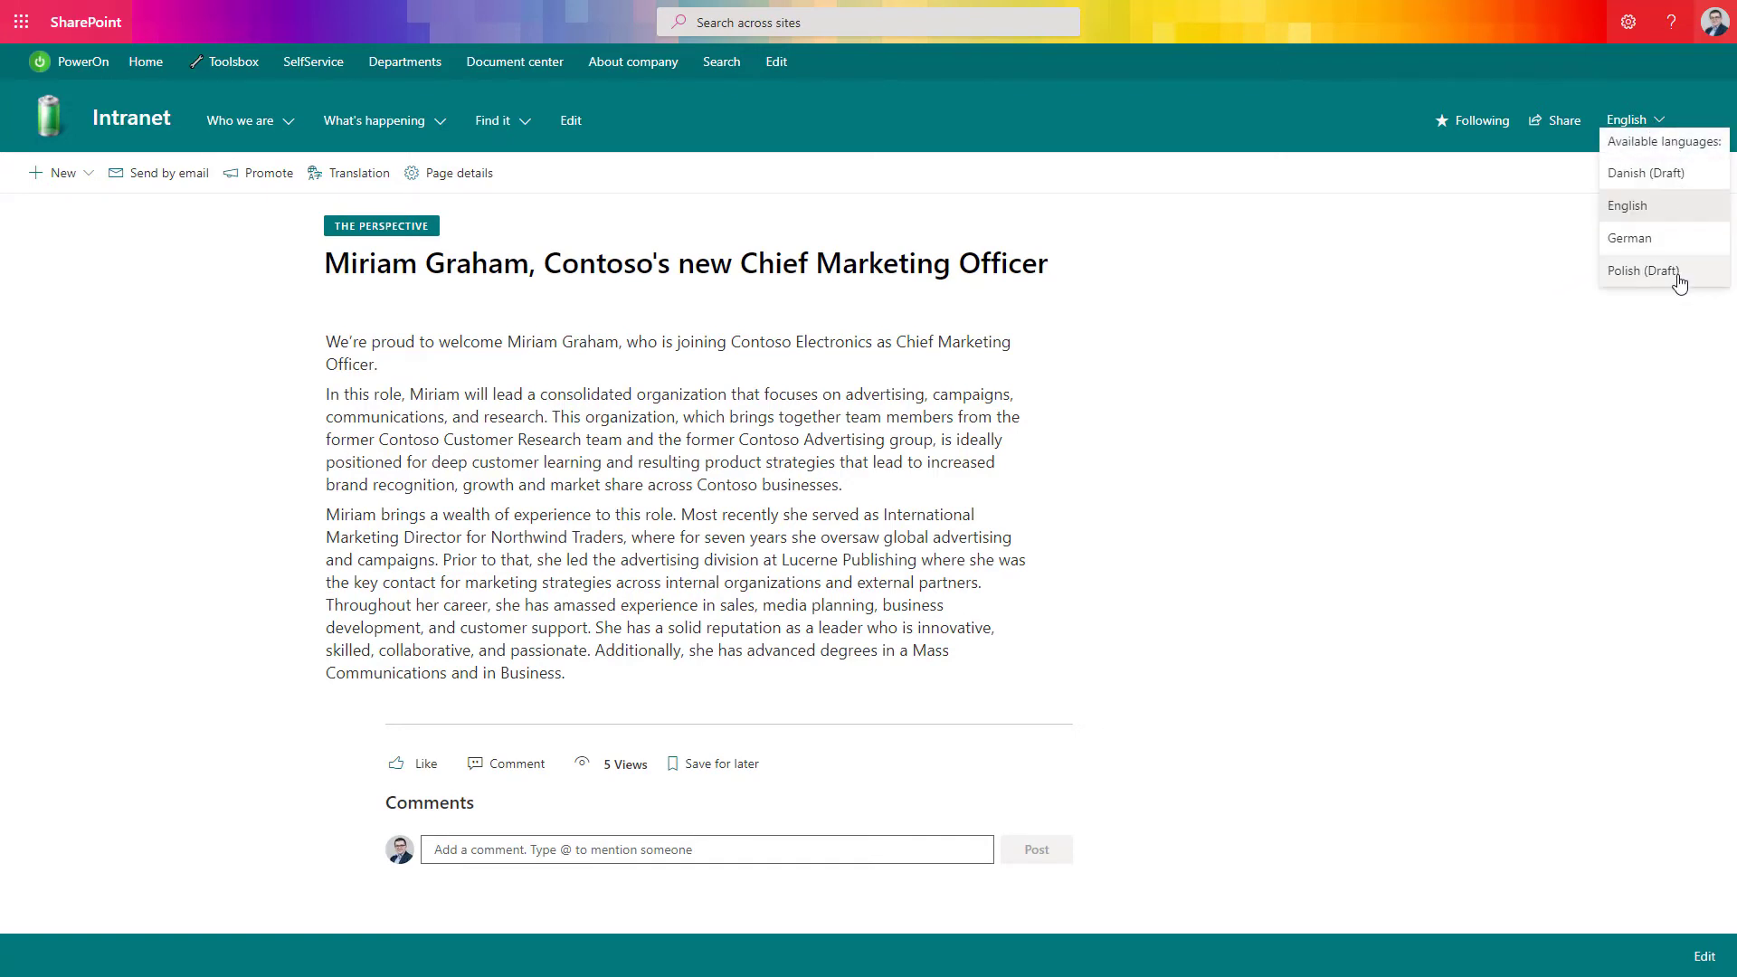
pyautogui.moveTo(1680, 182)
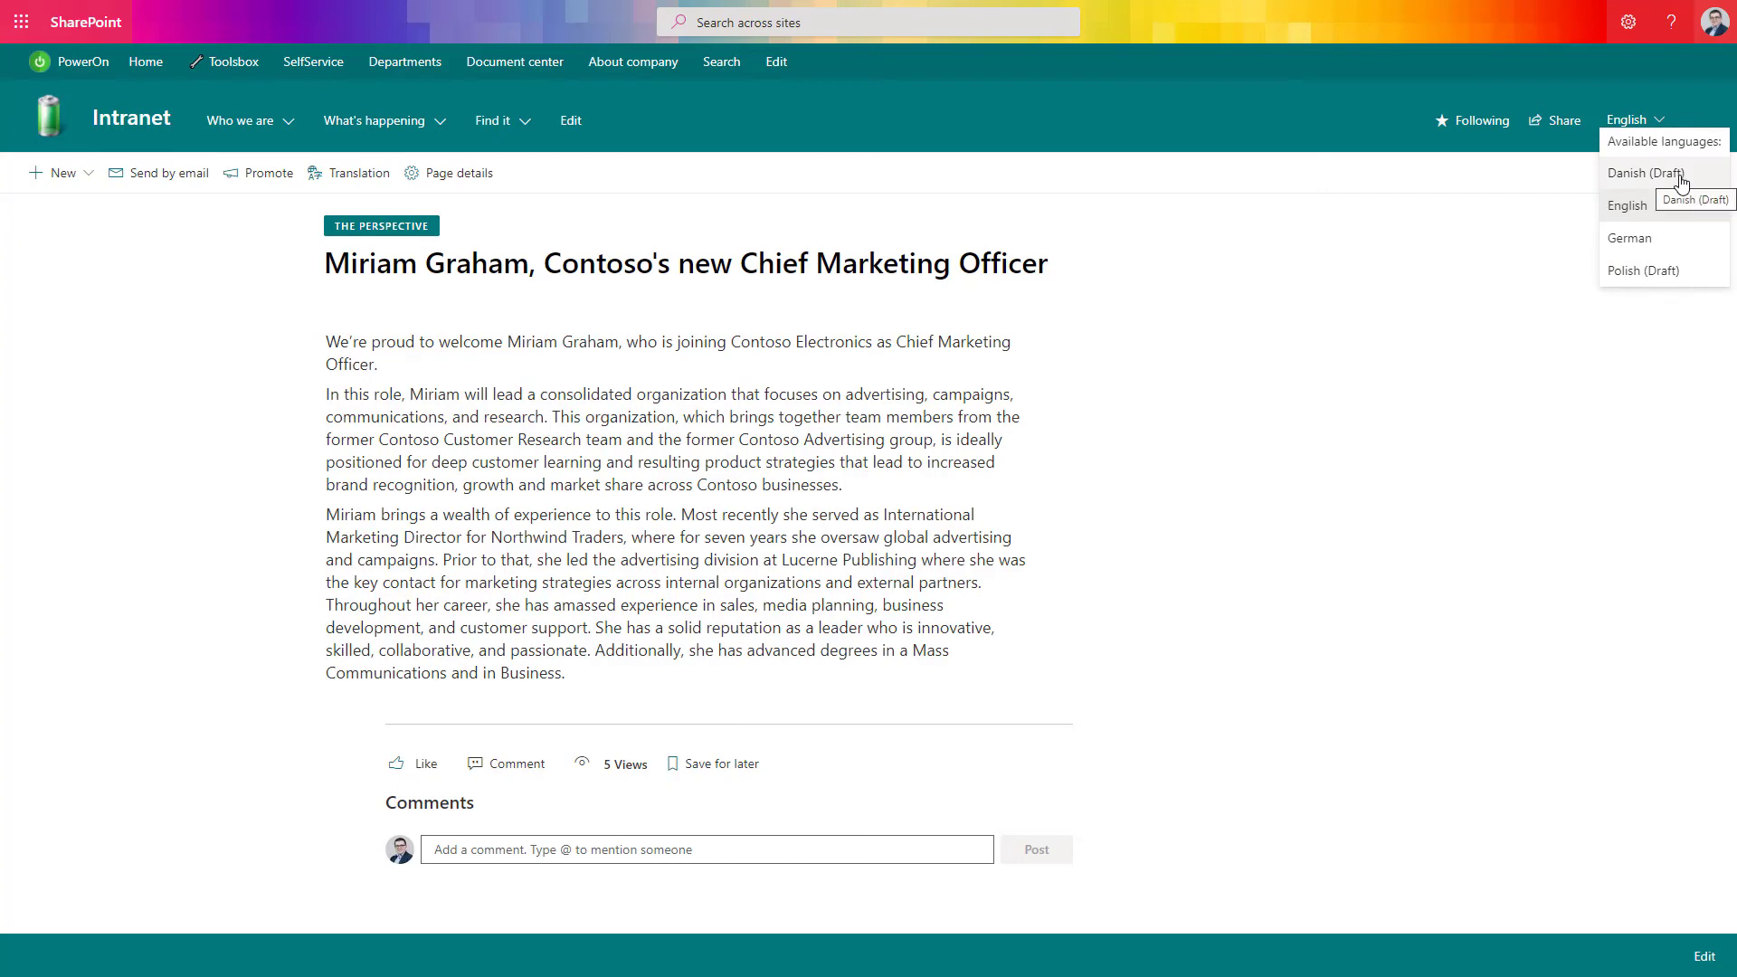
pyautogui.moveTo(1691, 246)
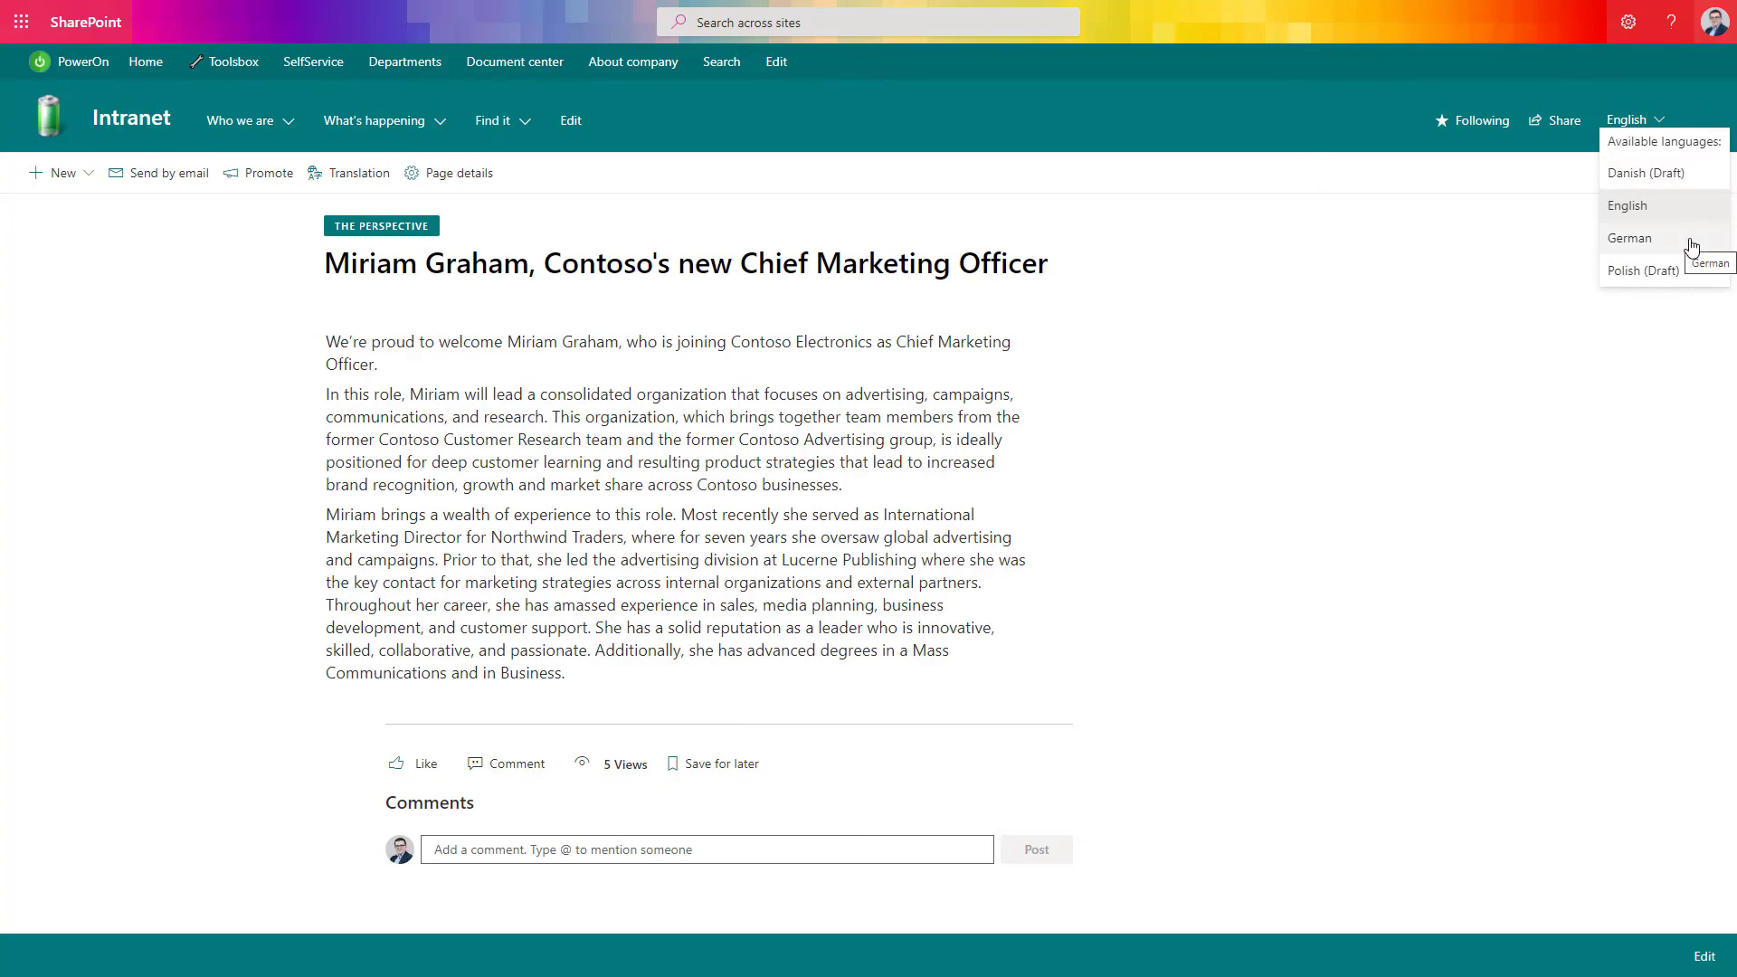
pyautogui.click(1631, 239)
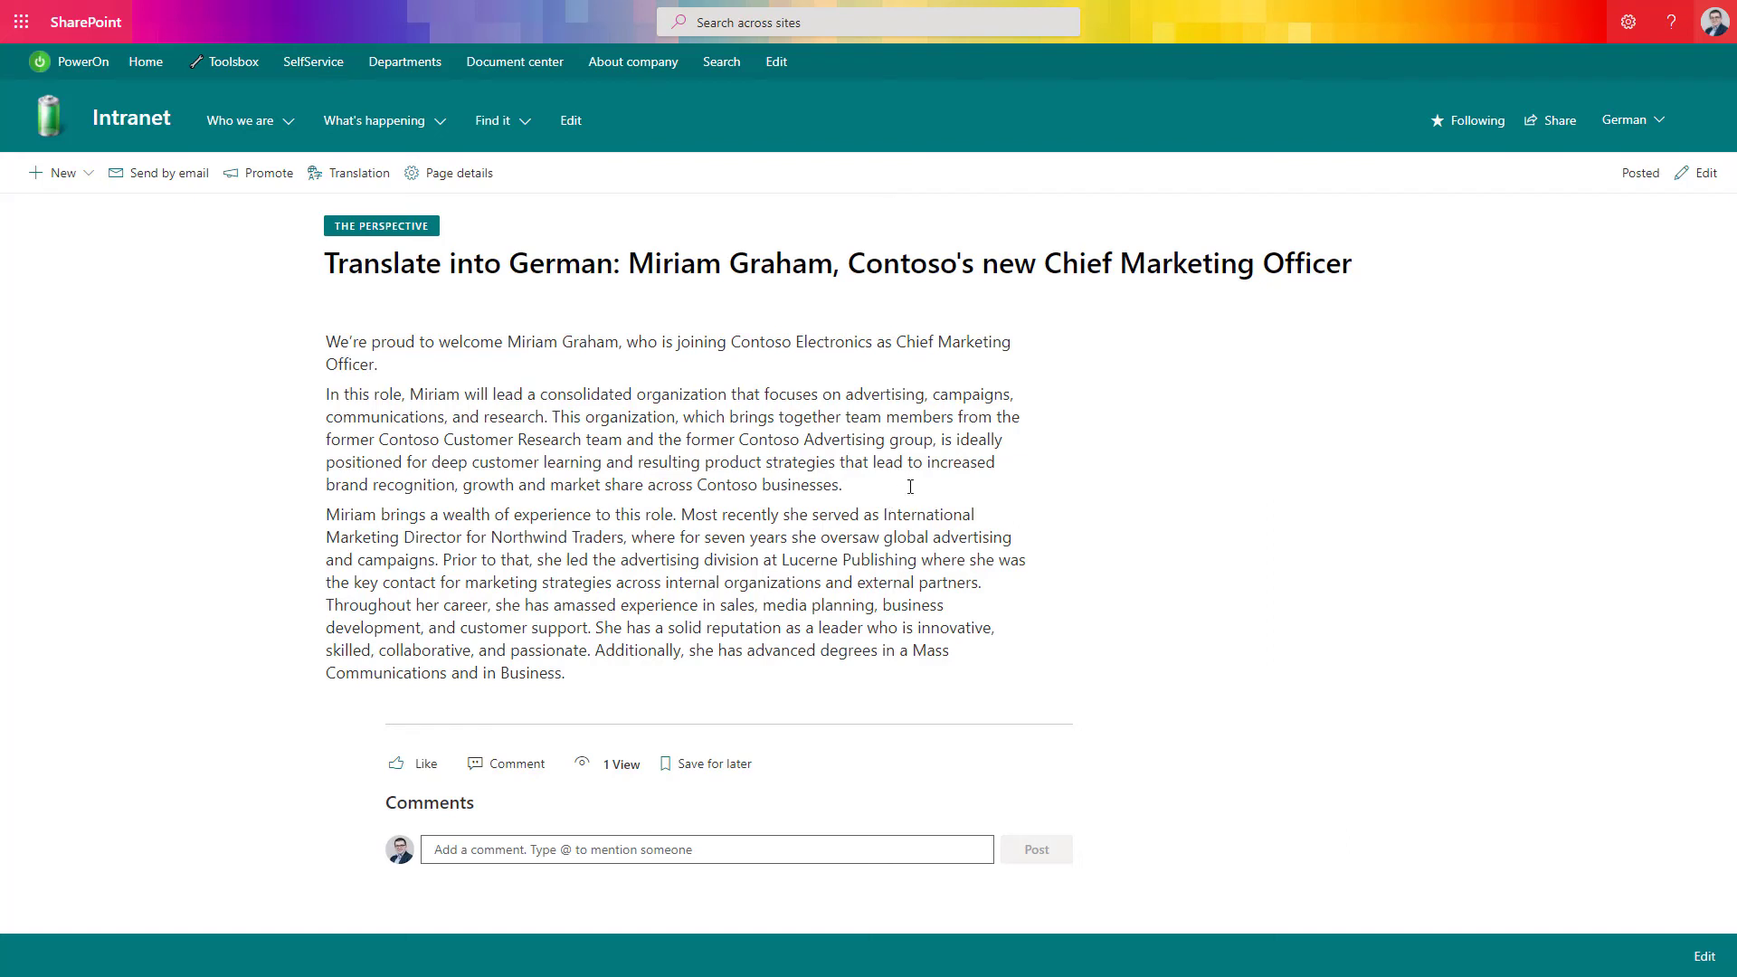
pyautogui.moveTo(858, 502)
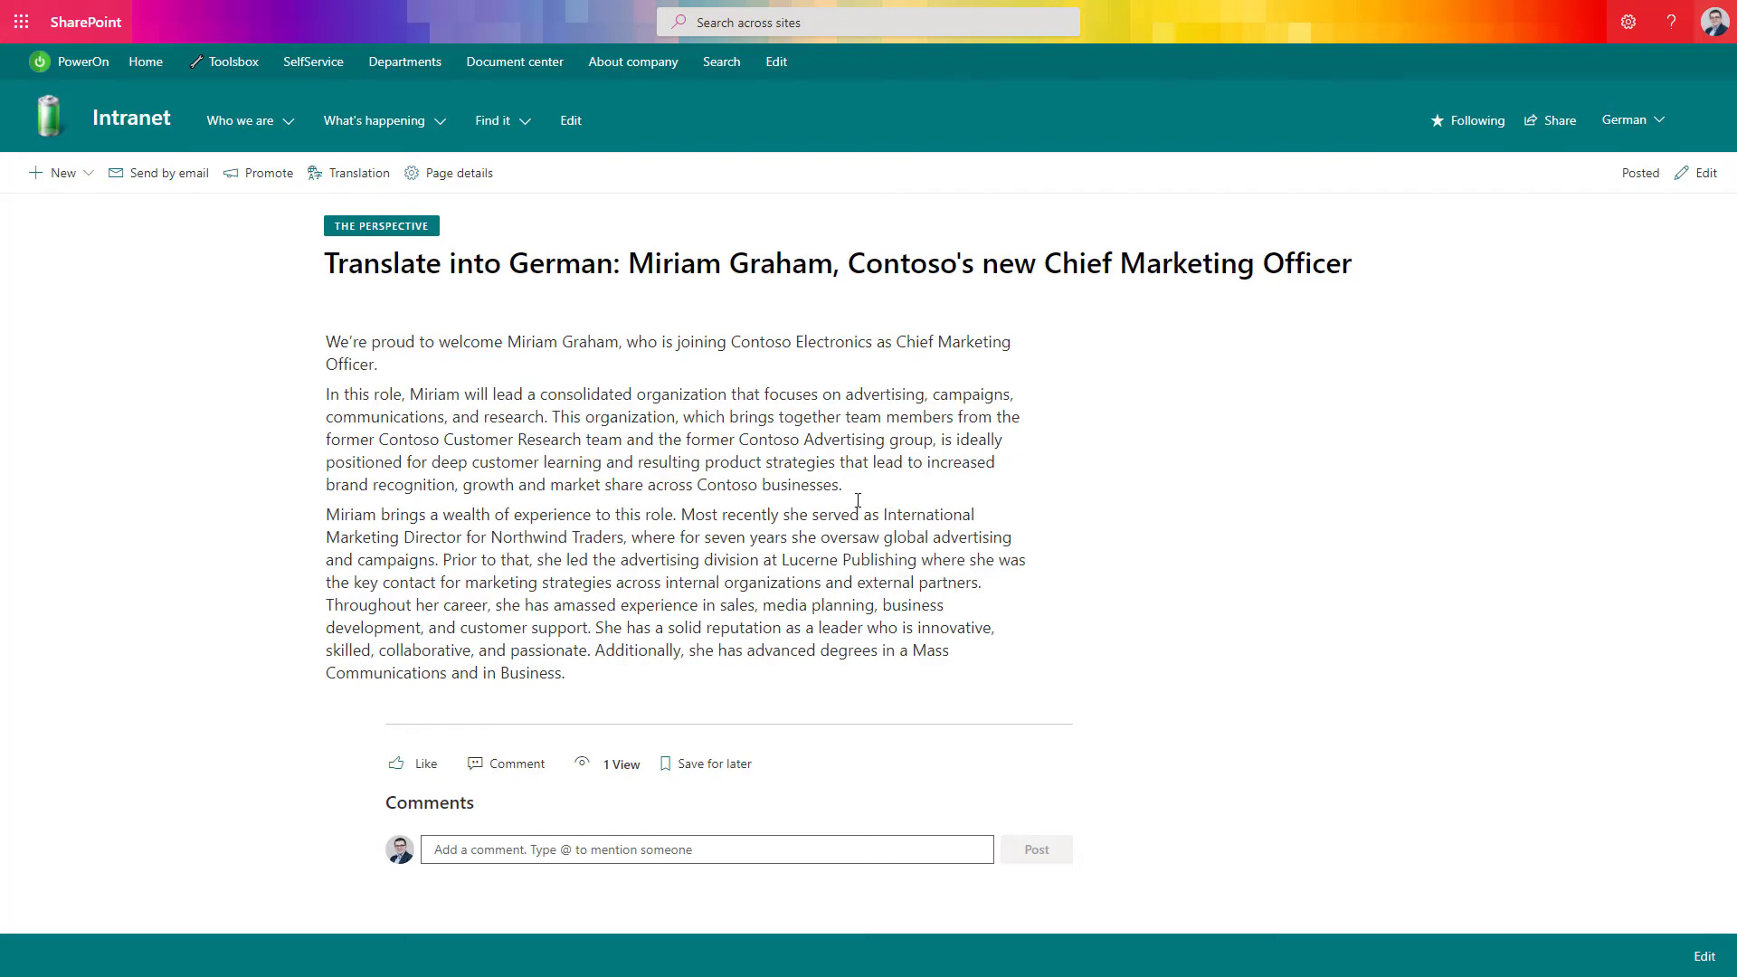
pyautogui.moveTo(884, 472)
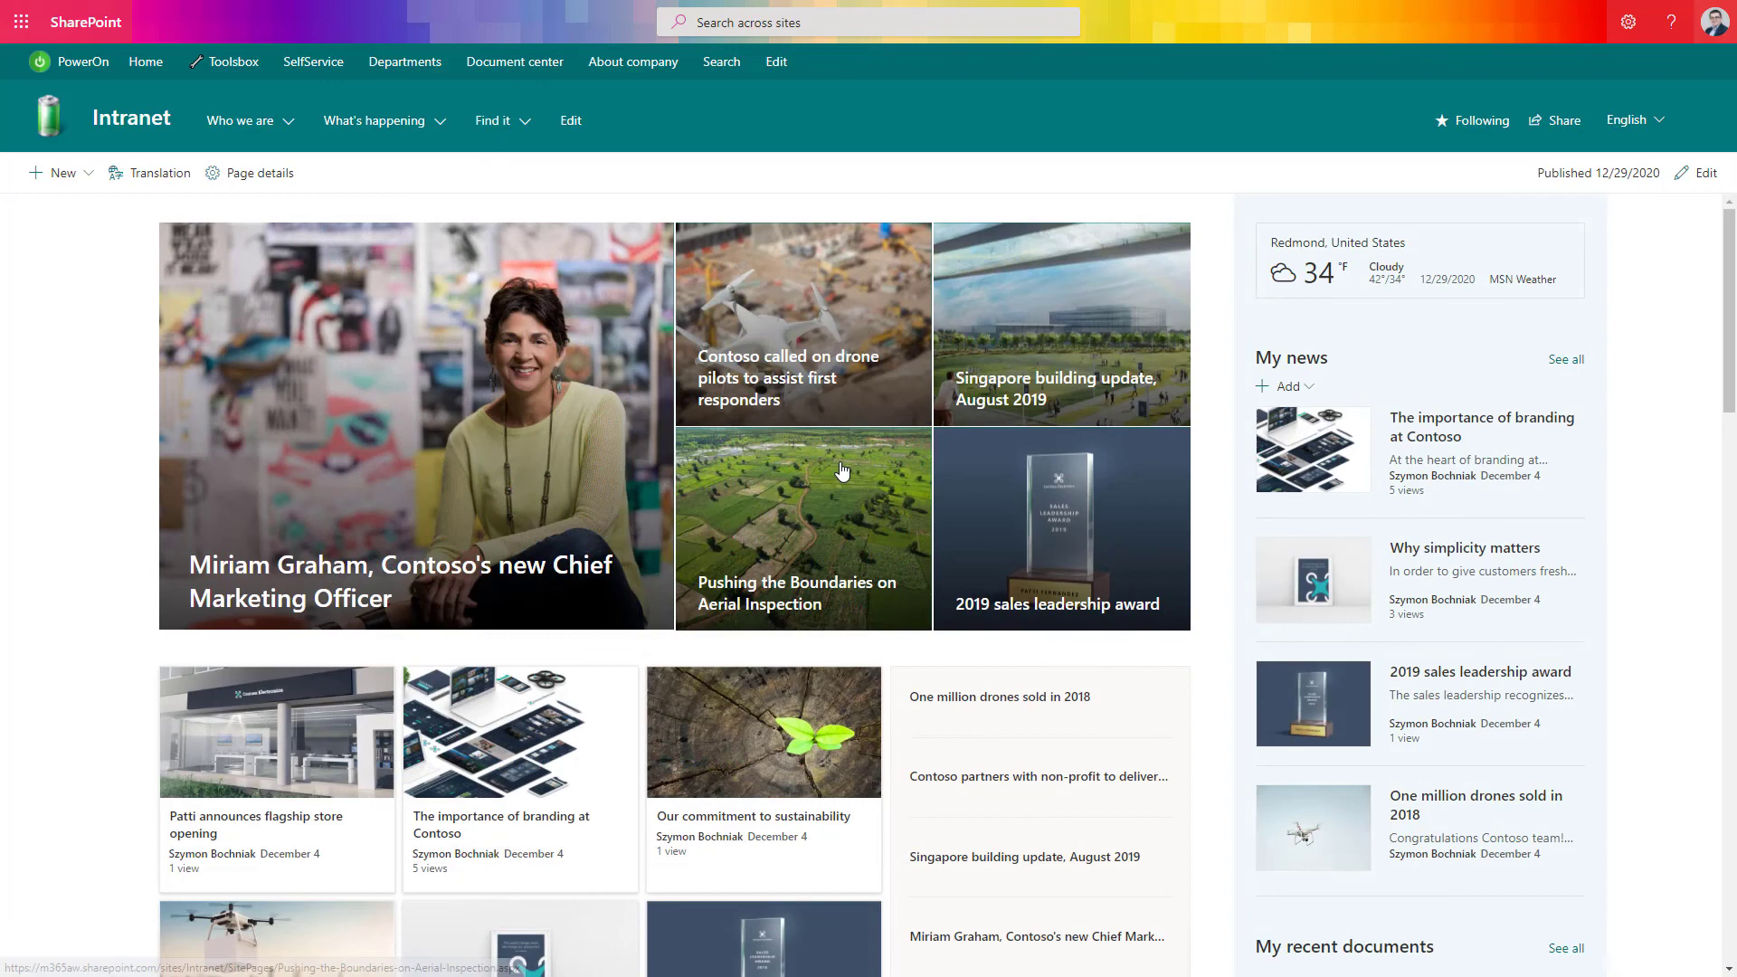
pyautogui.scroll(-3)
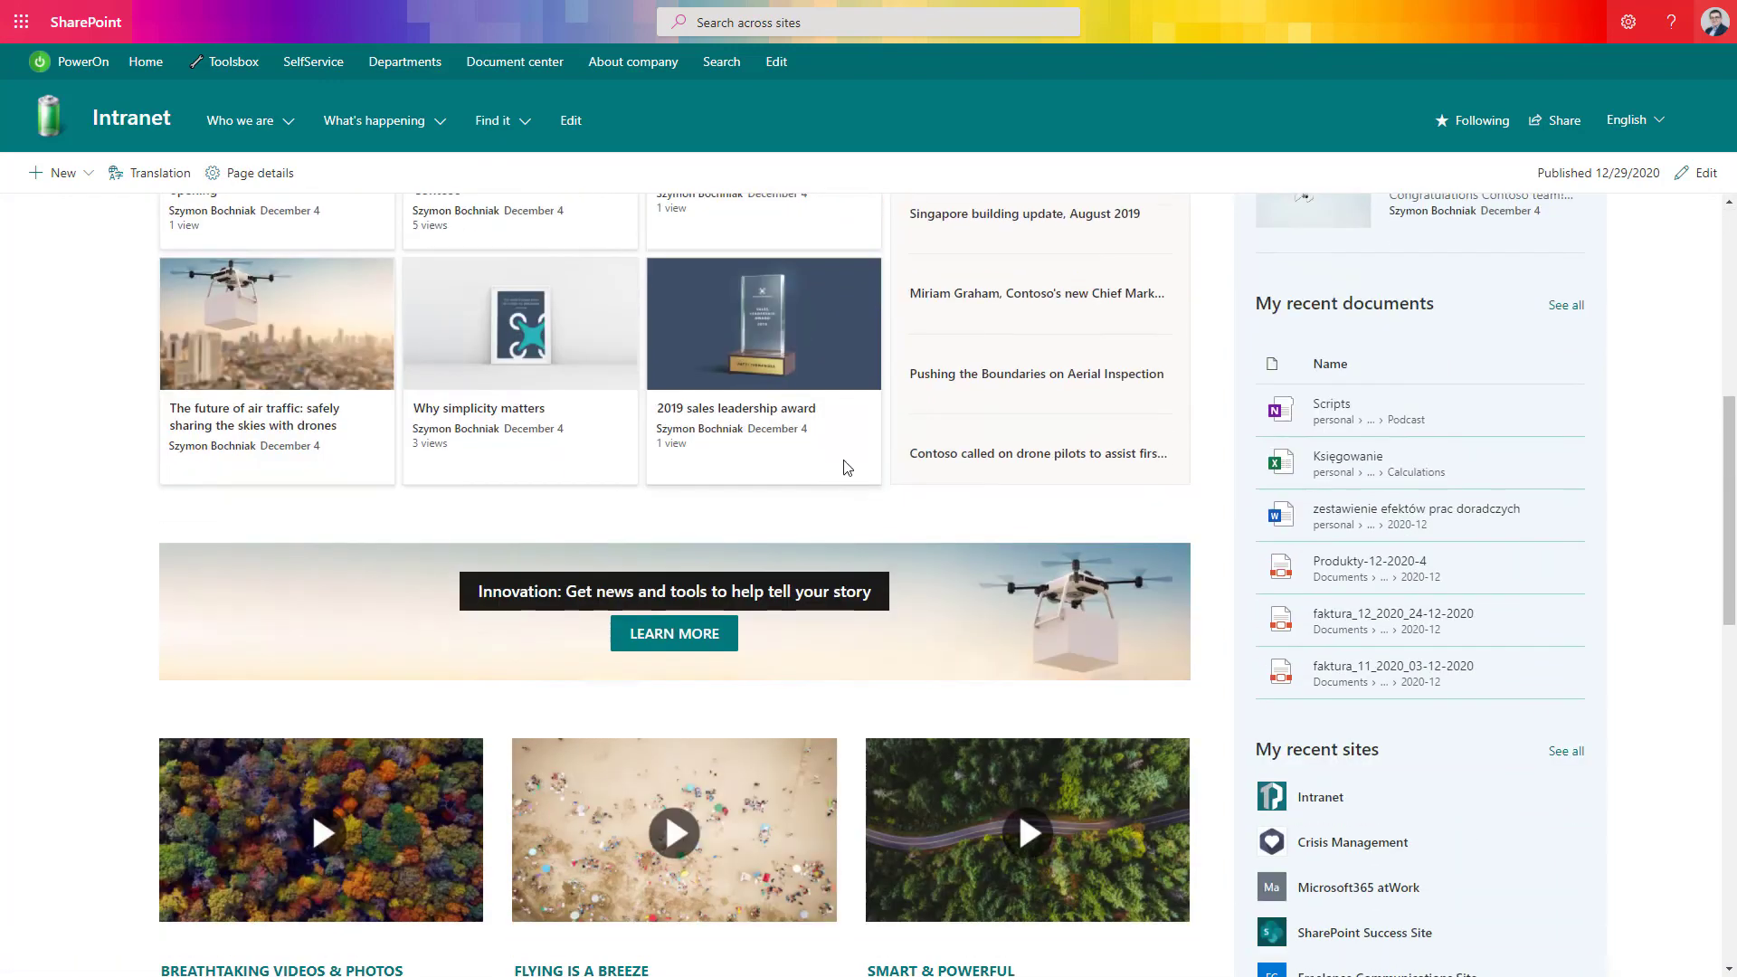
pyautogui.scroll(-3)
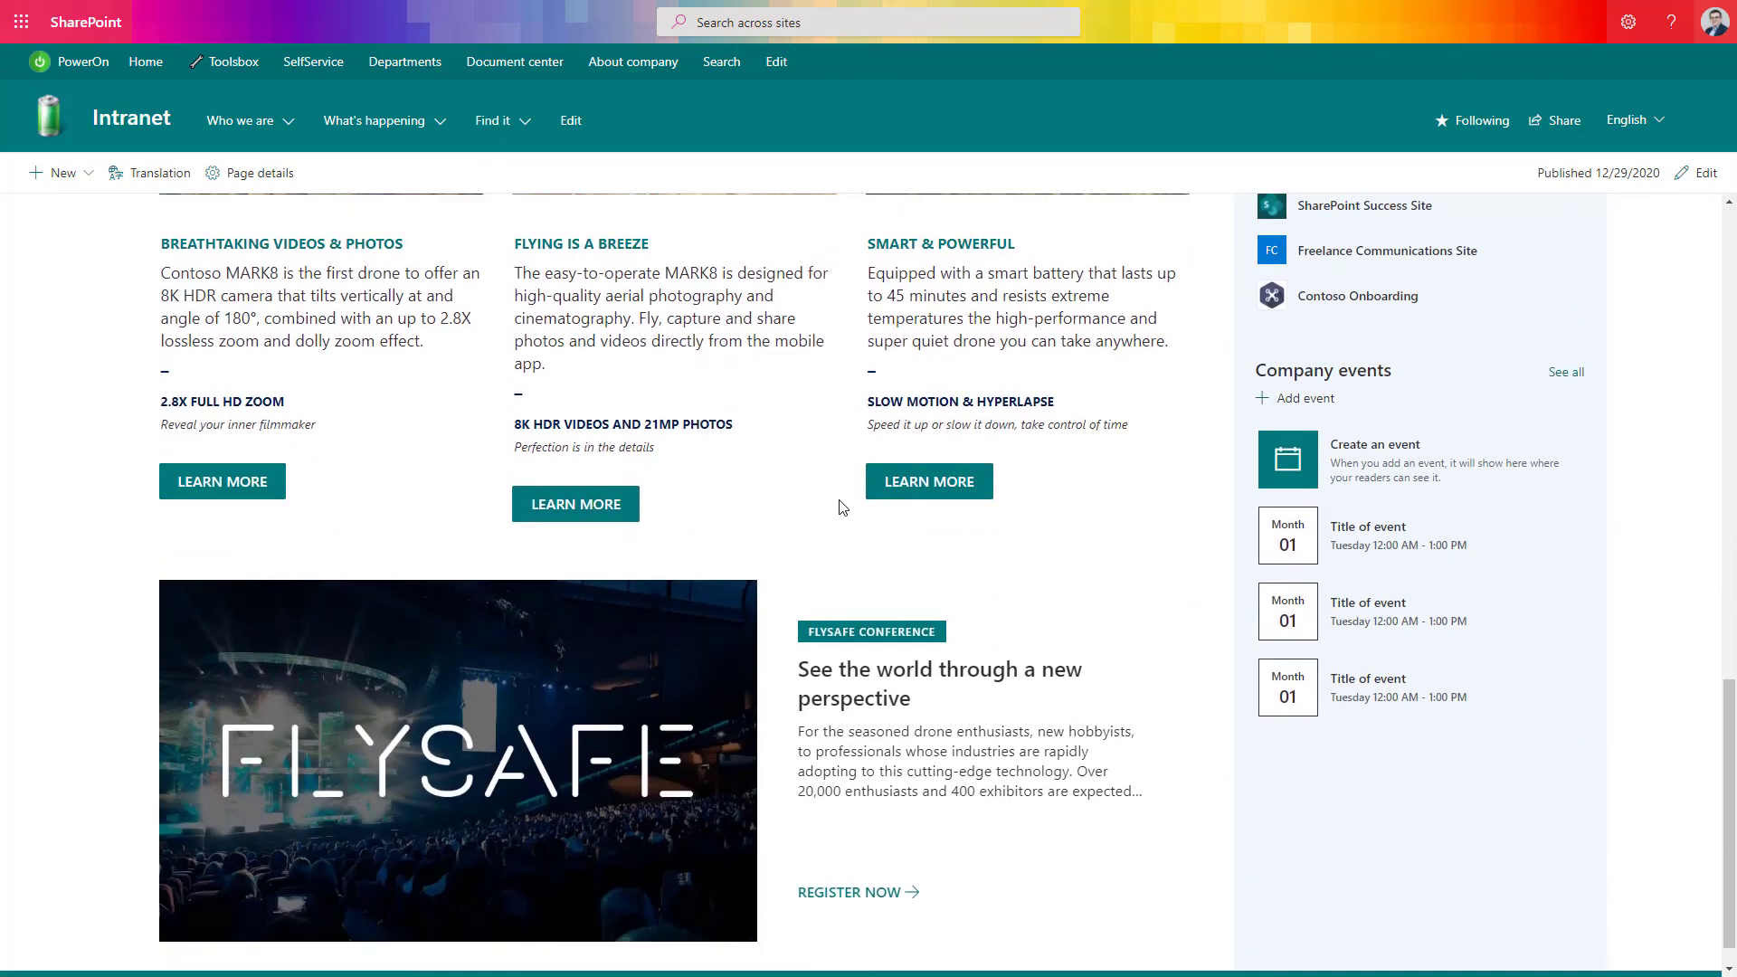
pyautogui.scroll(3)
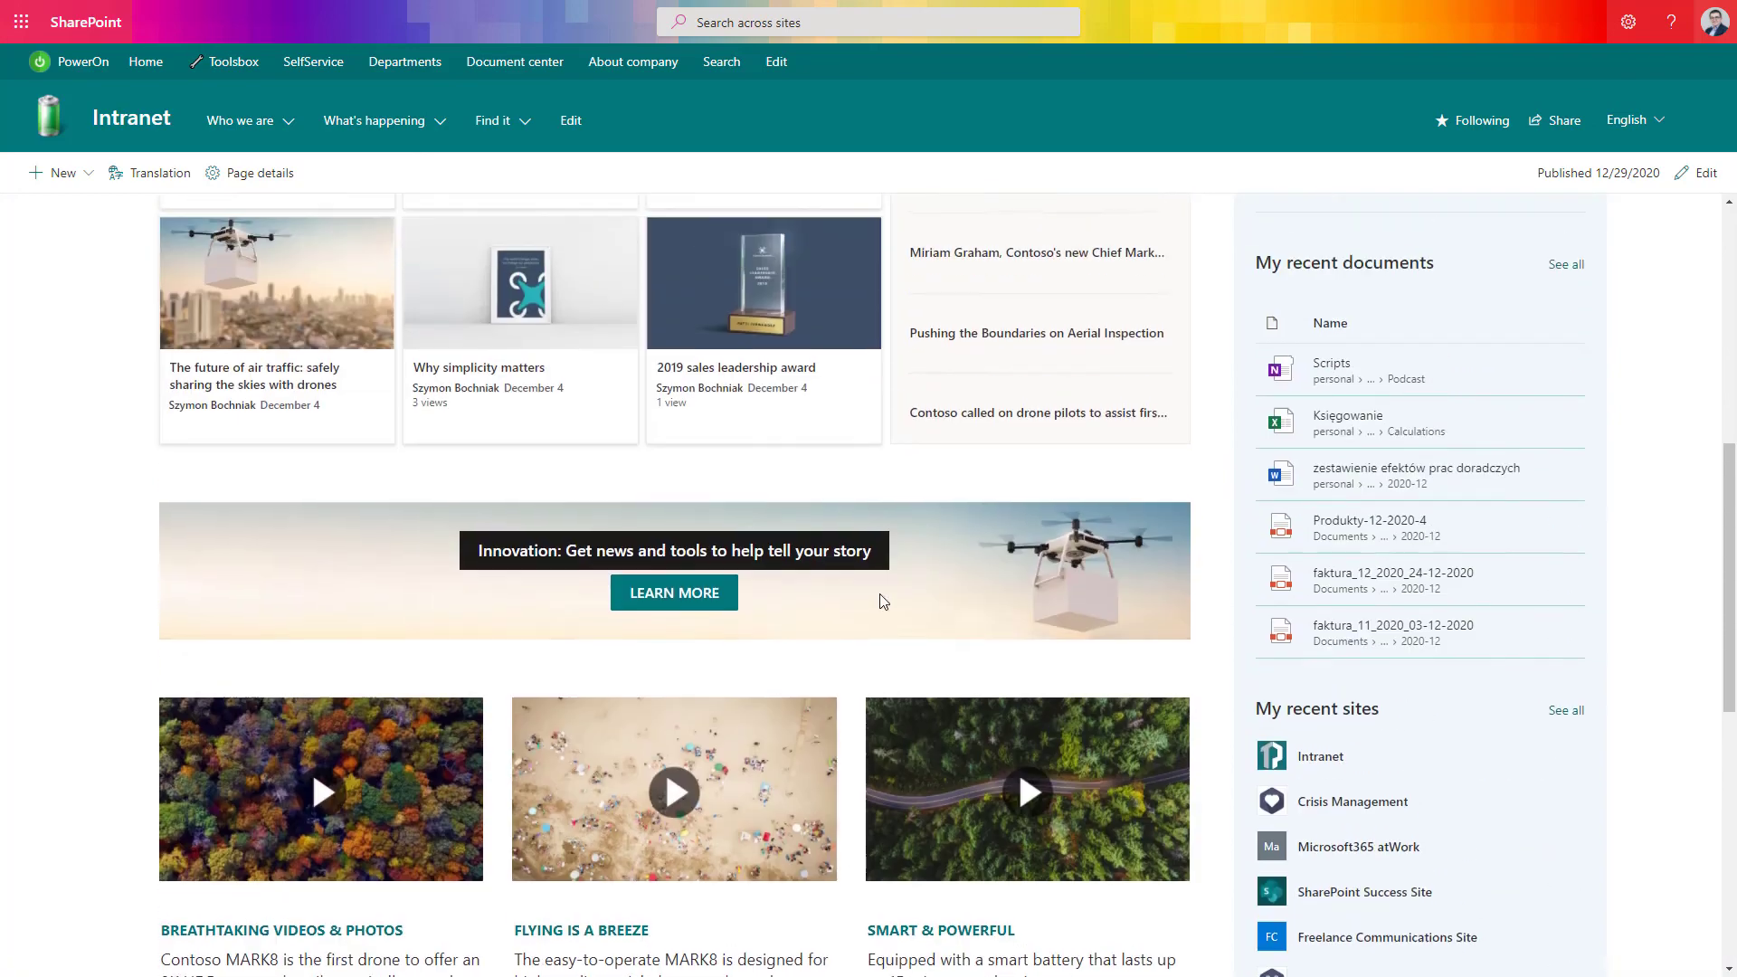